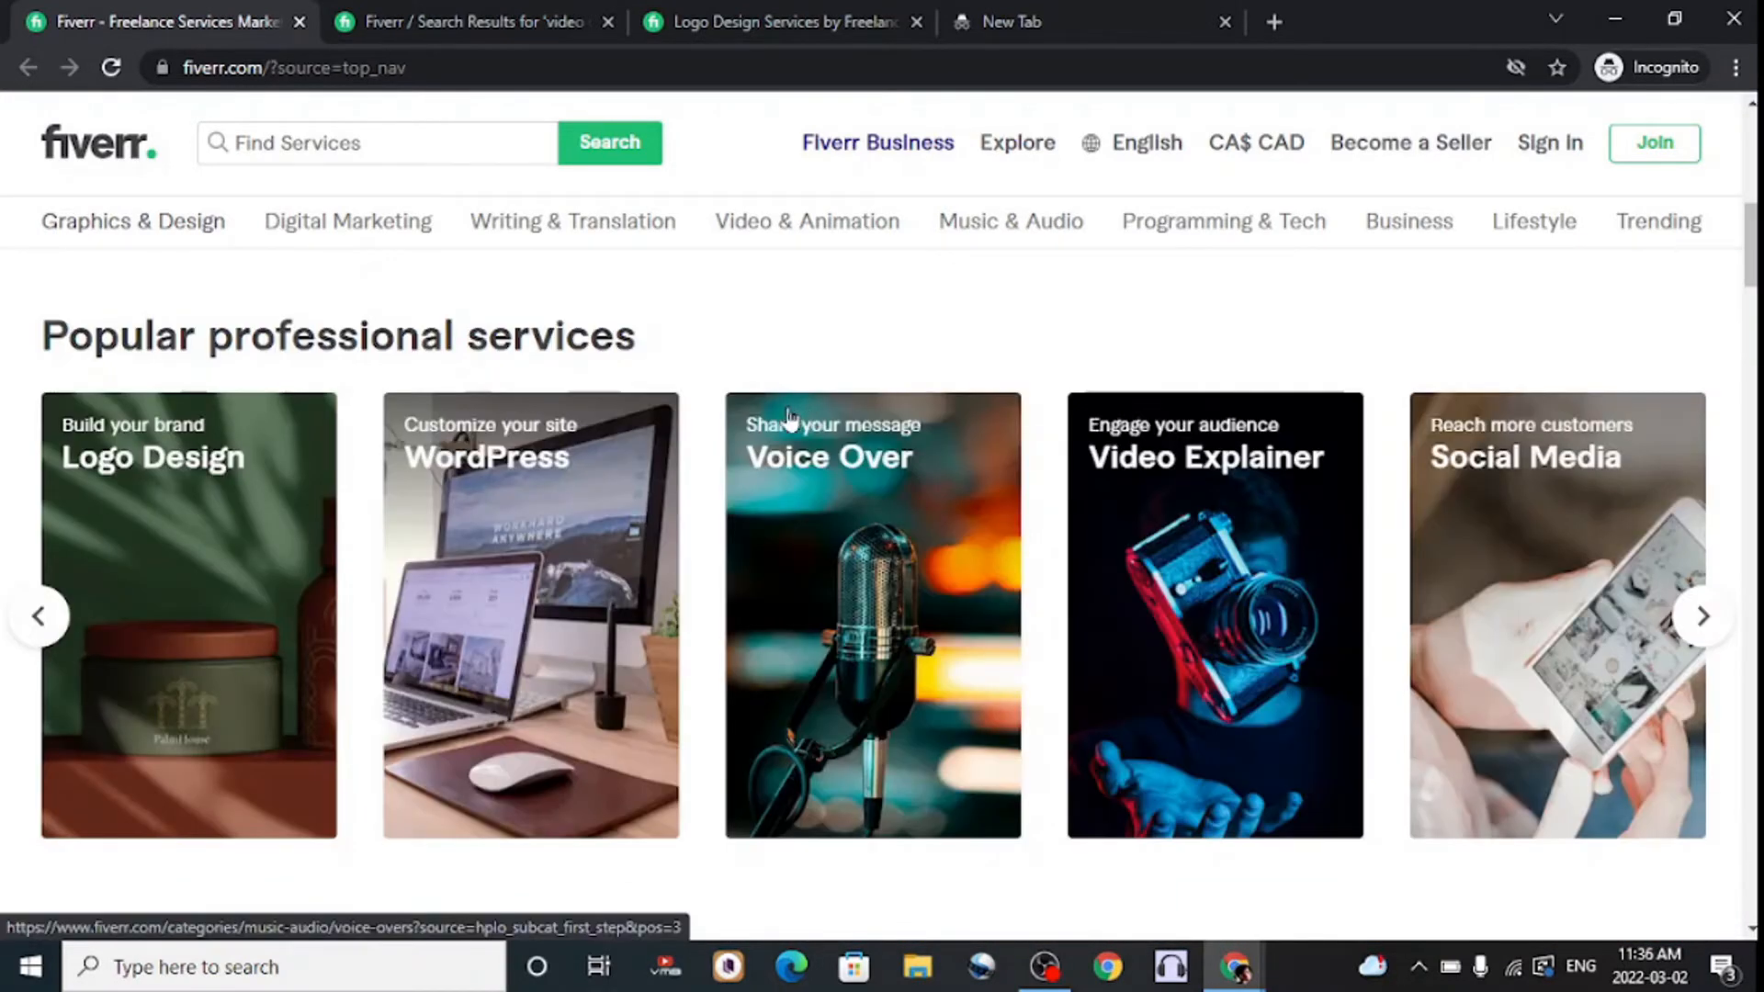
pyautogui.moveTo(764, 292)
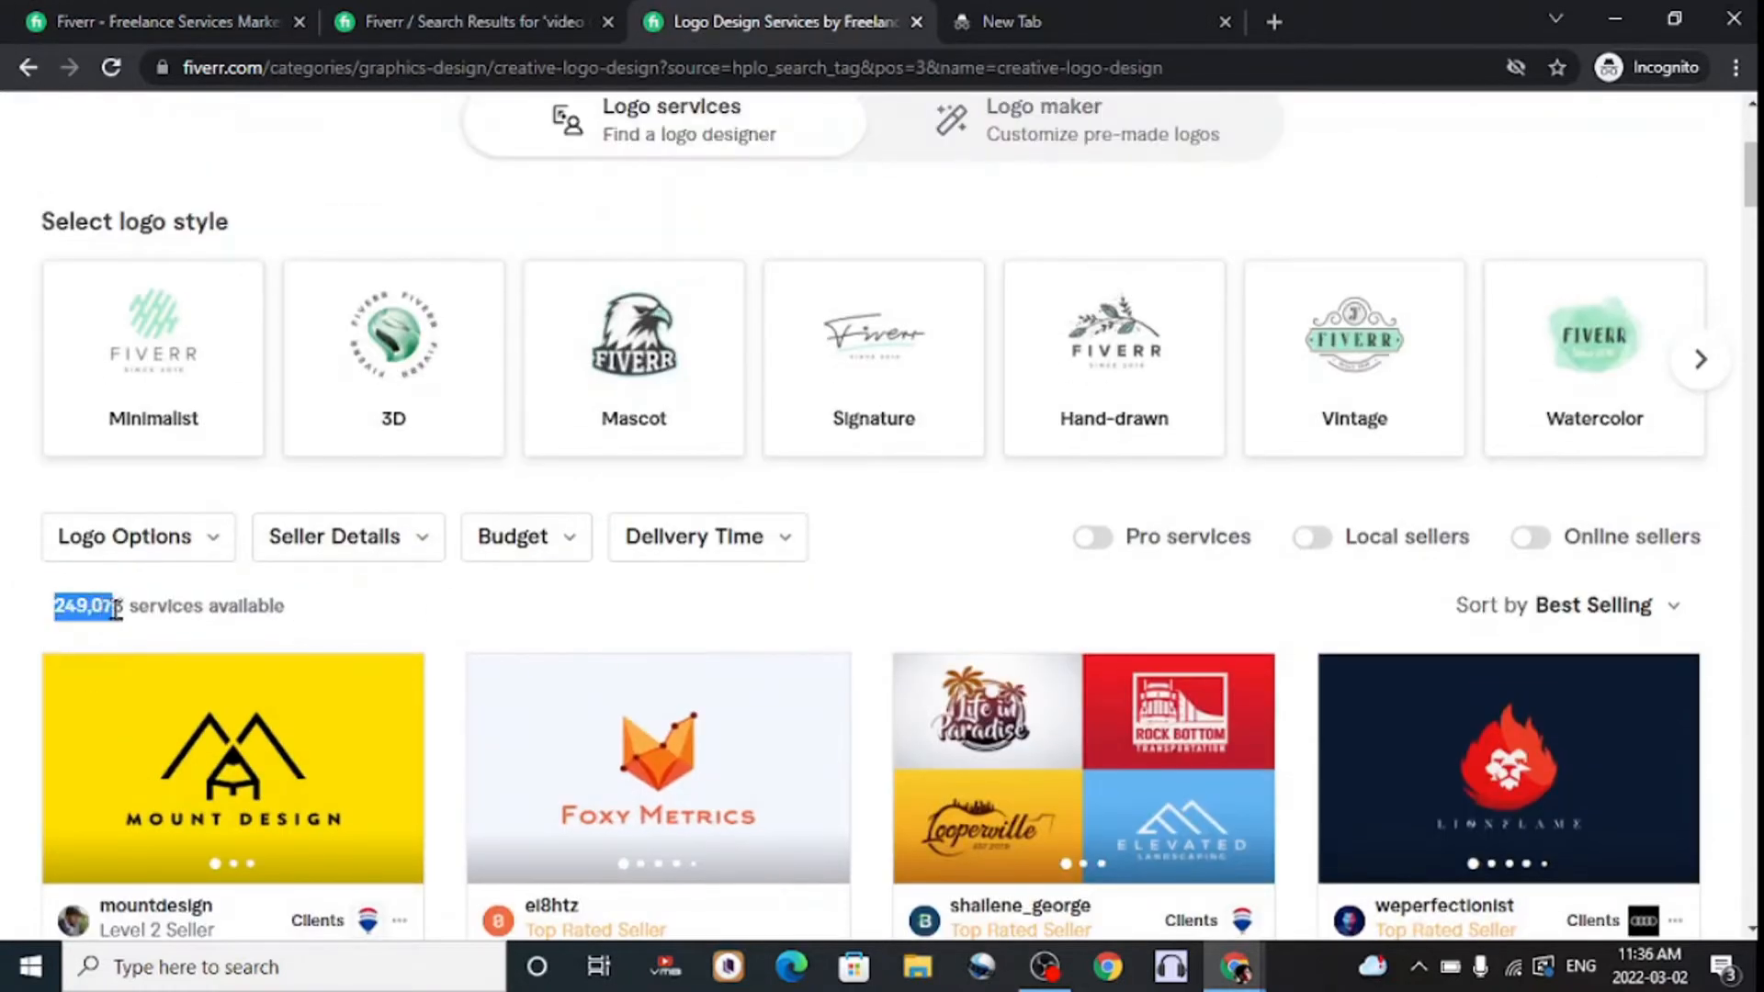
# - Scroll through the Logo Design gig listings showing about 249,073 services
pyautogui.scroll(-3)
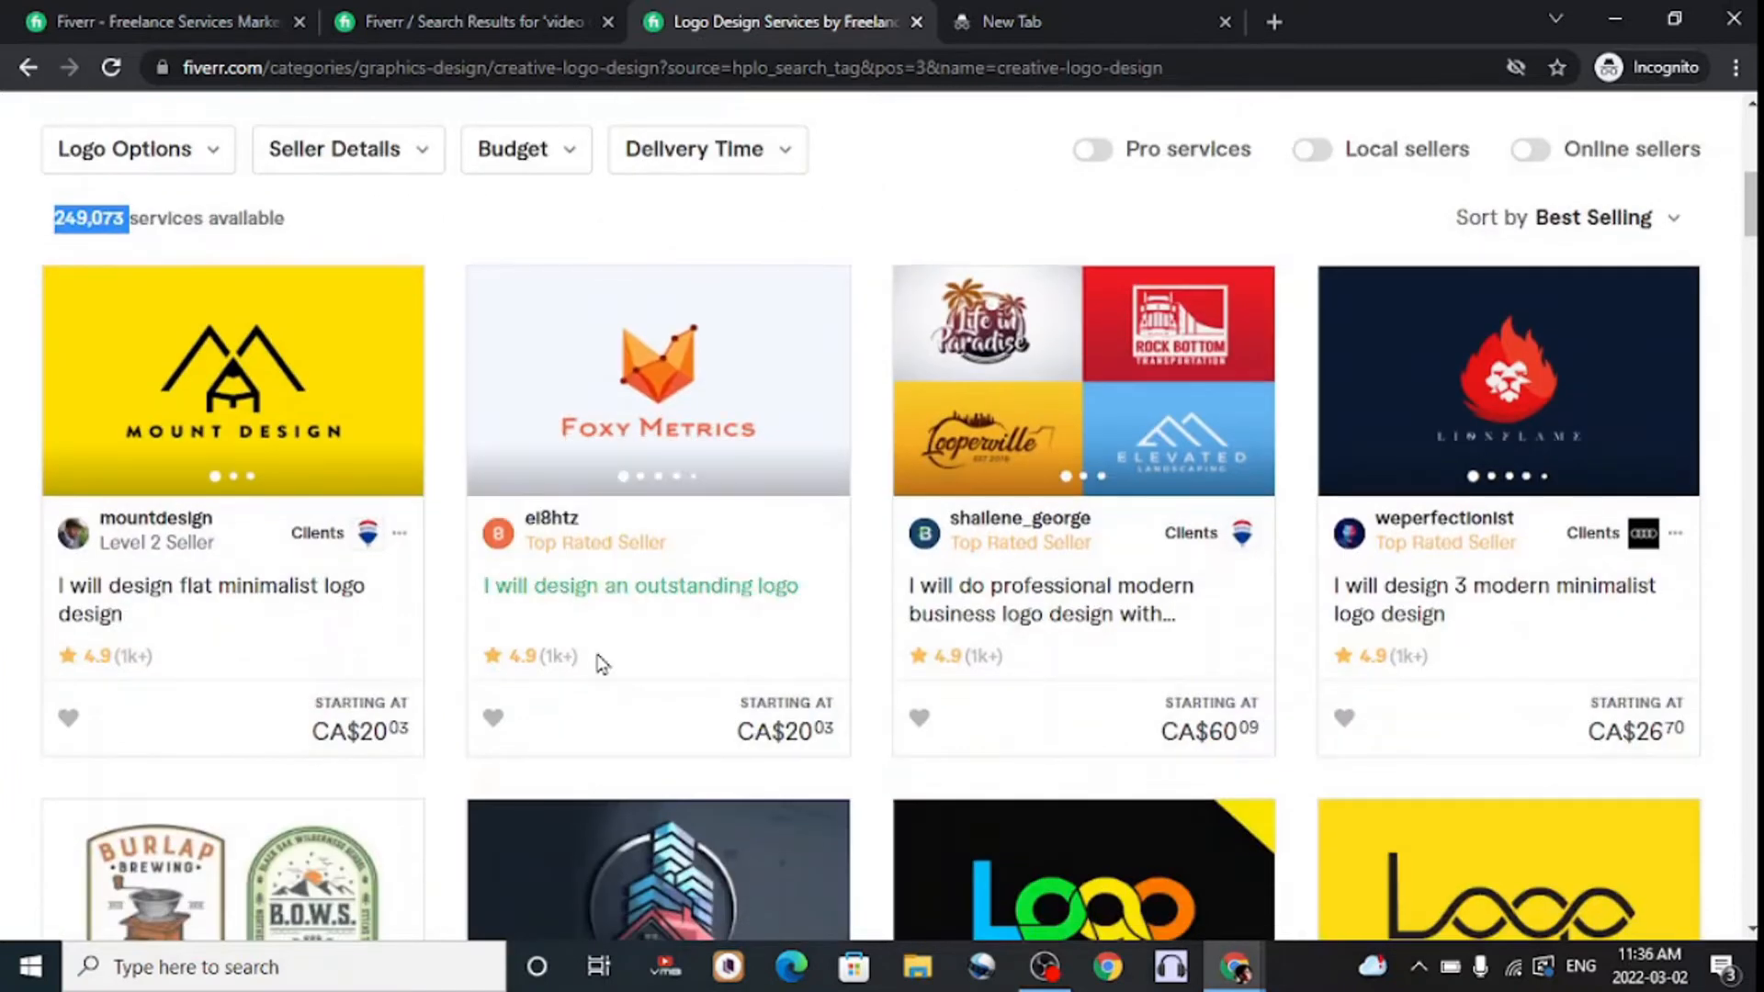
pyautogui.scroll(-3)
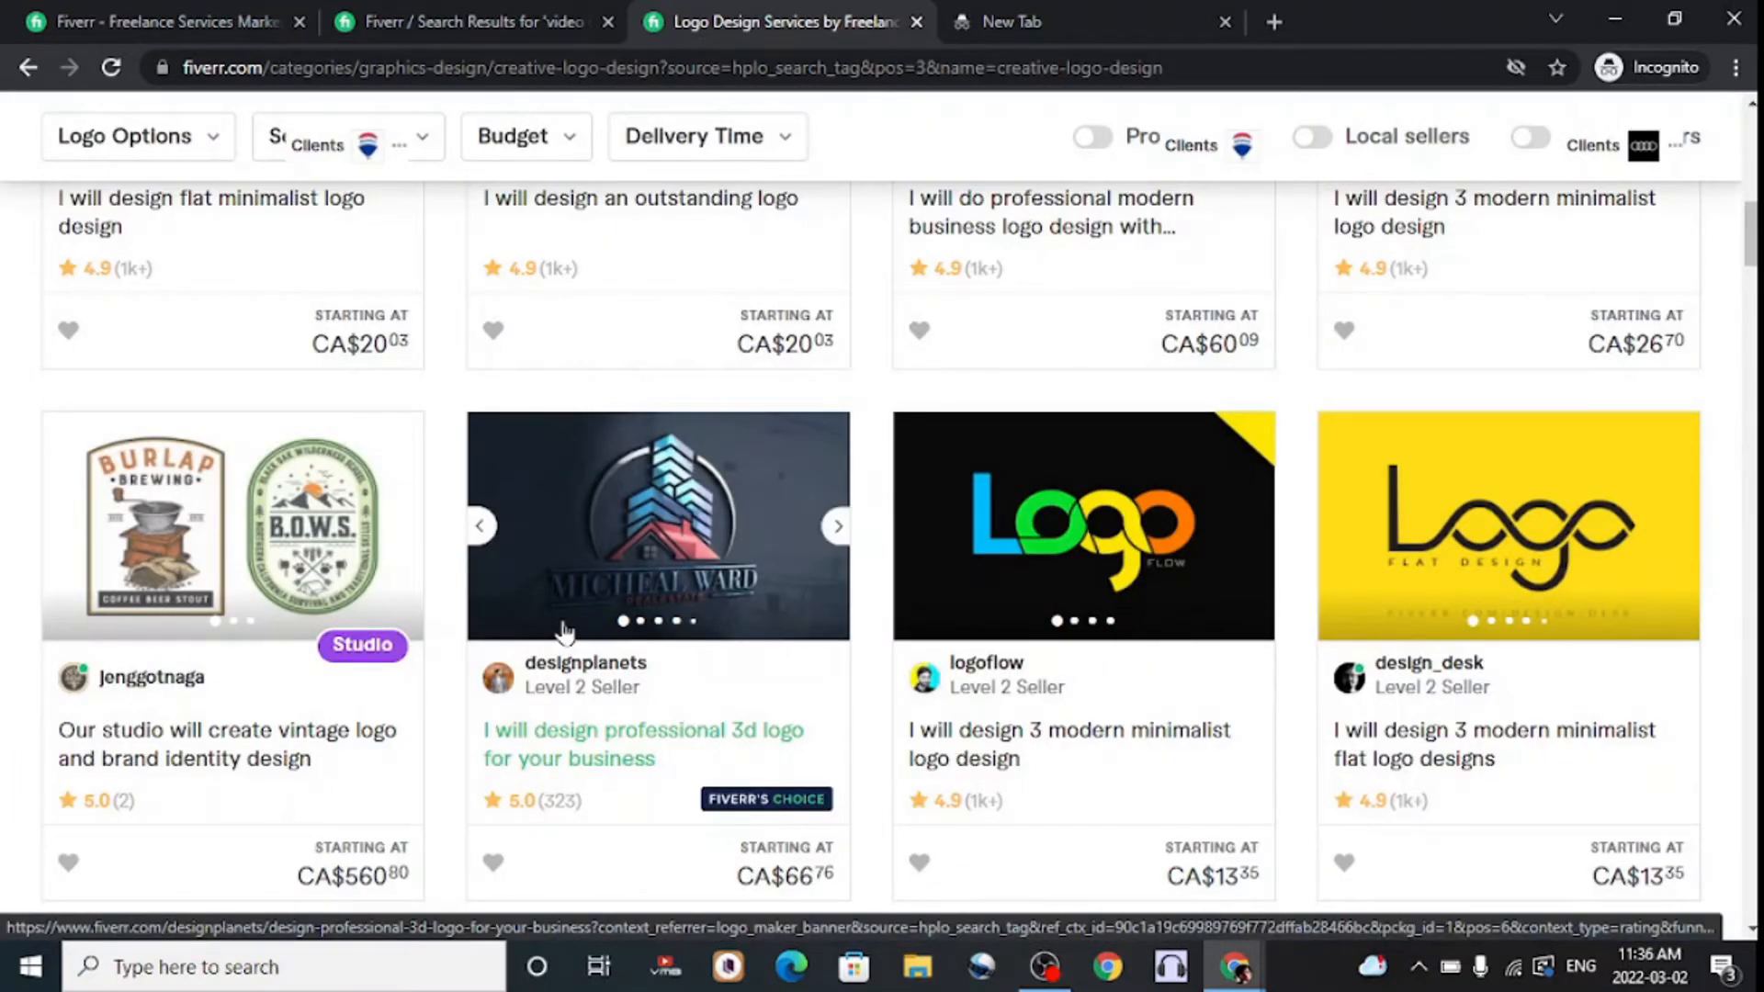
# - Browse the 'video description' search results listing 309 services
pyautogui.click(473, 22)
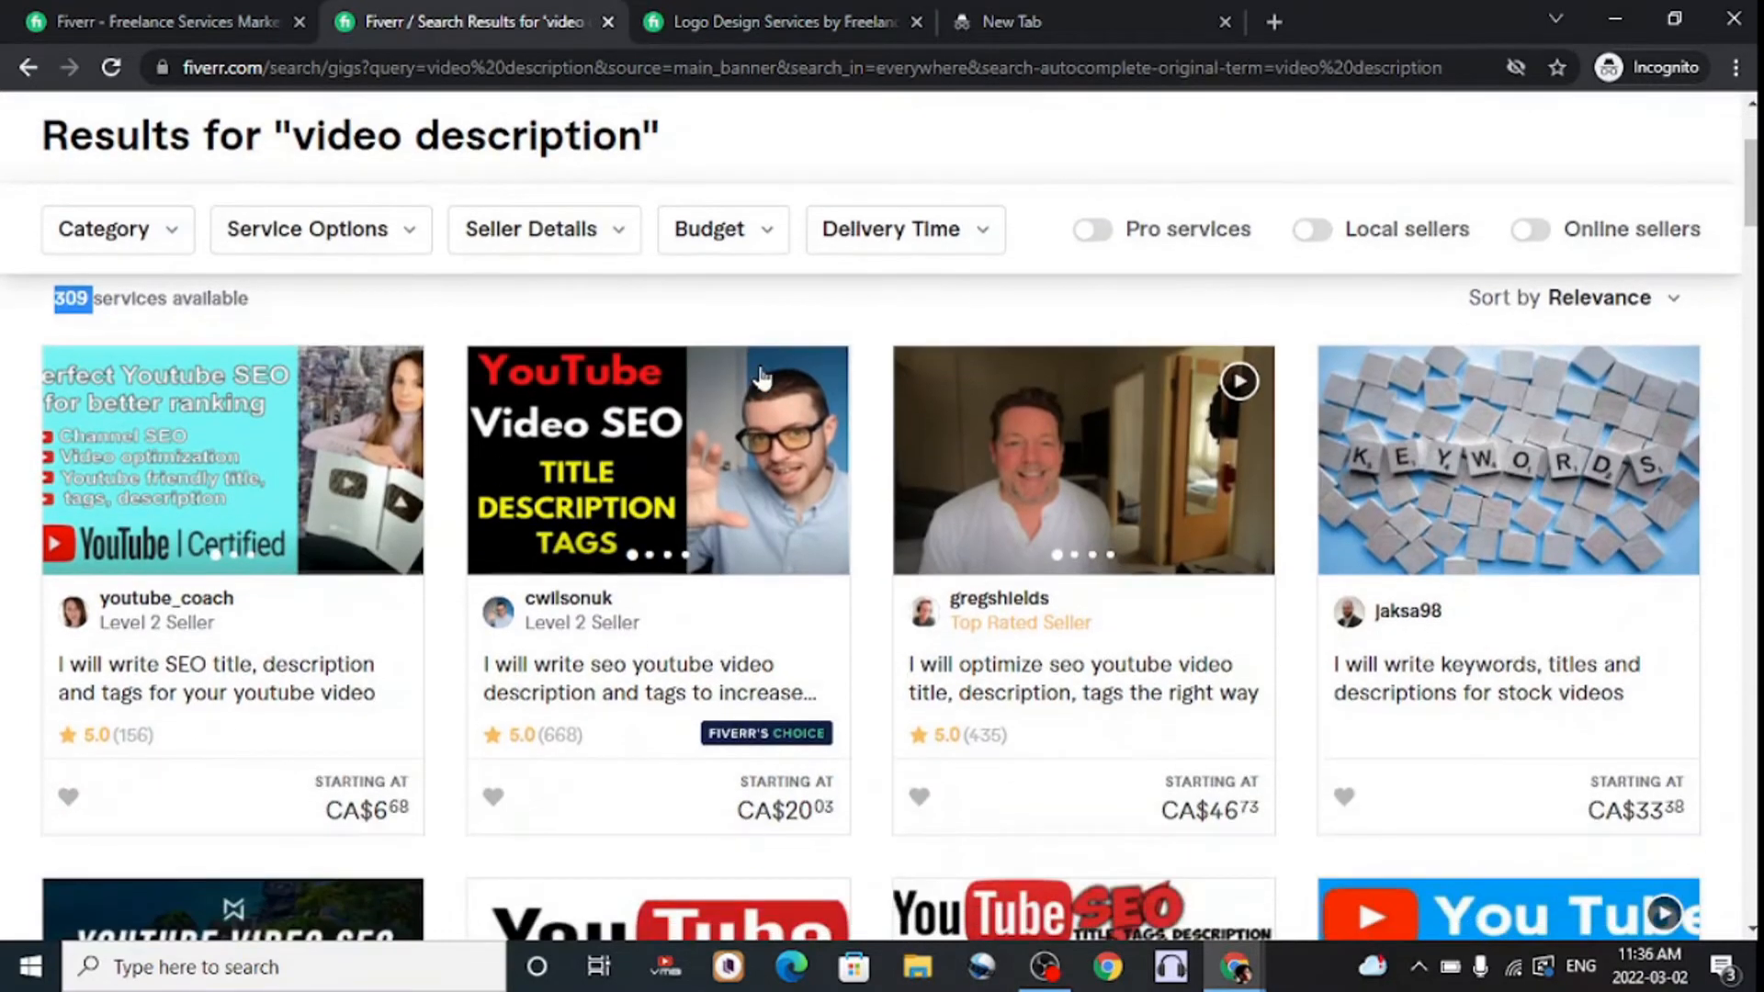
pyautogui.scroll(-3)
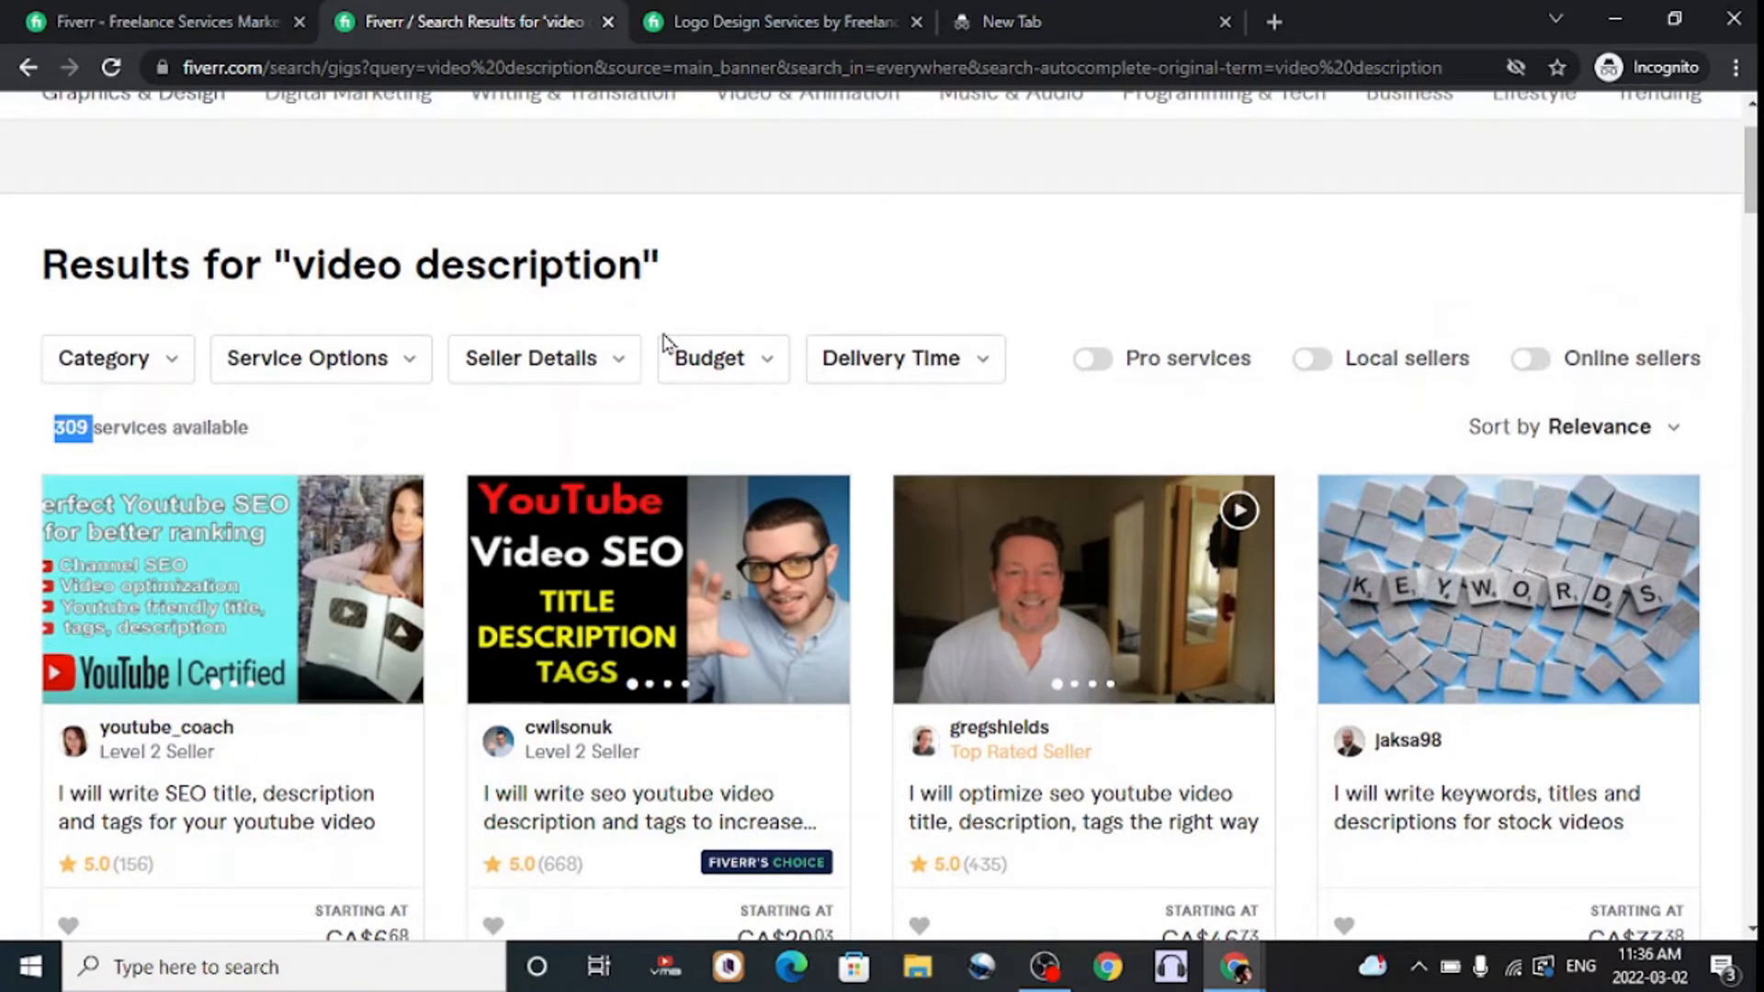
pyautogui.moveTo(349, 221)
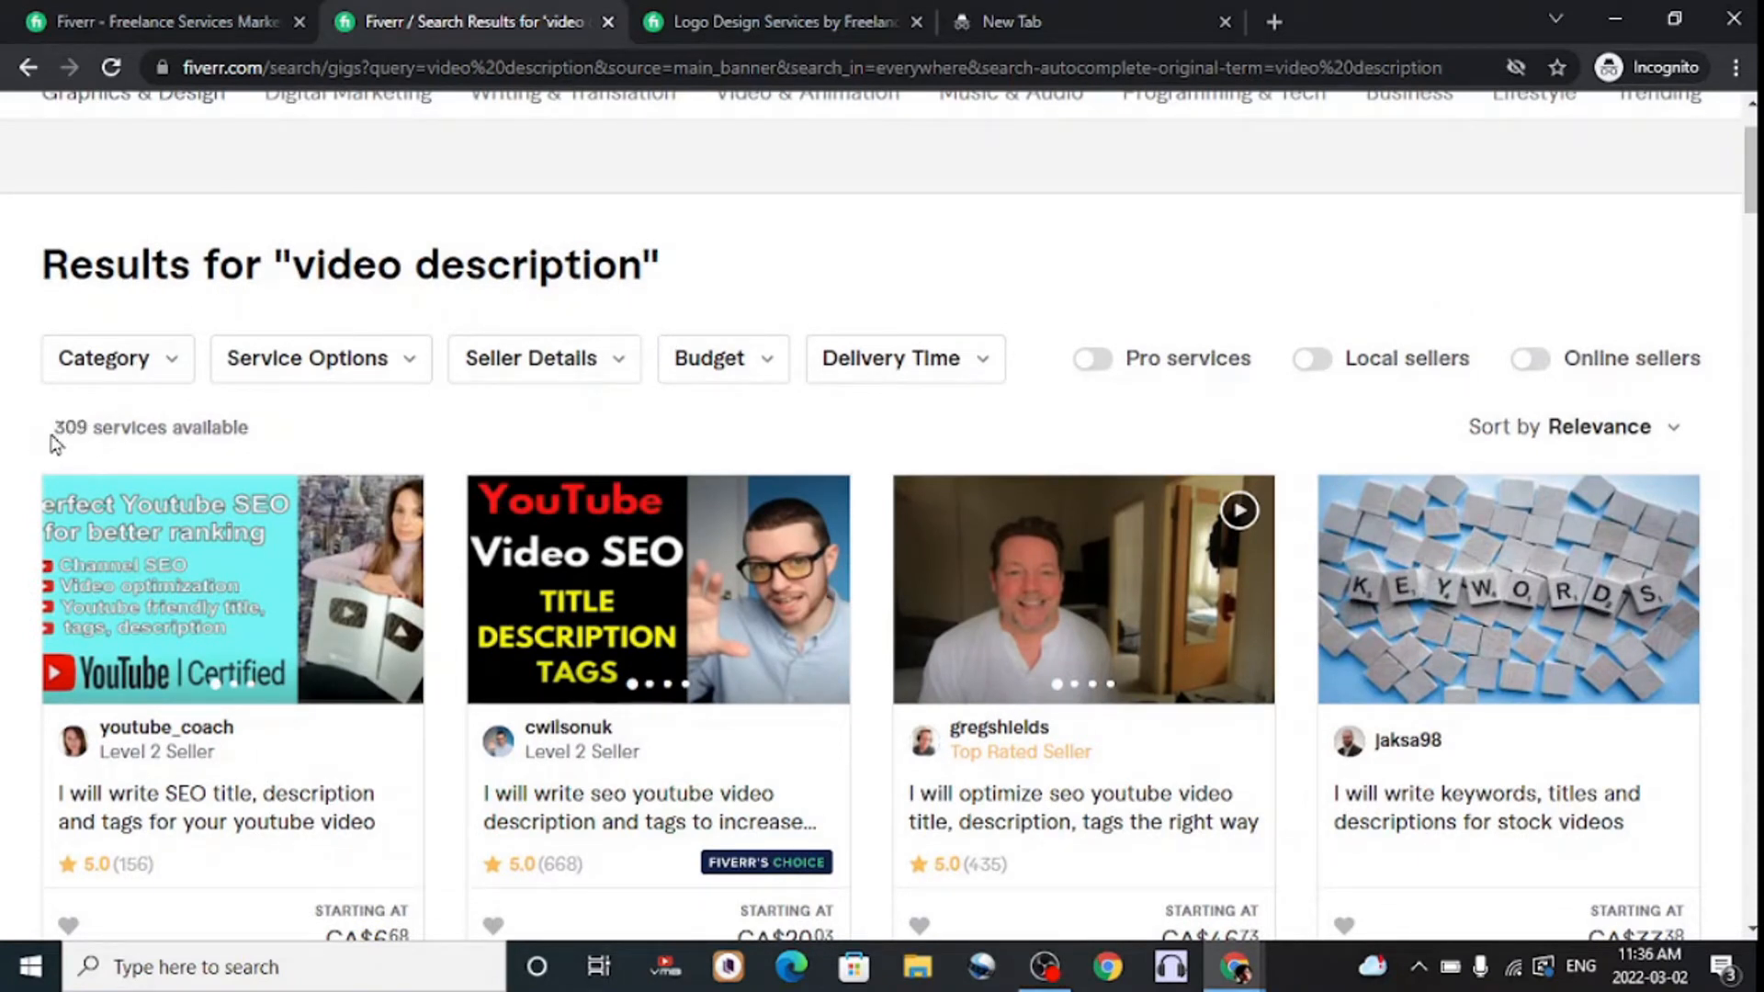
pyautogui.scroll(-3)
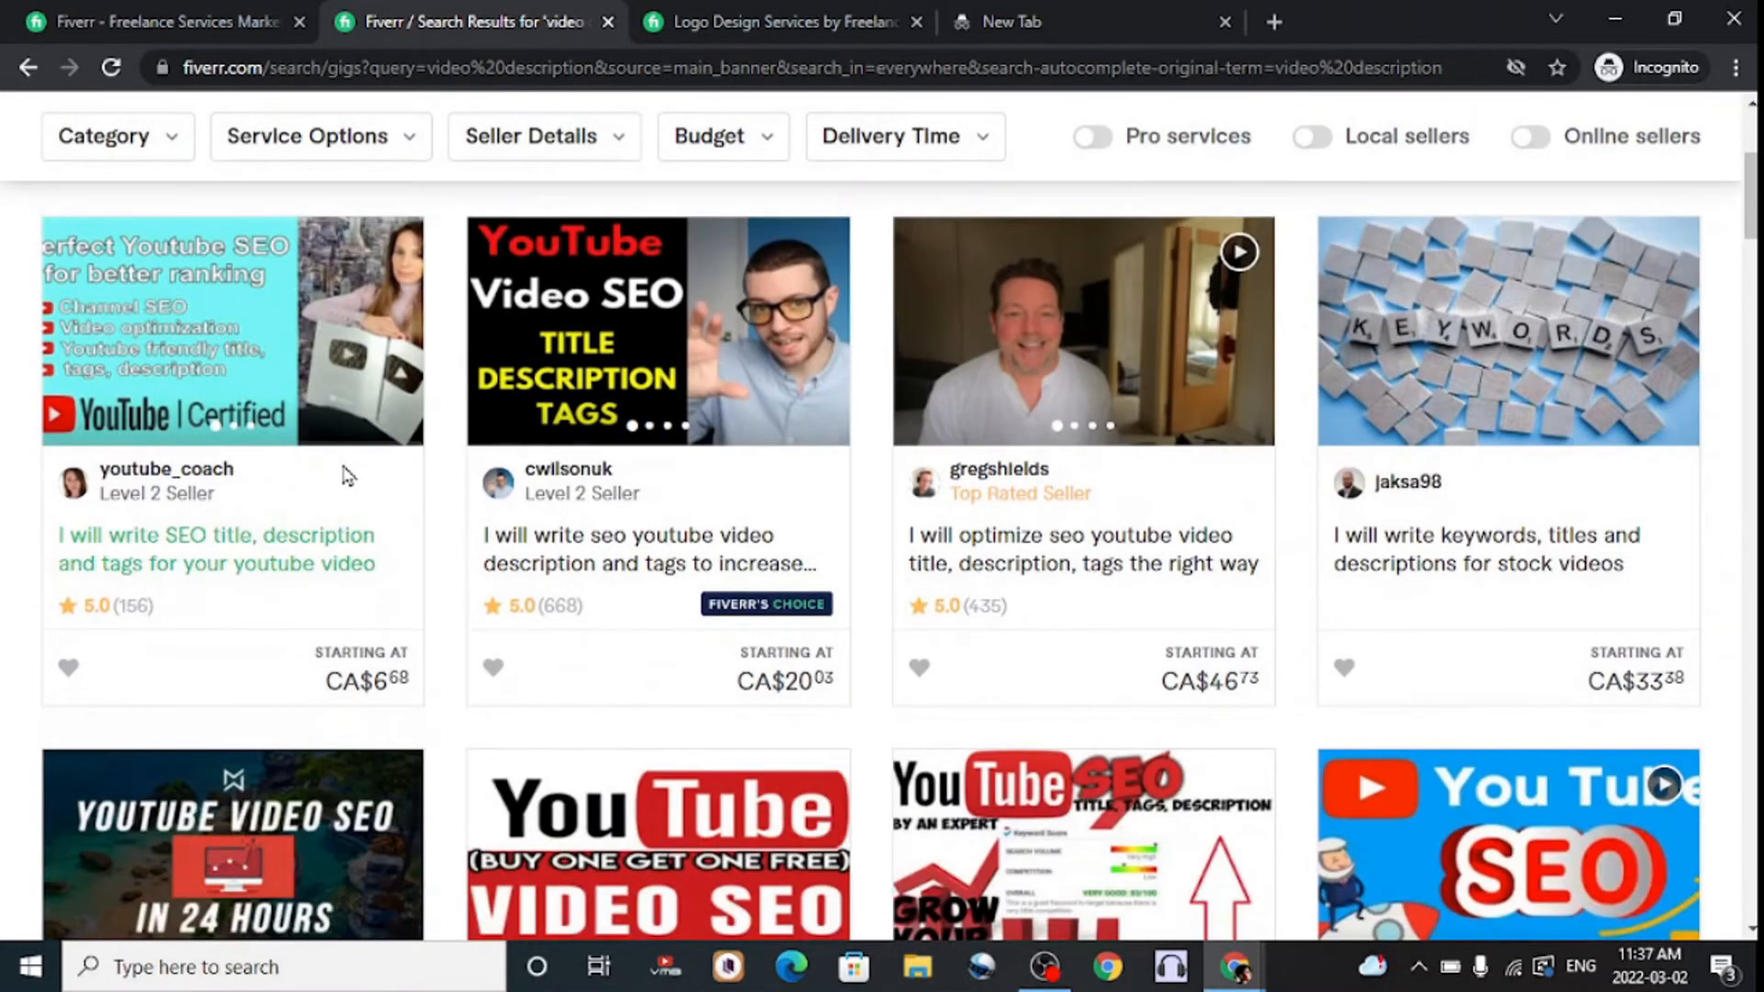
pyautogui.scroll(-3)
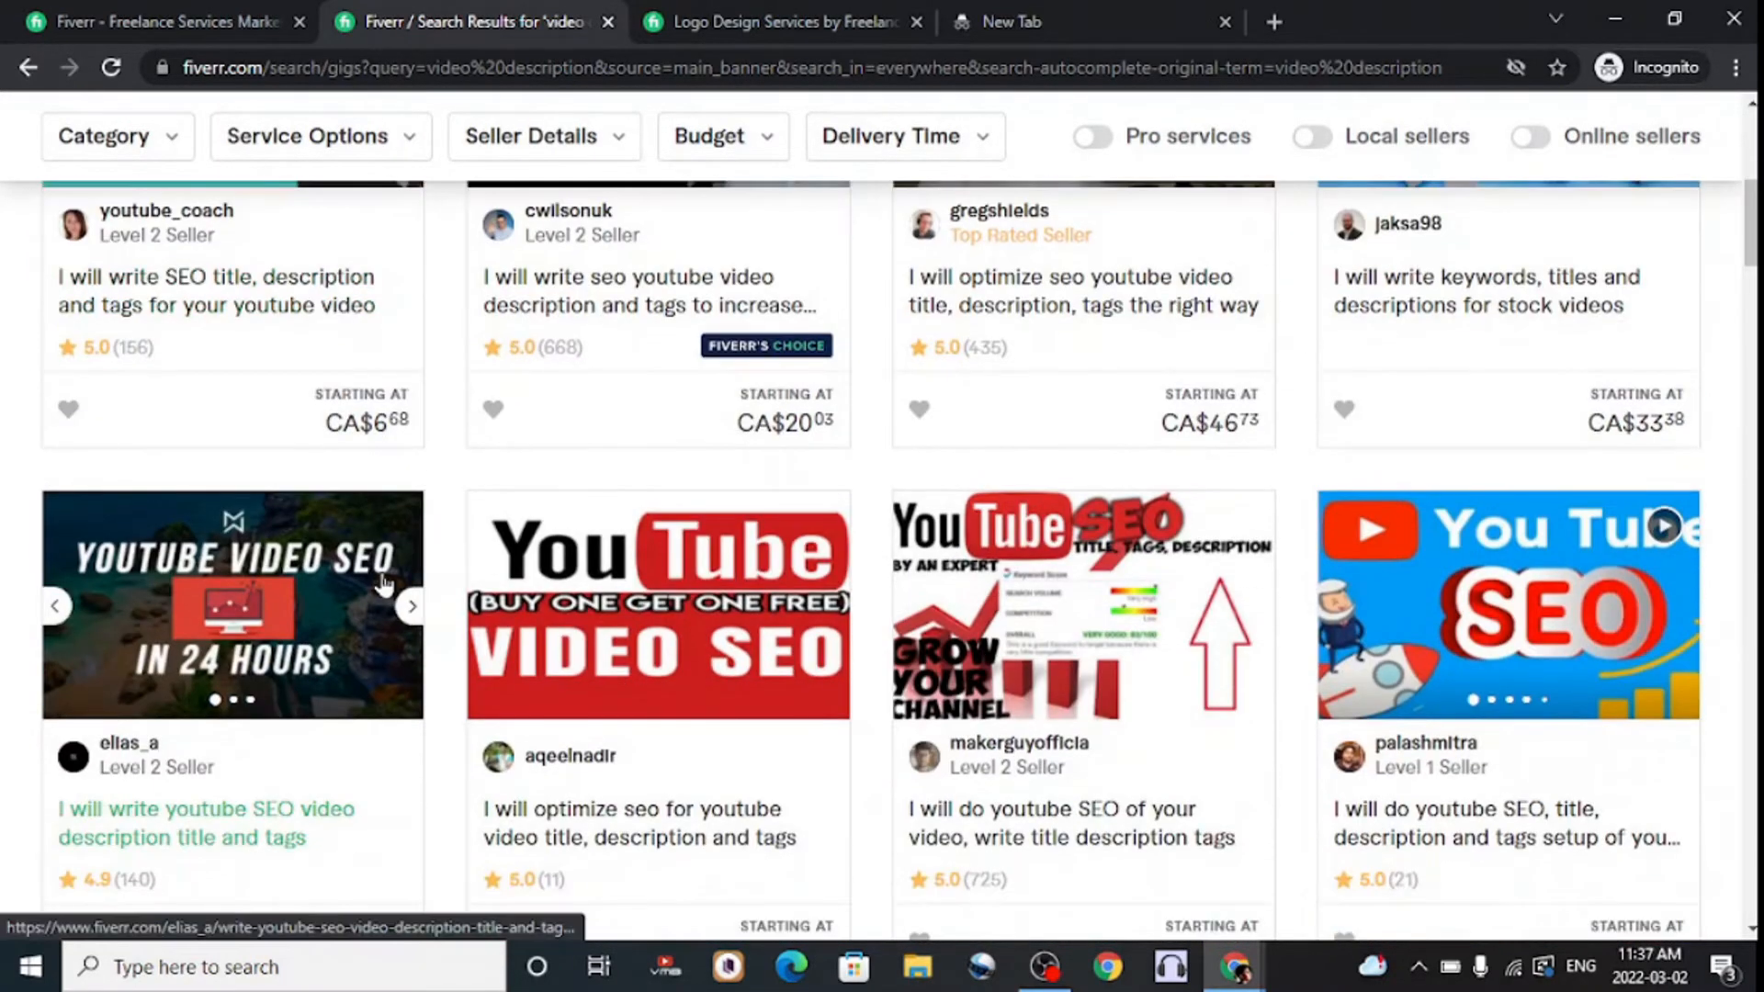
pyautogui.scroll(3)
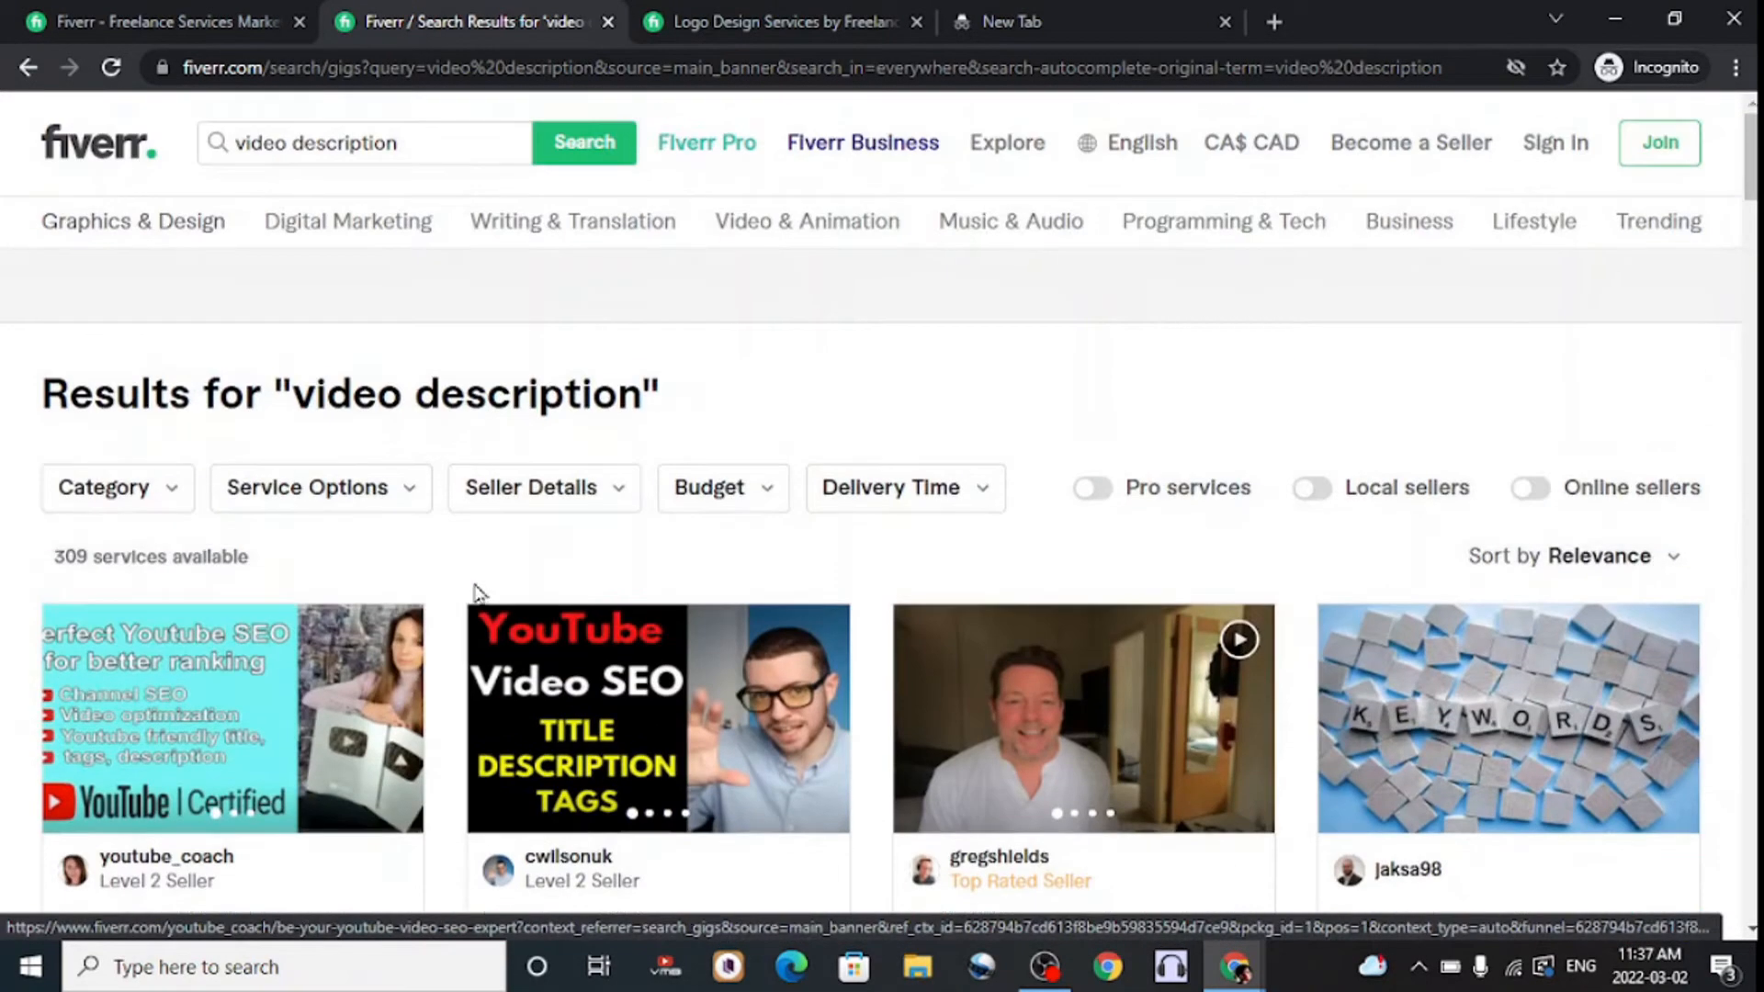
# - Peek back at the logo design listings, then return to the video description results
pyautogui.click(787, 22)
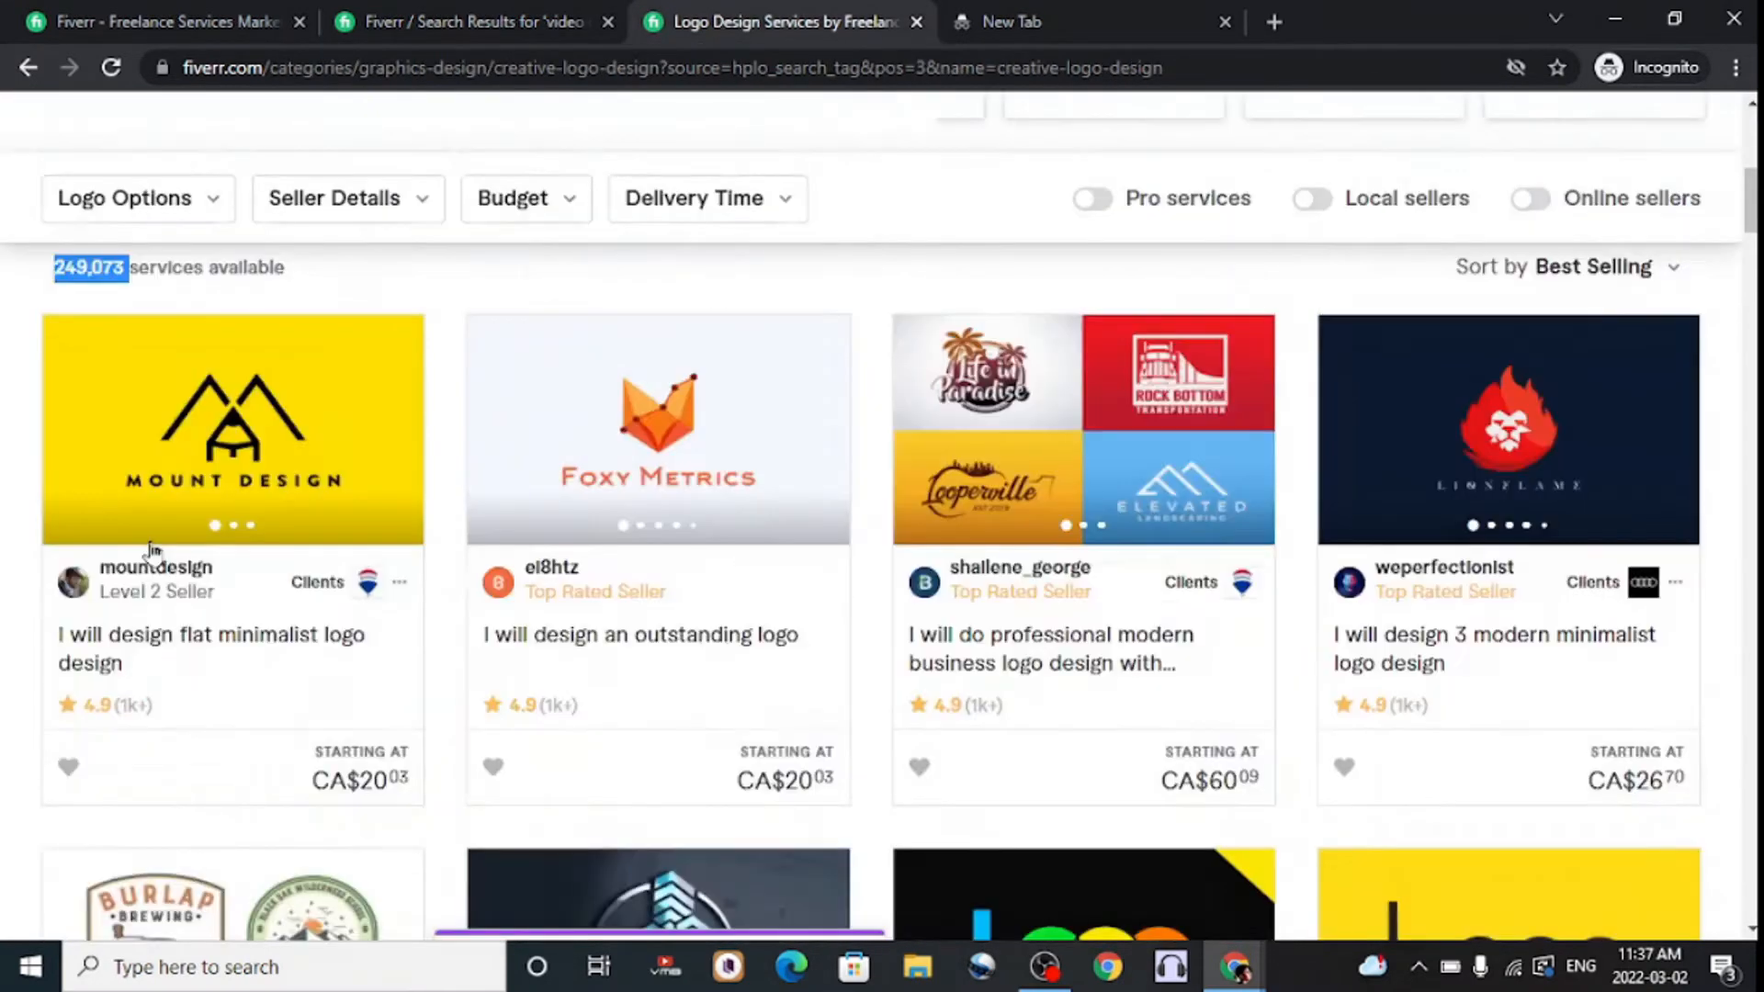
pyautogui.scroll(3)
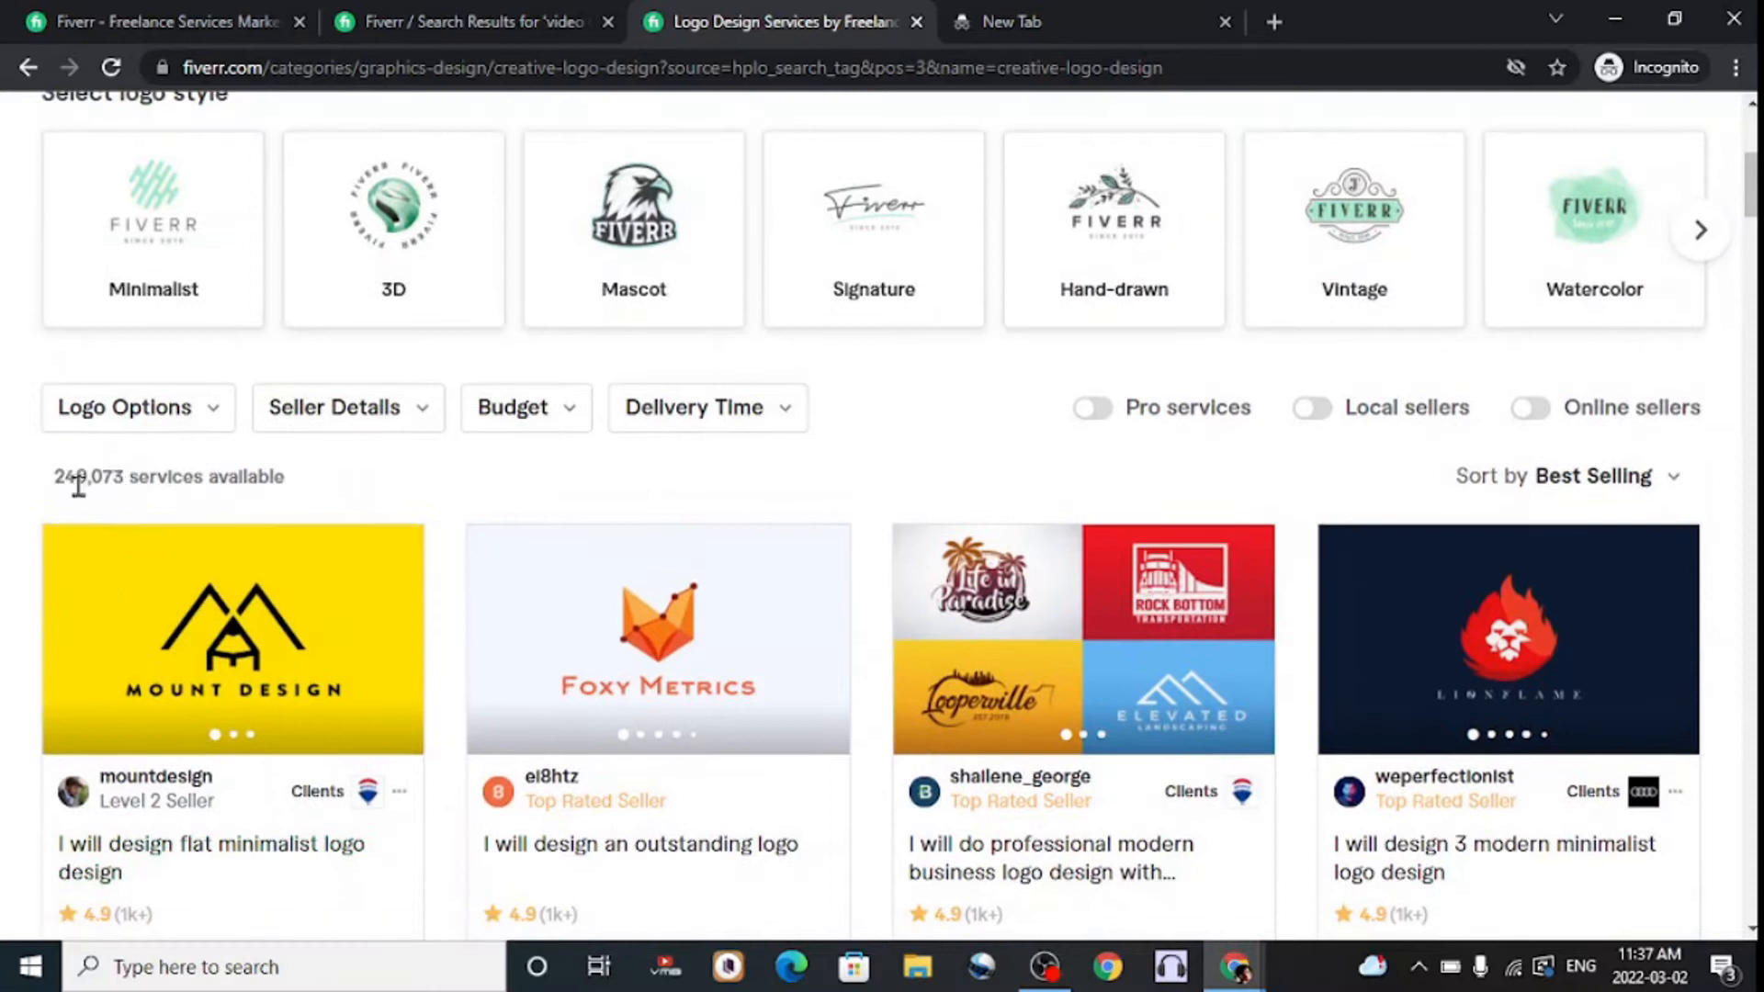
pyautogui.click(472, 22)
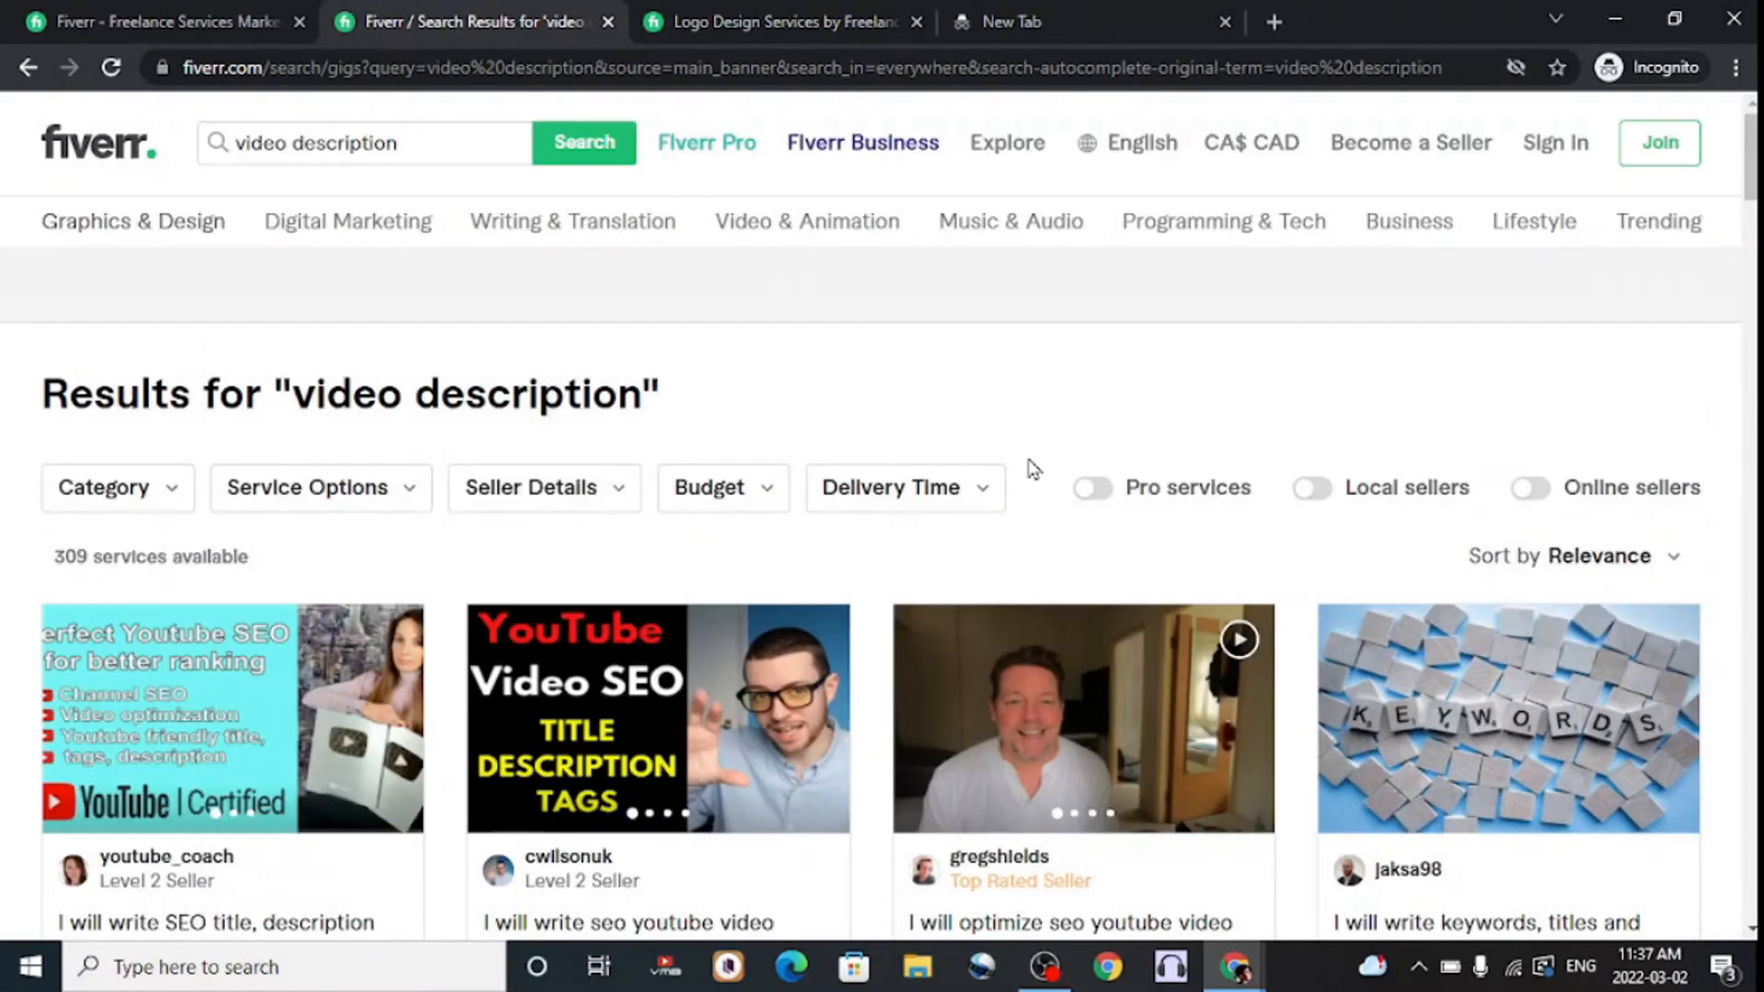
pyautogui.scroll(-3)
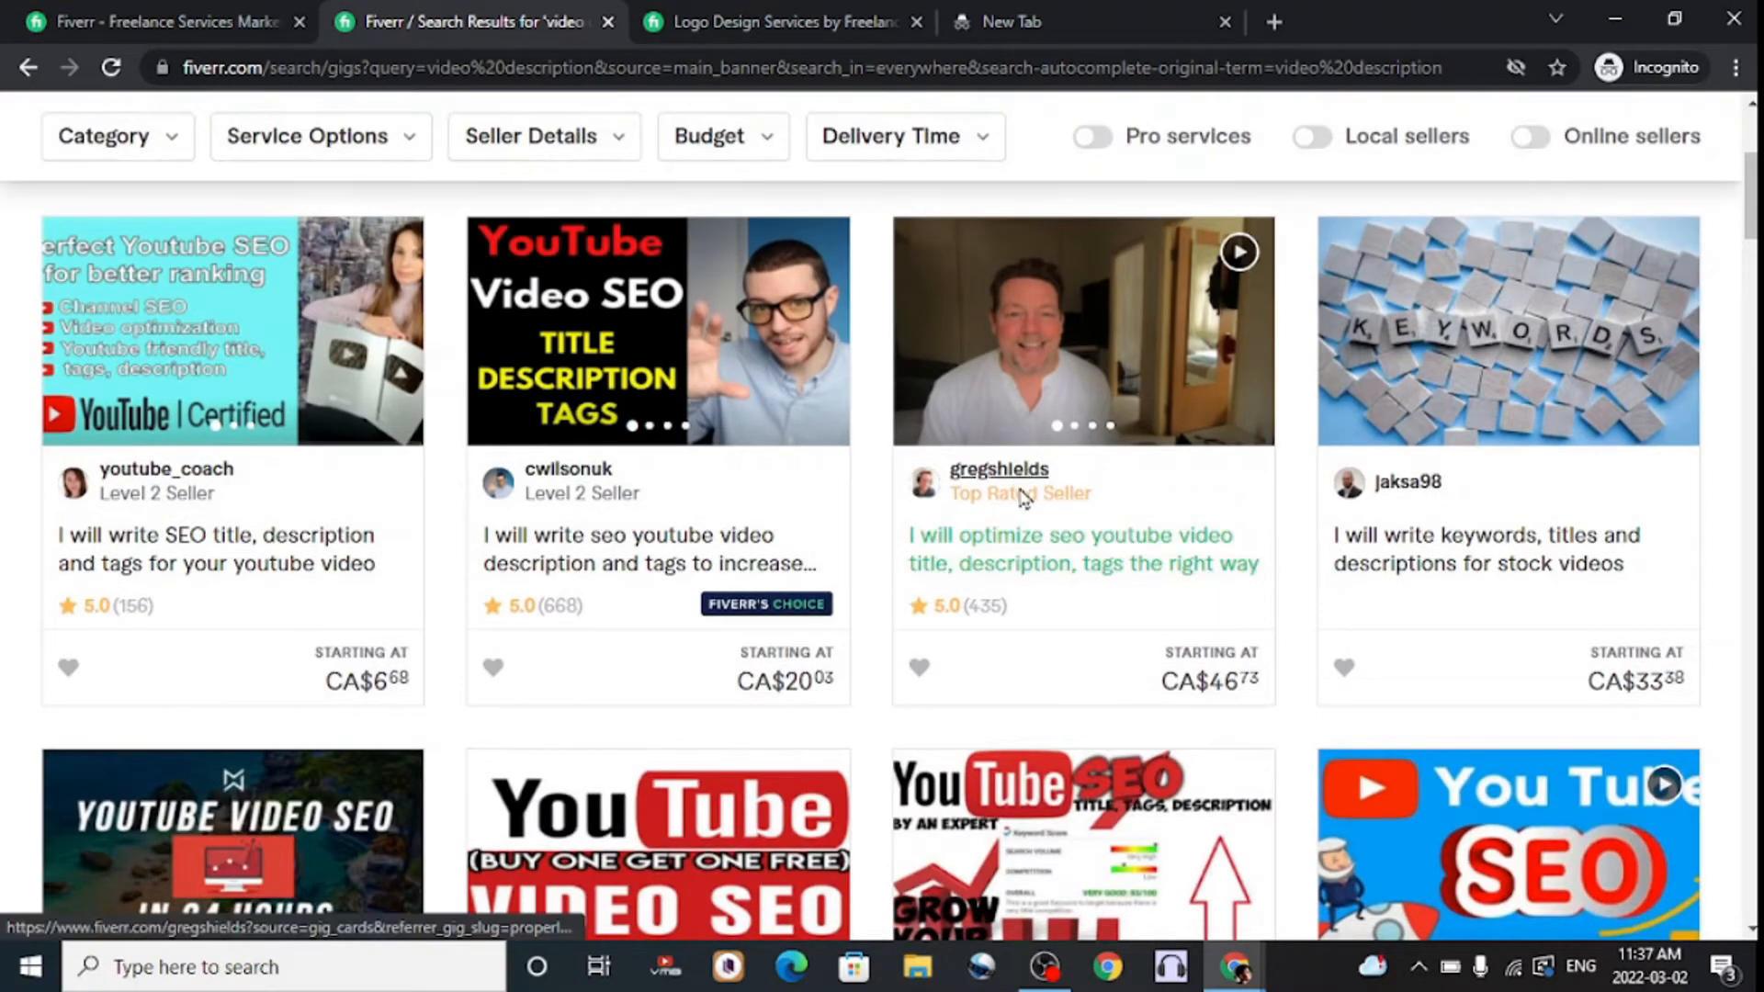
pyautogui.scroll(3)
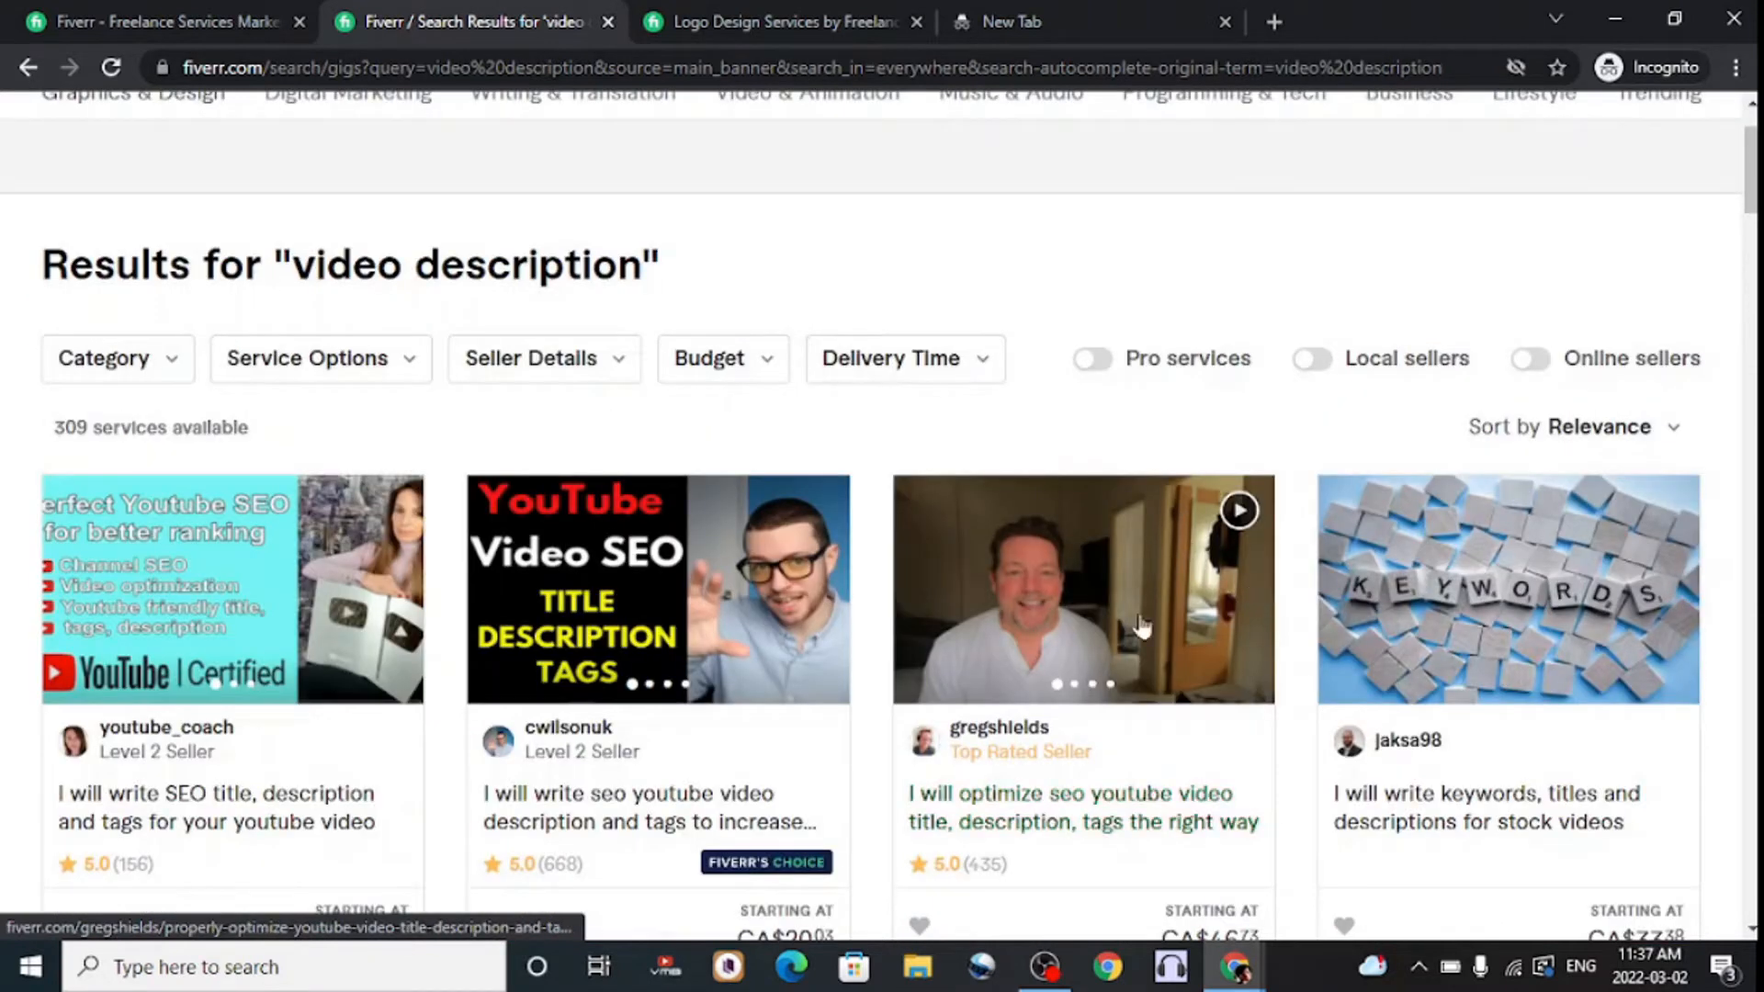
pyautogui.moveTo(1102, 661)
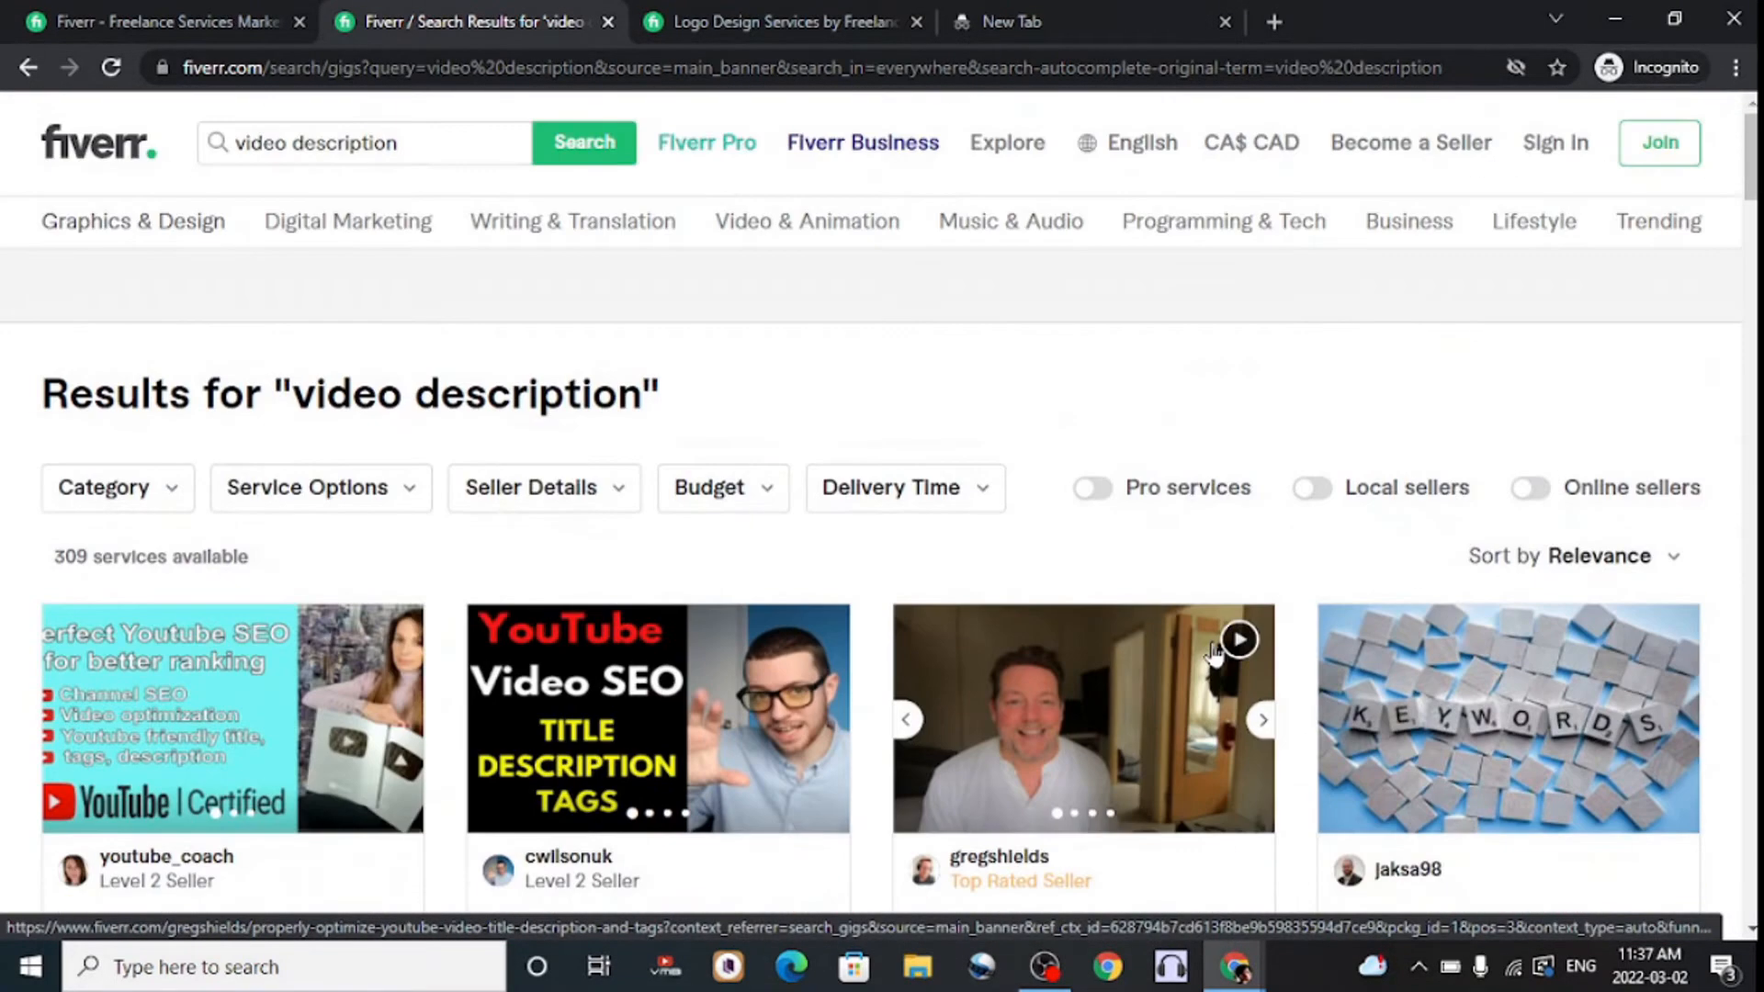
pyautogui.scroll(-3)
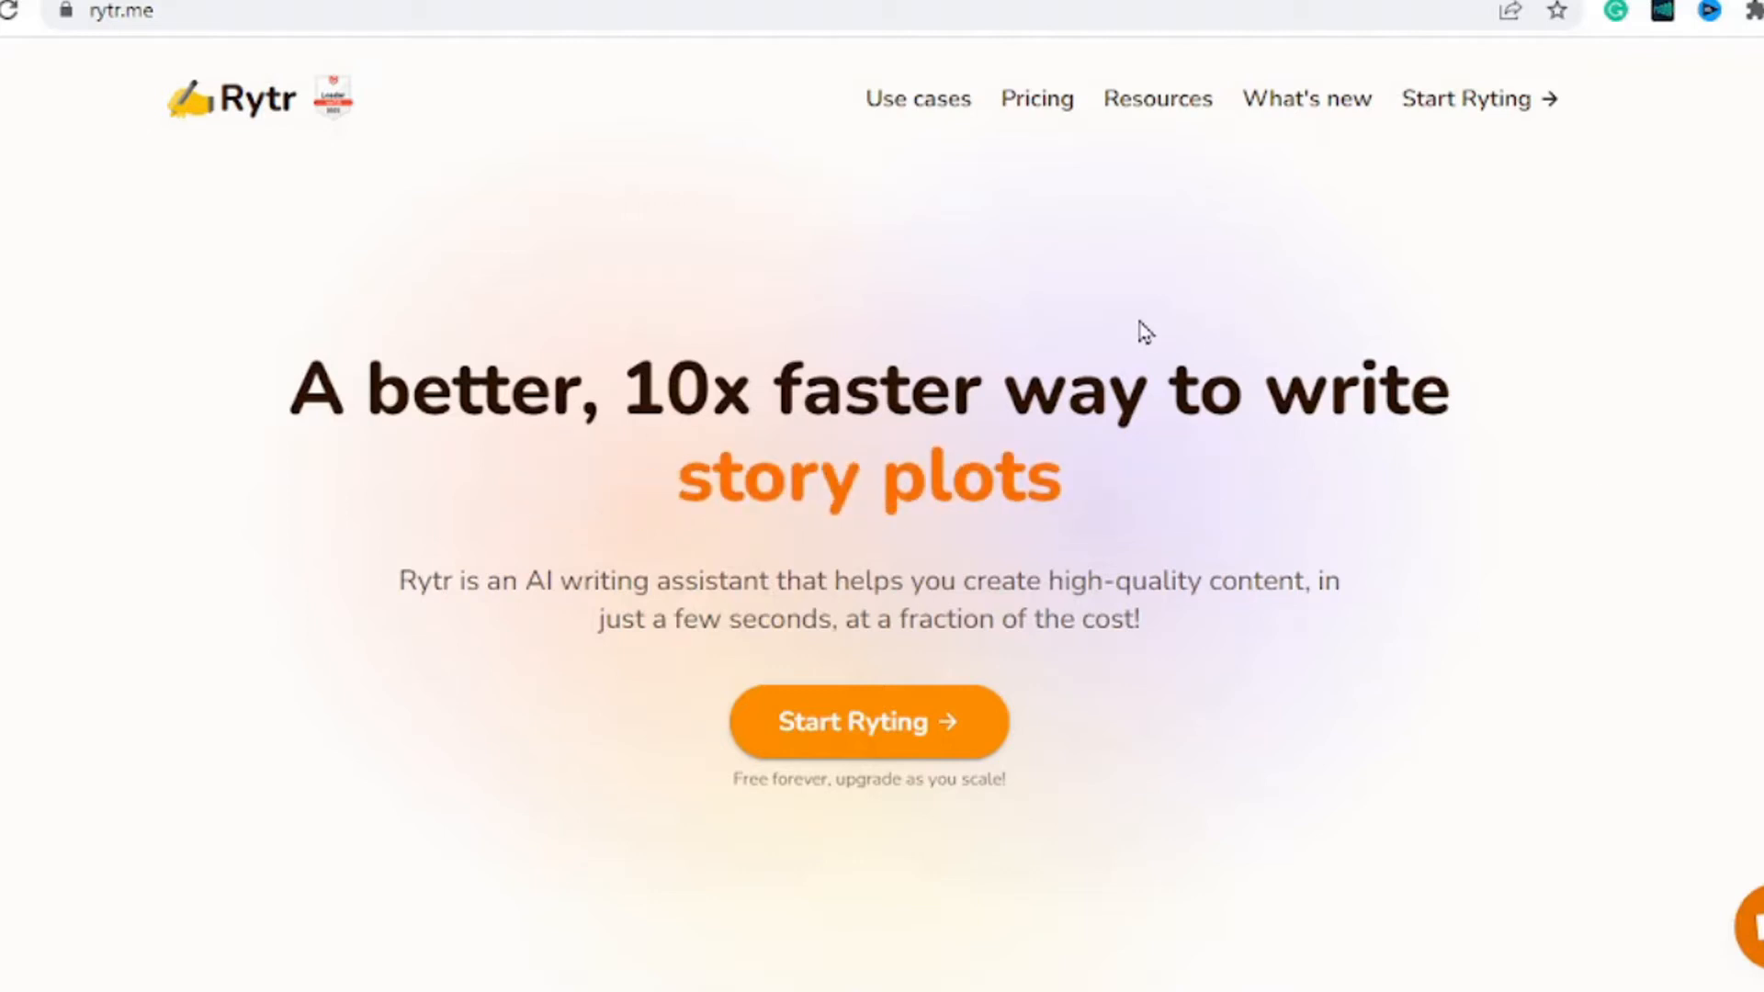
# - Review Rytr's pricing plans (Free, $9, $29/month) and start writing in the editor
pyautogui.scroll(-3)
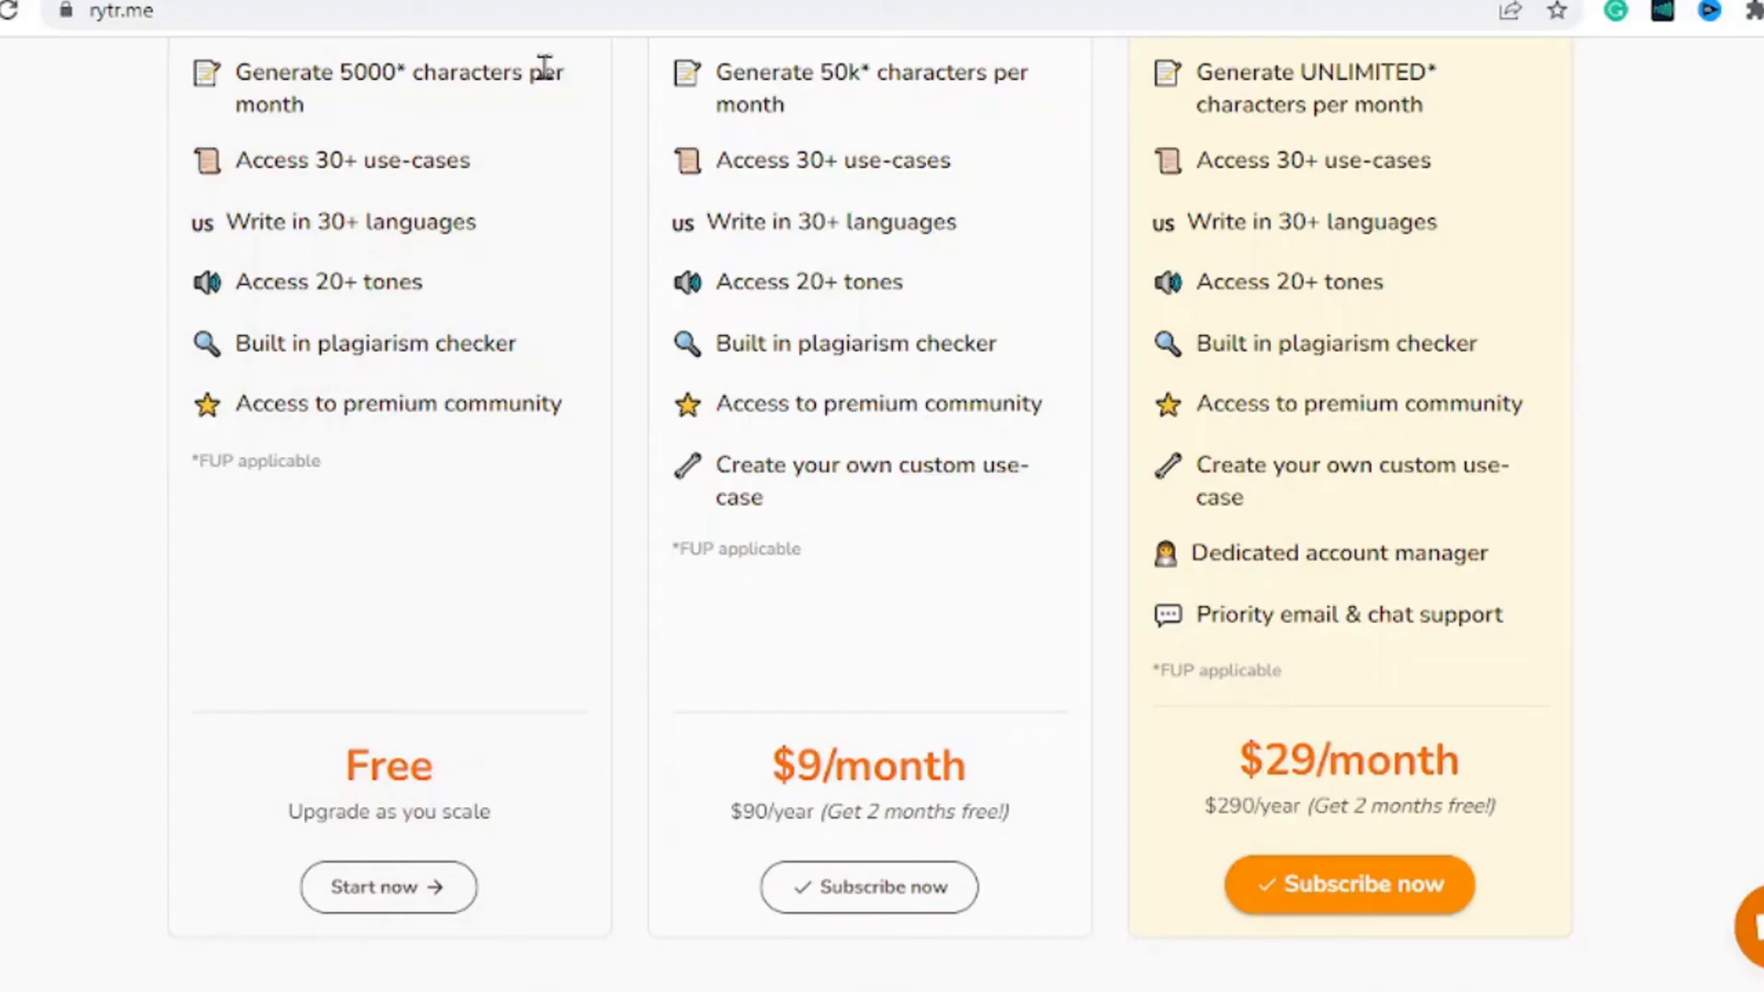
pyautogui.moveTo(584, 193)
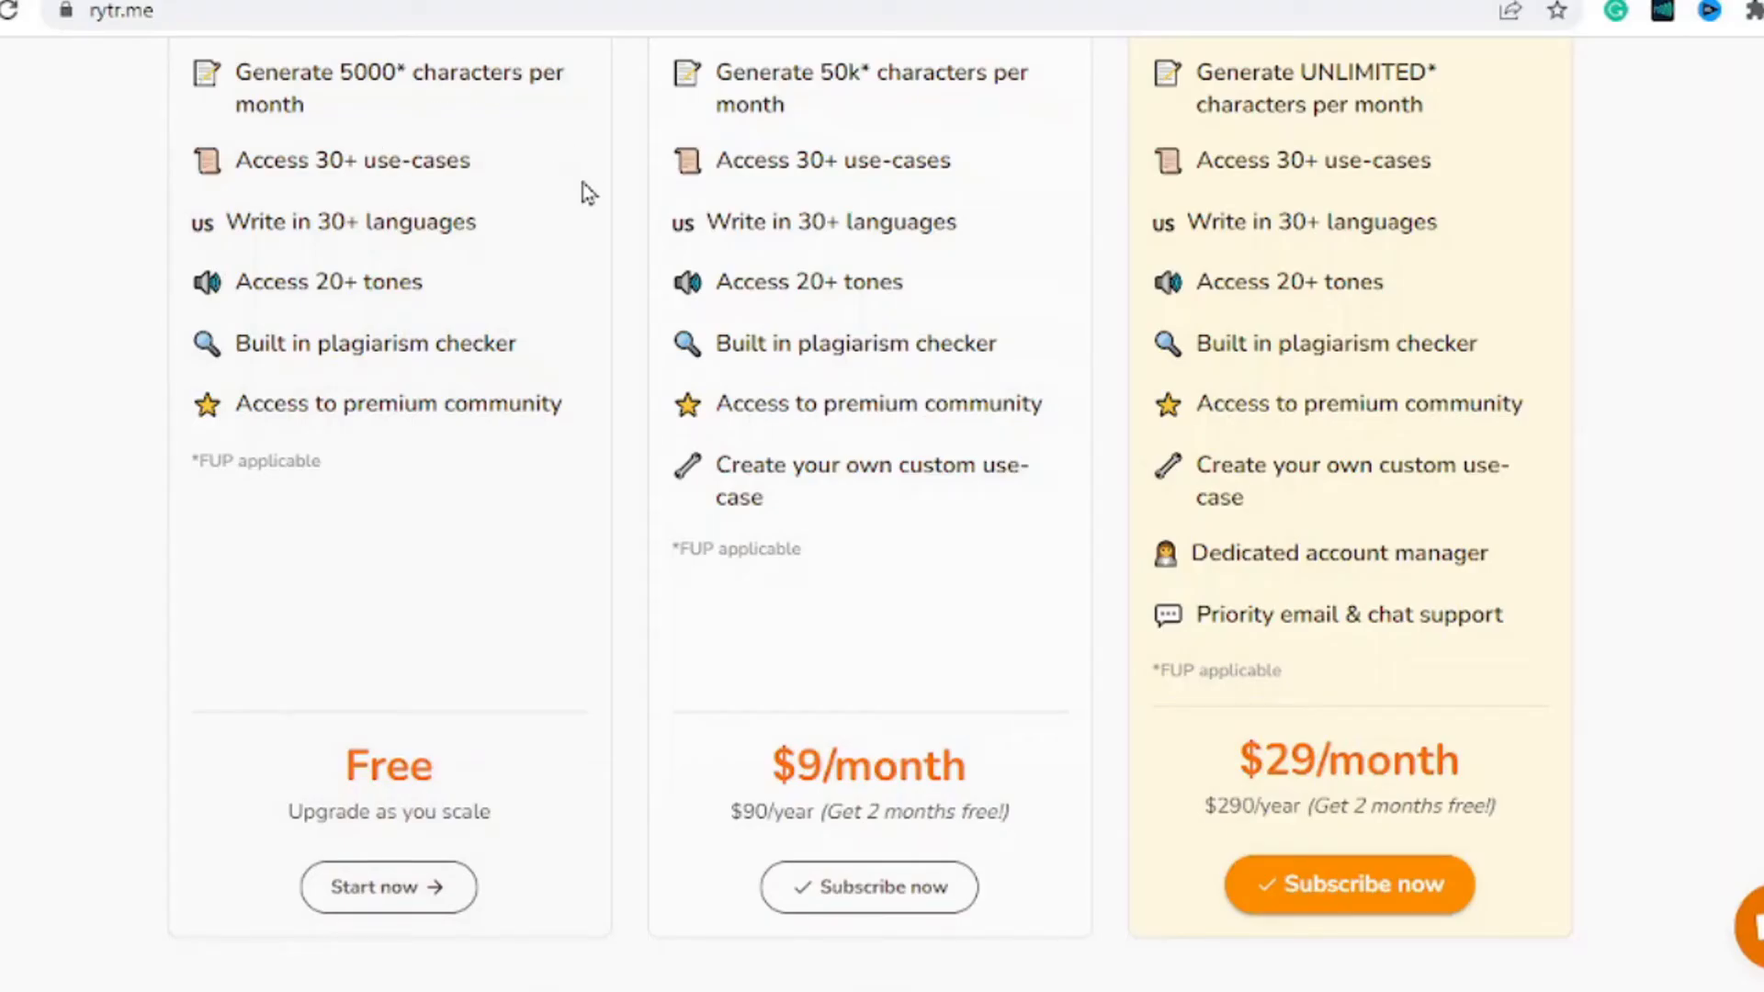
pyautogui.moveTo(531, 241)
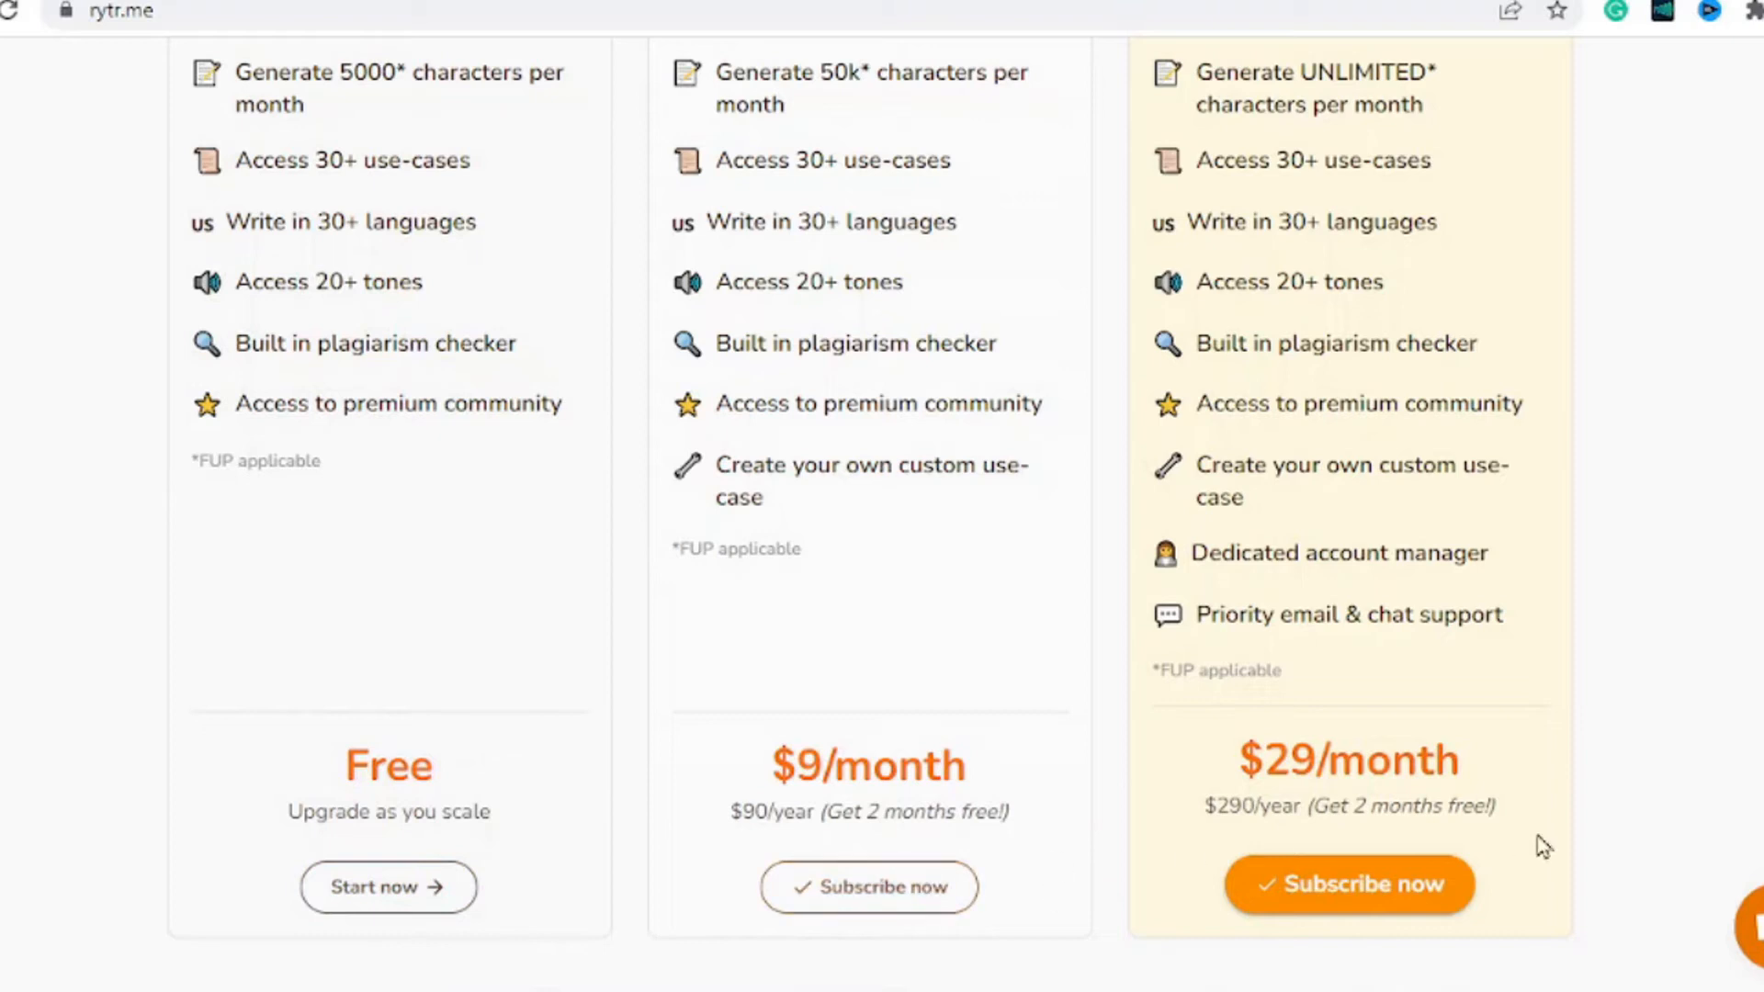
pyautogui.scroll(3)
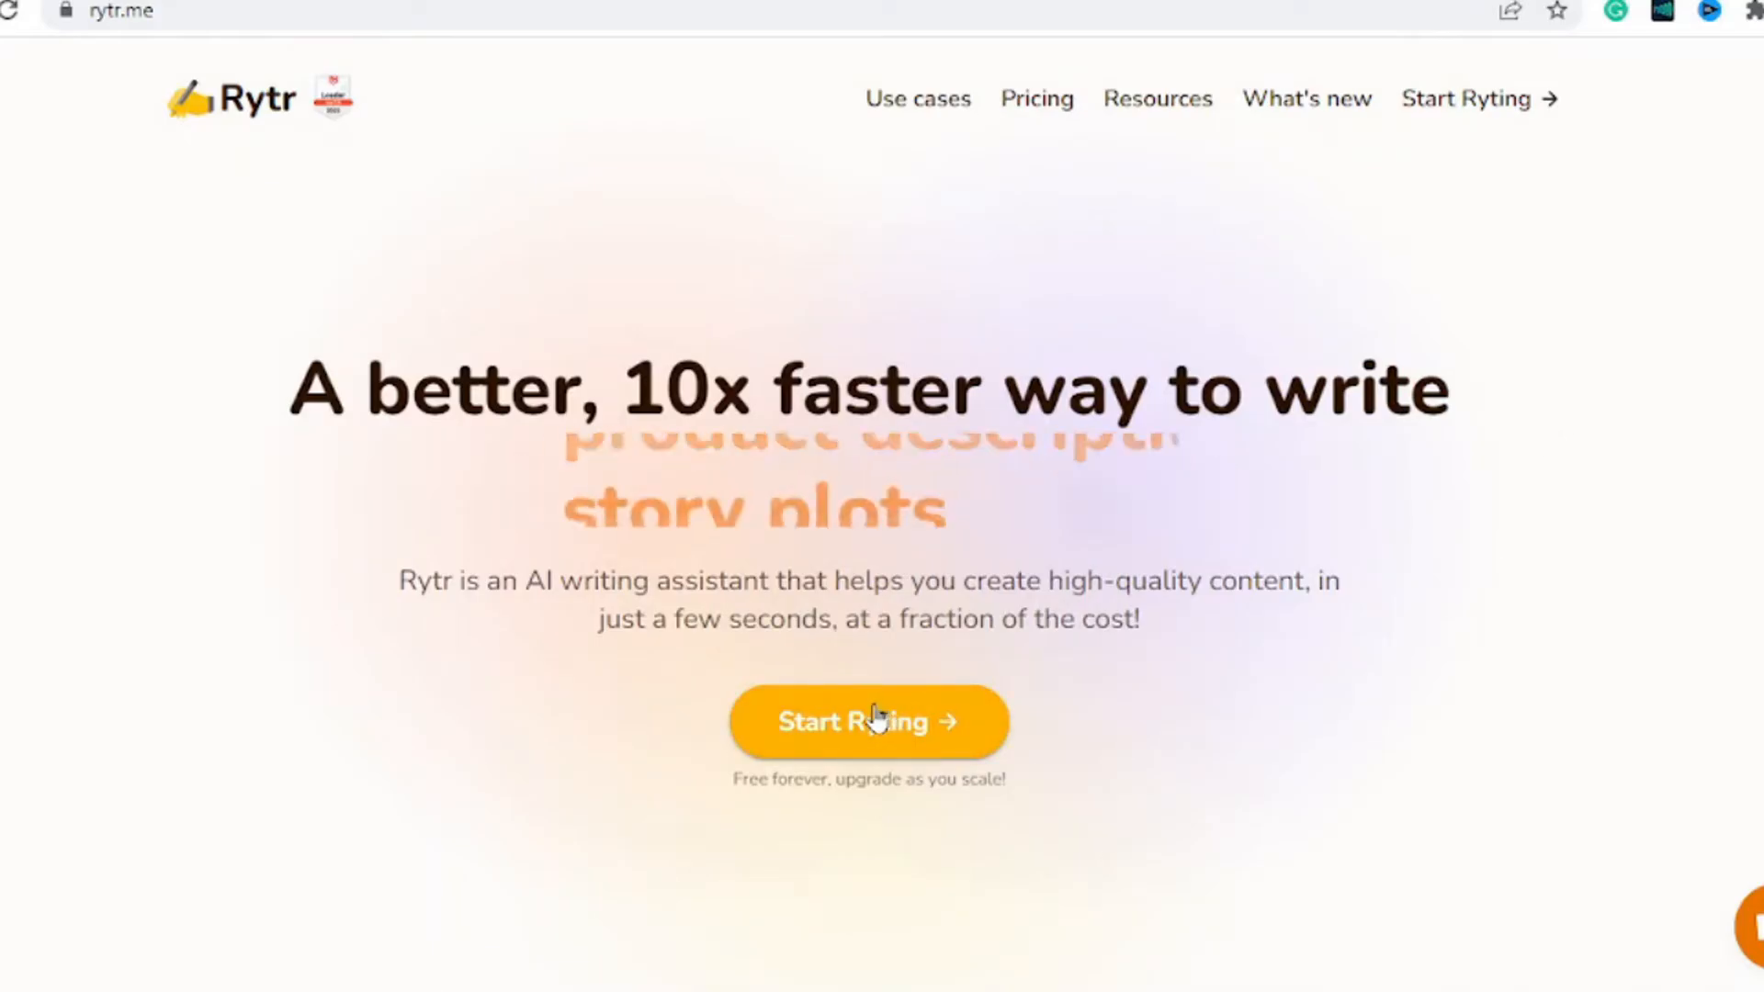
pyautogui.click(869, 722)
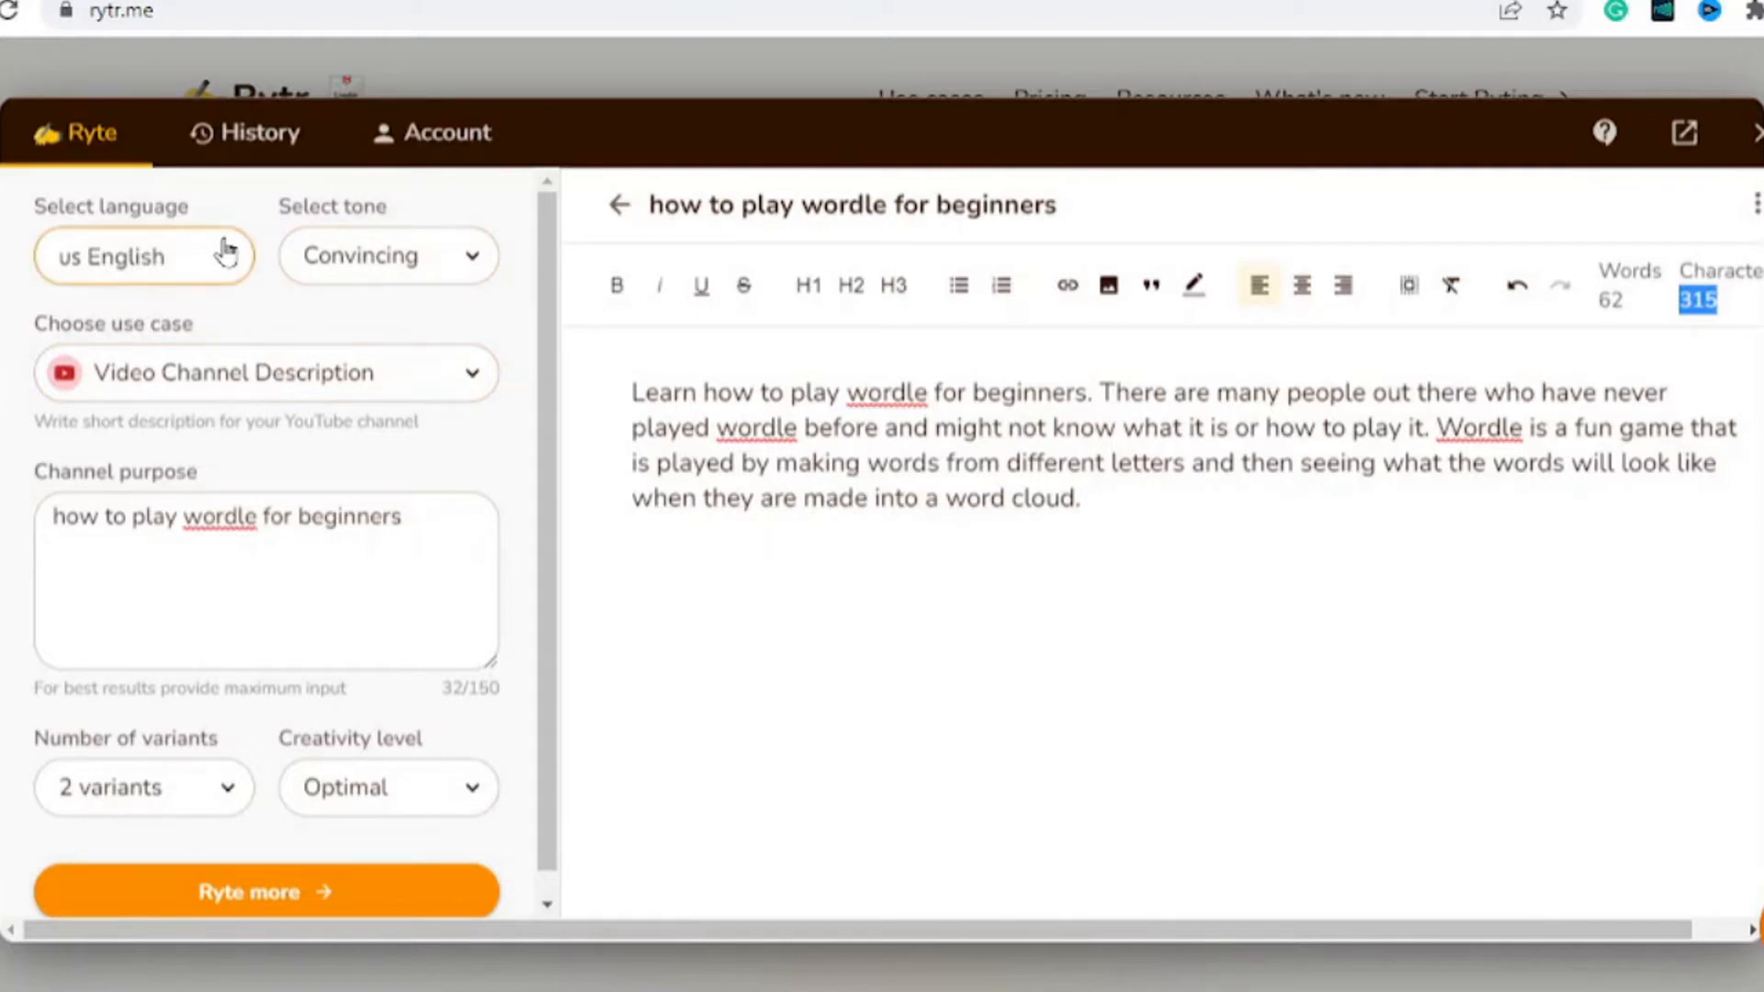
# - Choose the Video Description use case and enter title 'how to draw realistic eyes for beginners'
pyautogui.click(378, 255)
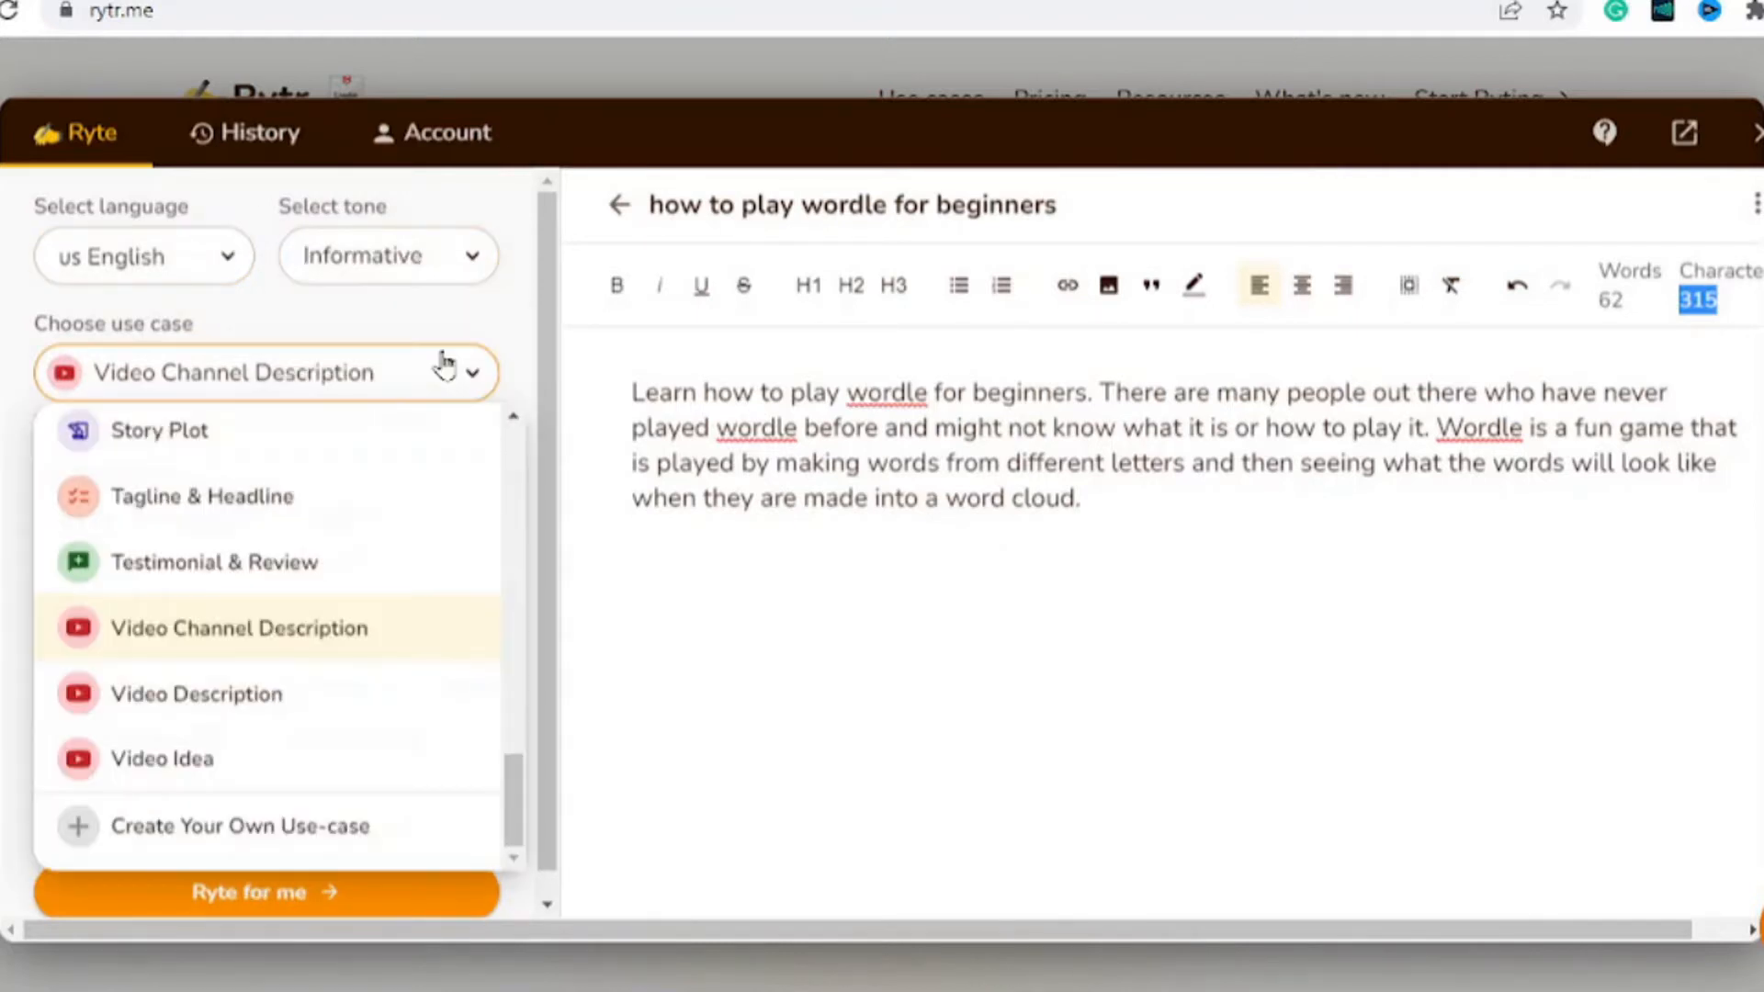
pyautogui.moveTo(390, 705)
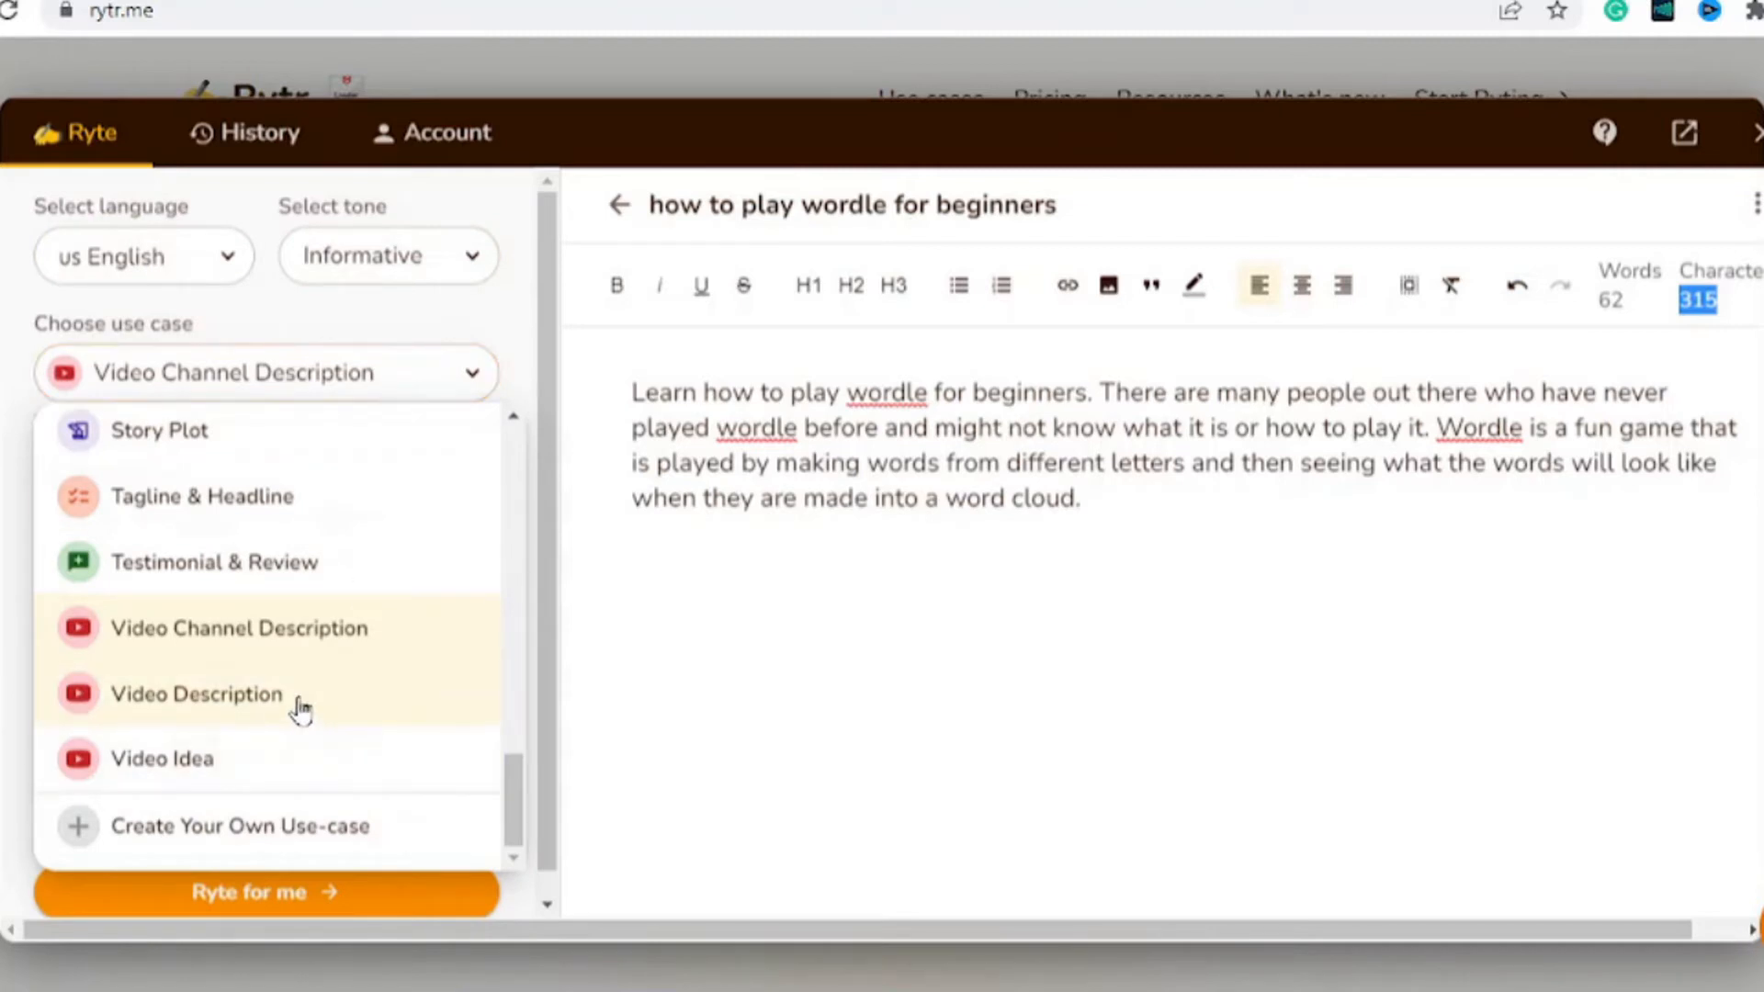
pyautogui.click(194, 695)
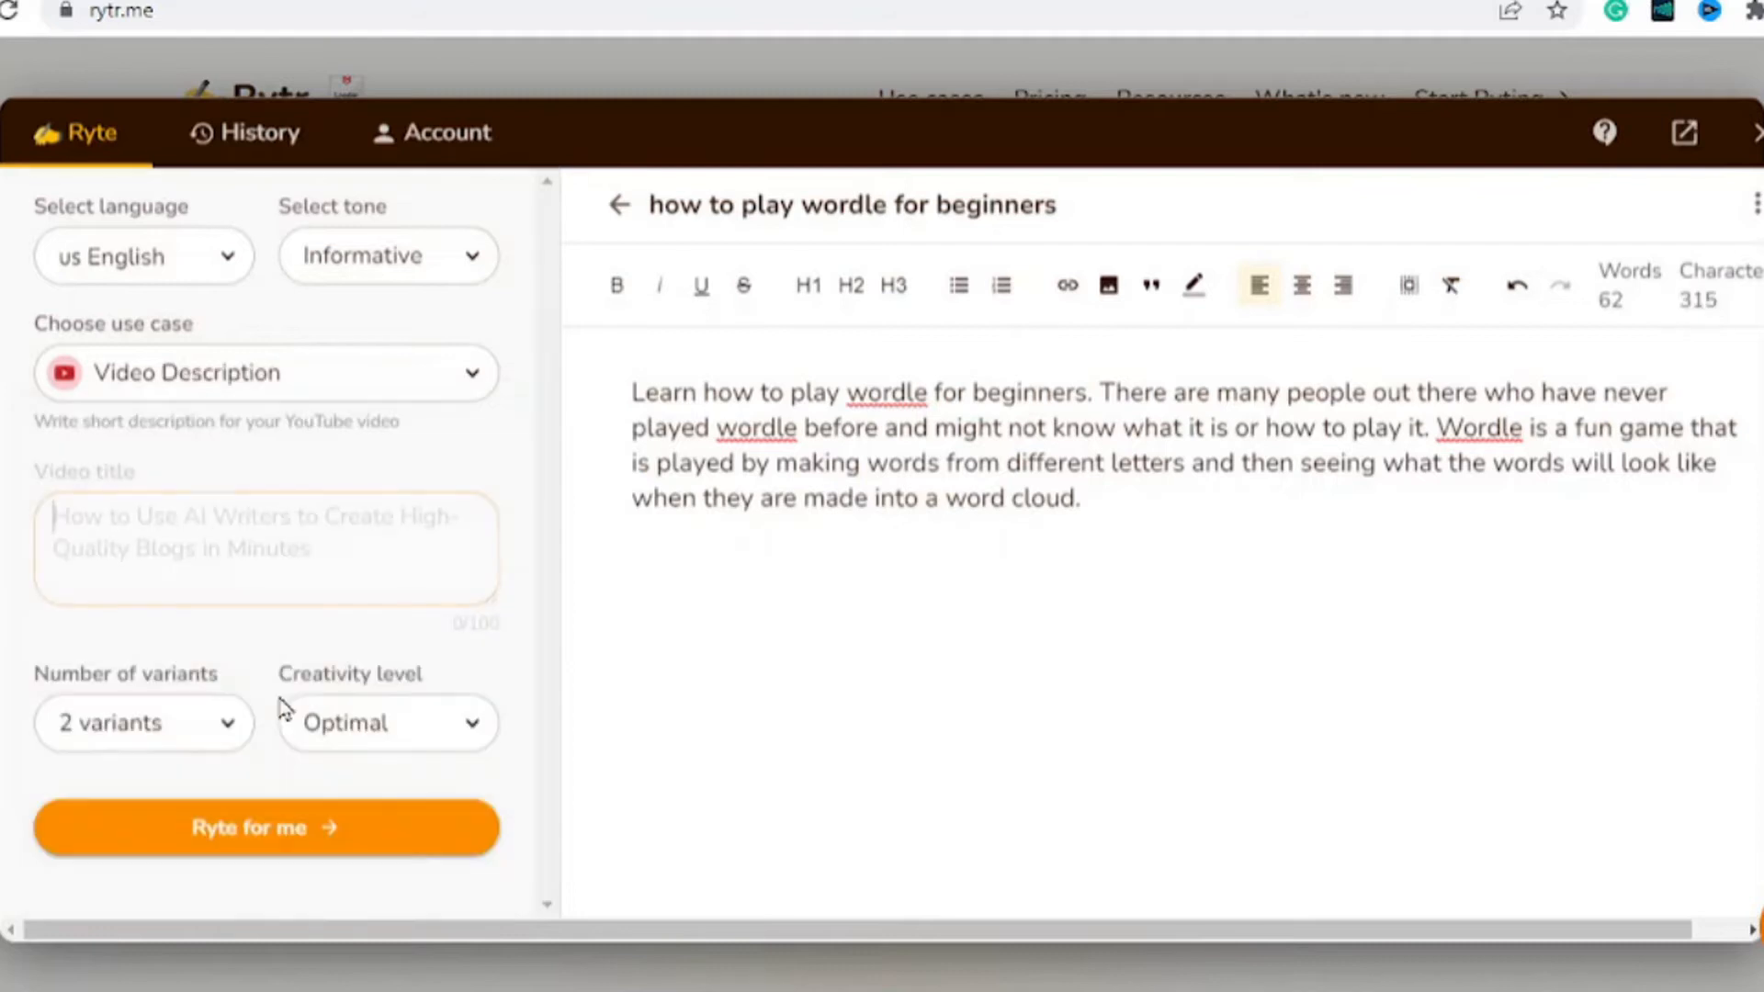
pyautogui.click(264, 547)
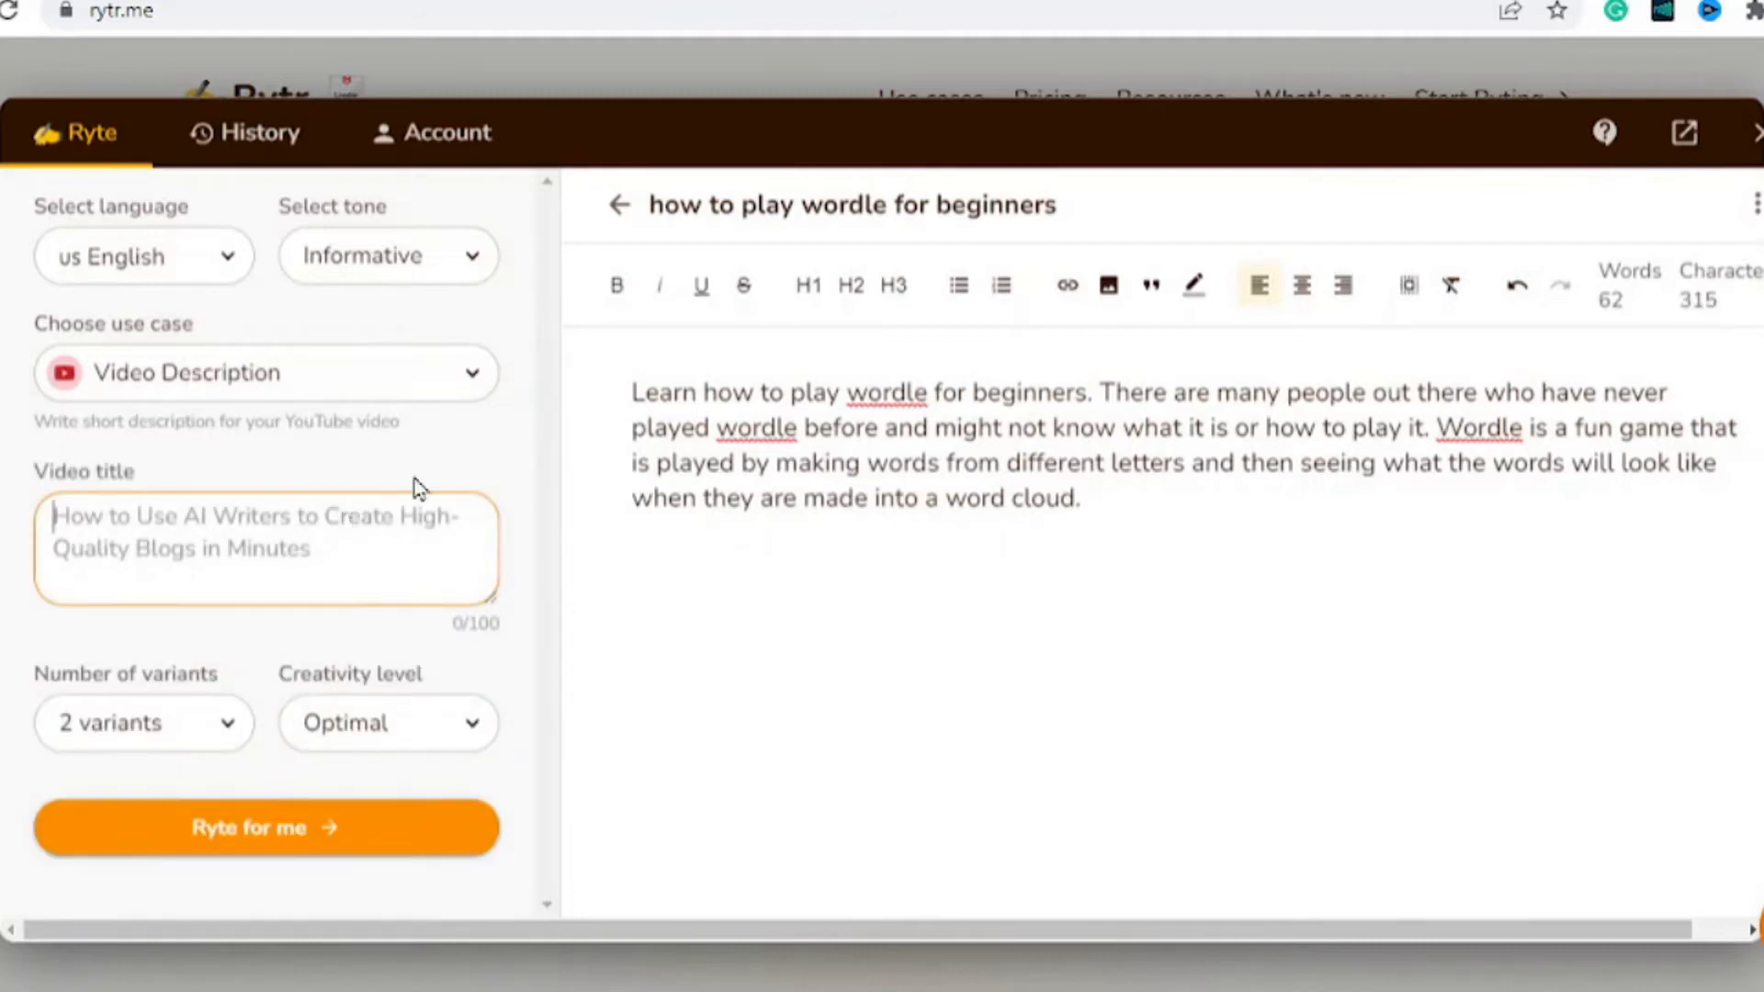
pyautogui.moveTo(516, 419)
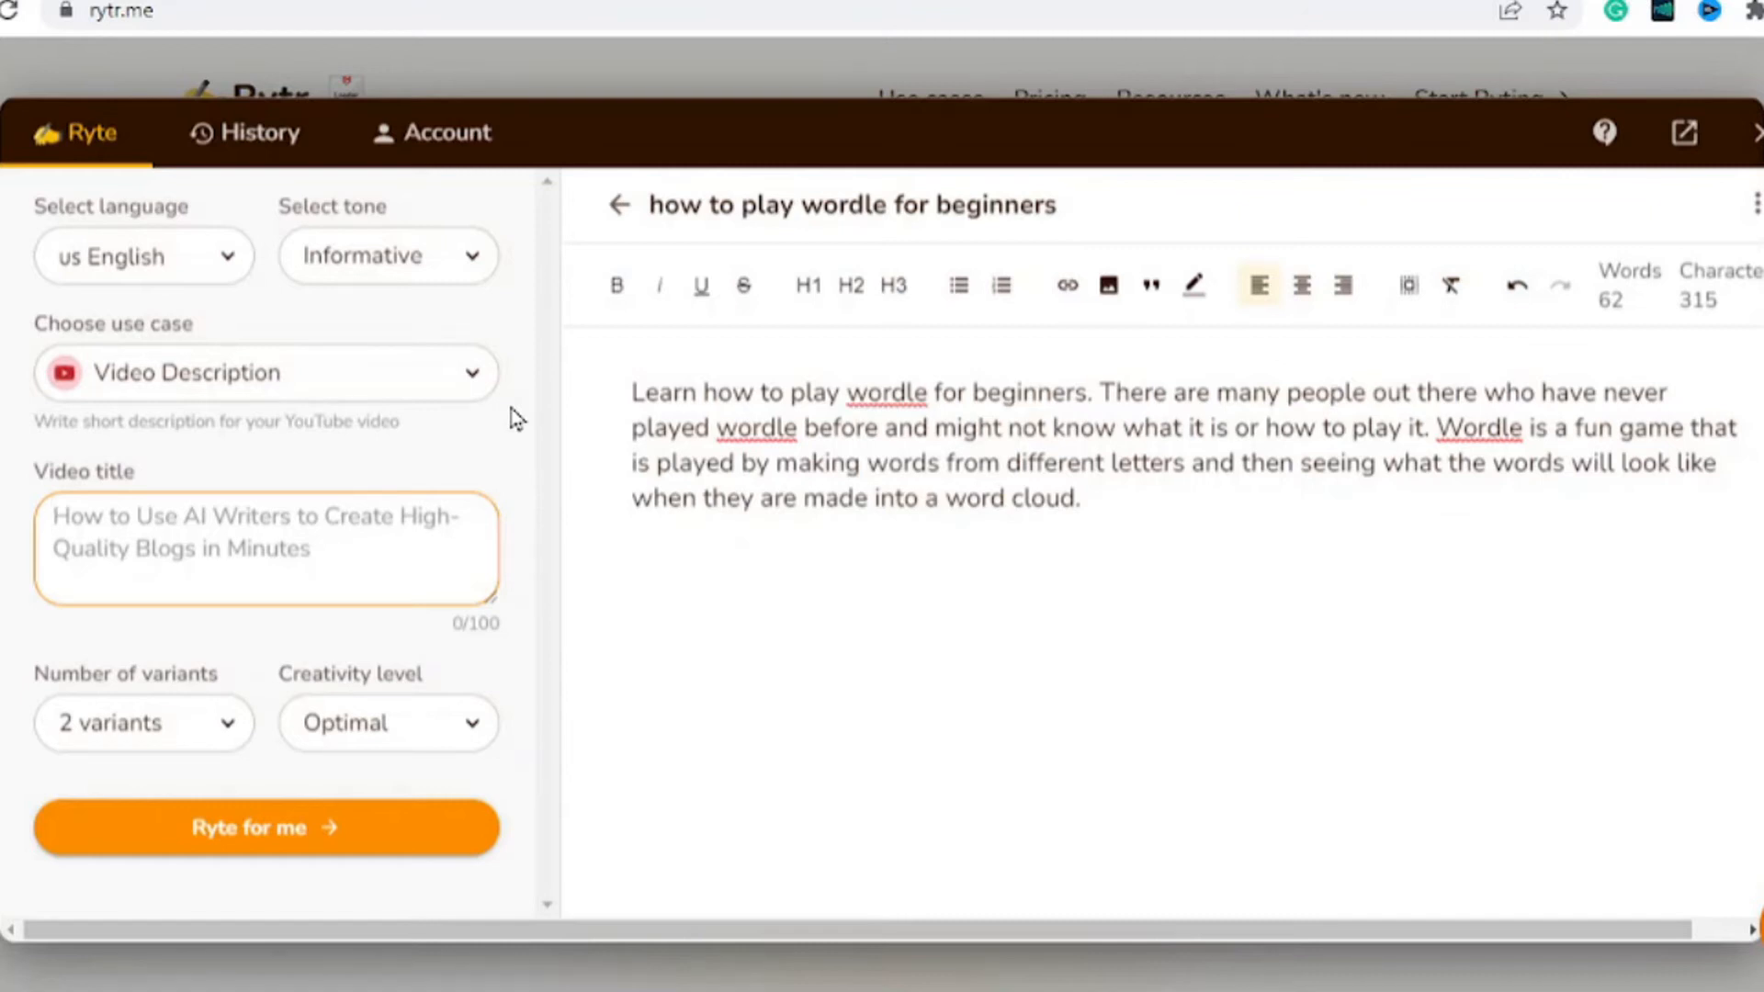
pyautogui.write('how to draw realistic eyes for beginners')
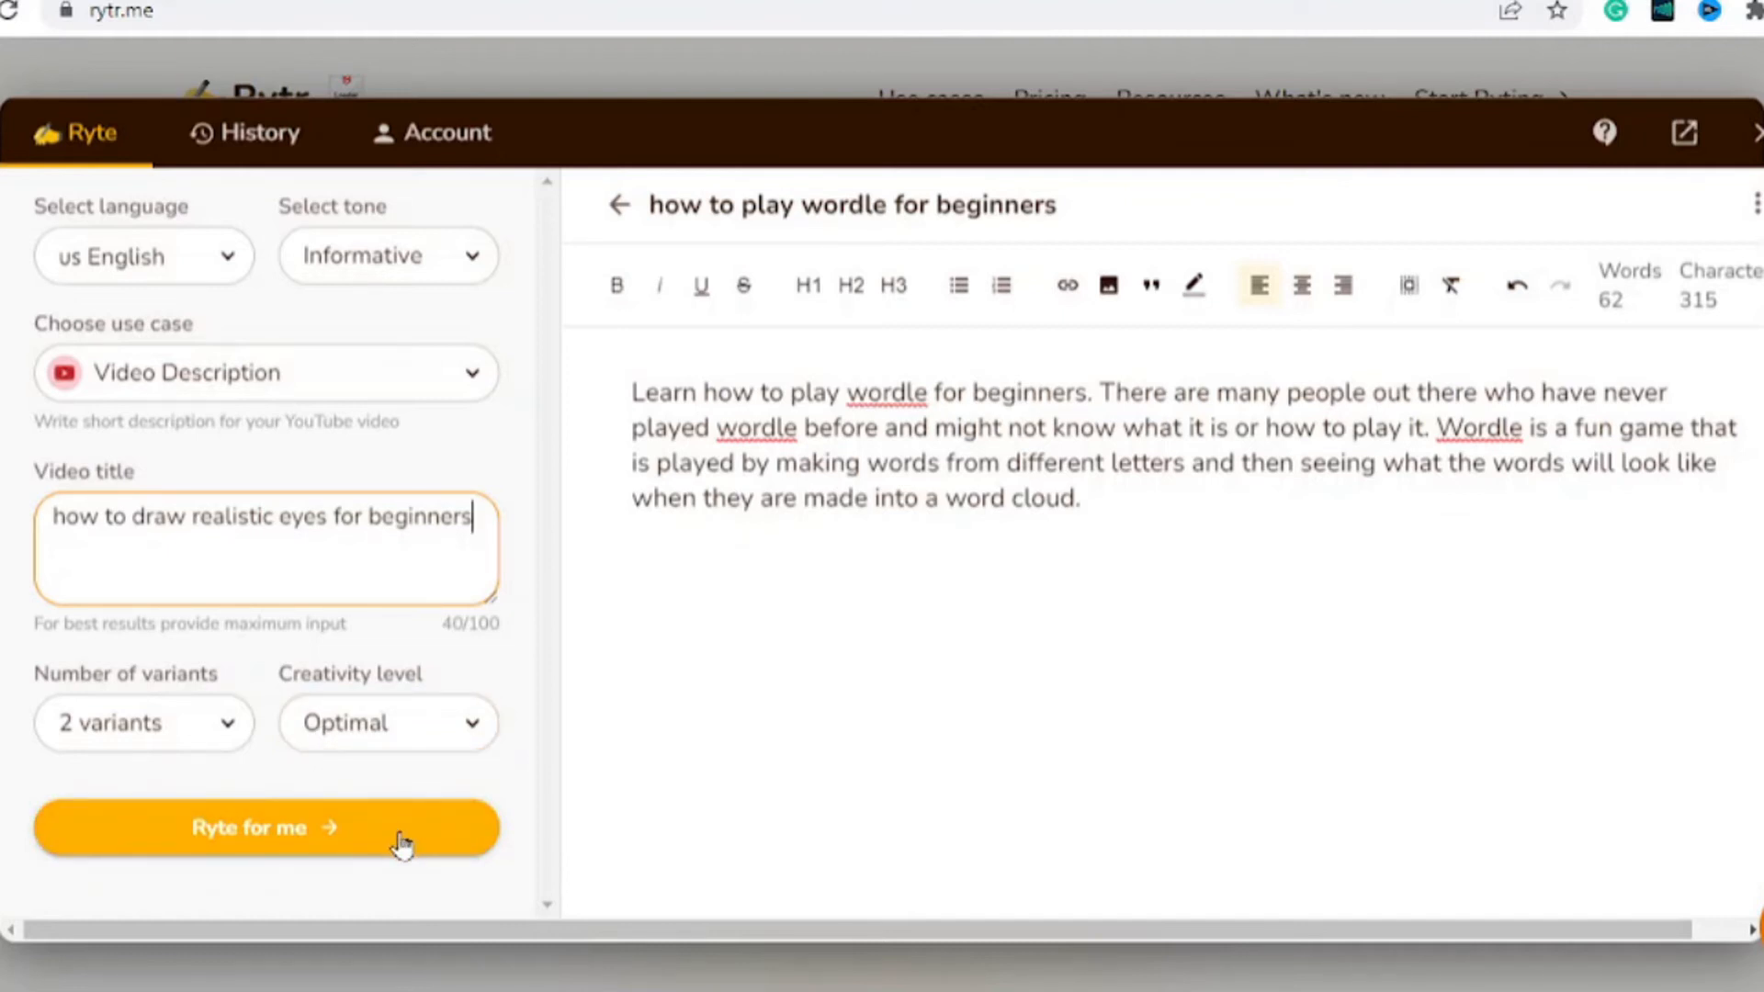
# - Have Rytr write the realistic-eyes video description and select part of the generated text
pyautogui.click(266, 827)
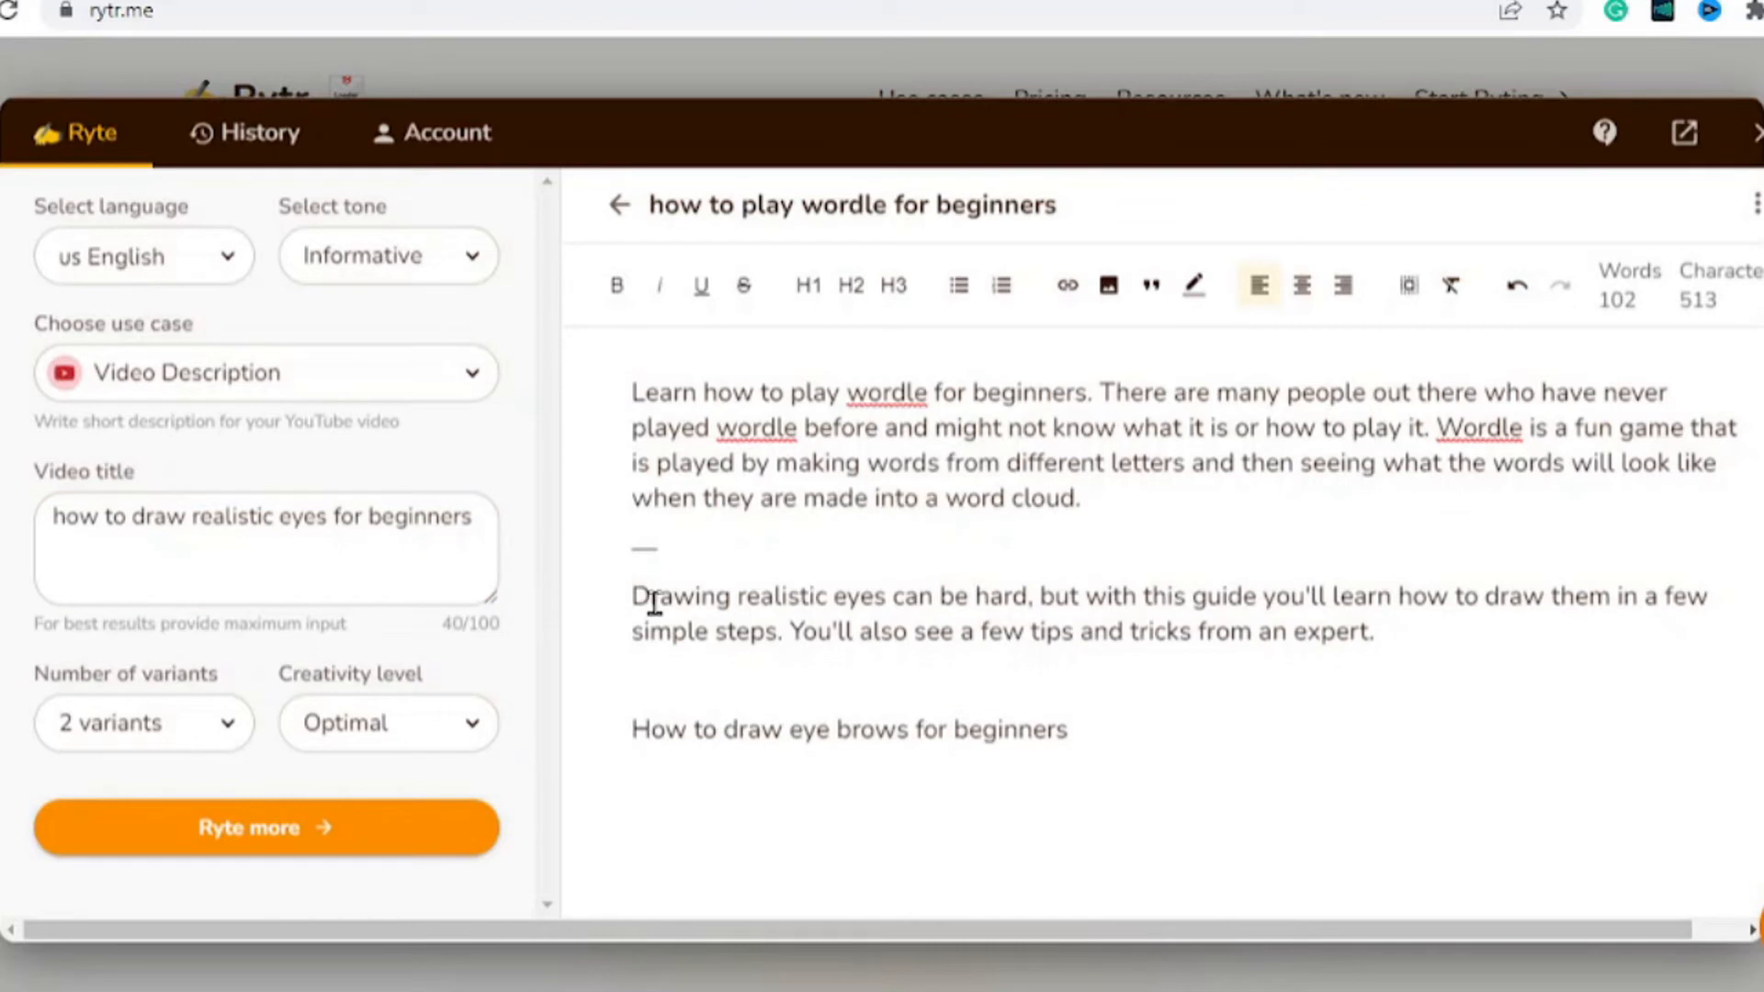
pyautogui.moveTo(634, 595); pyautogui.dragTo(1035, 595)
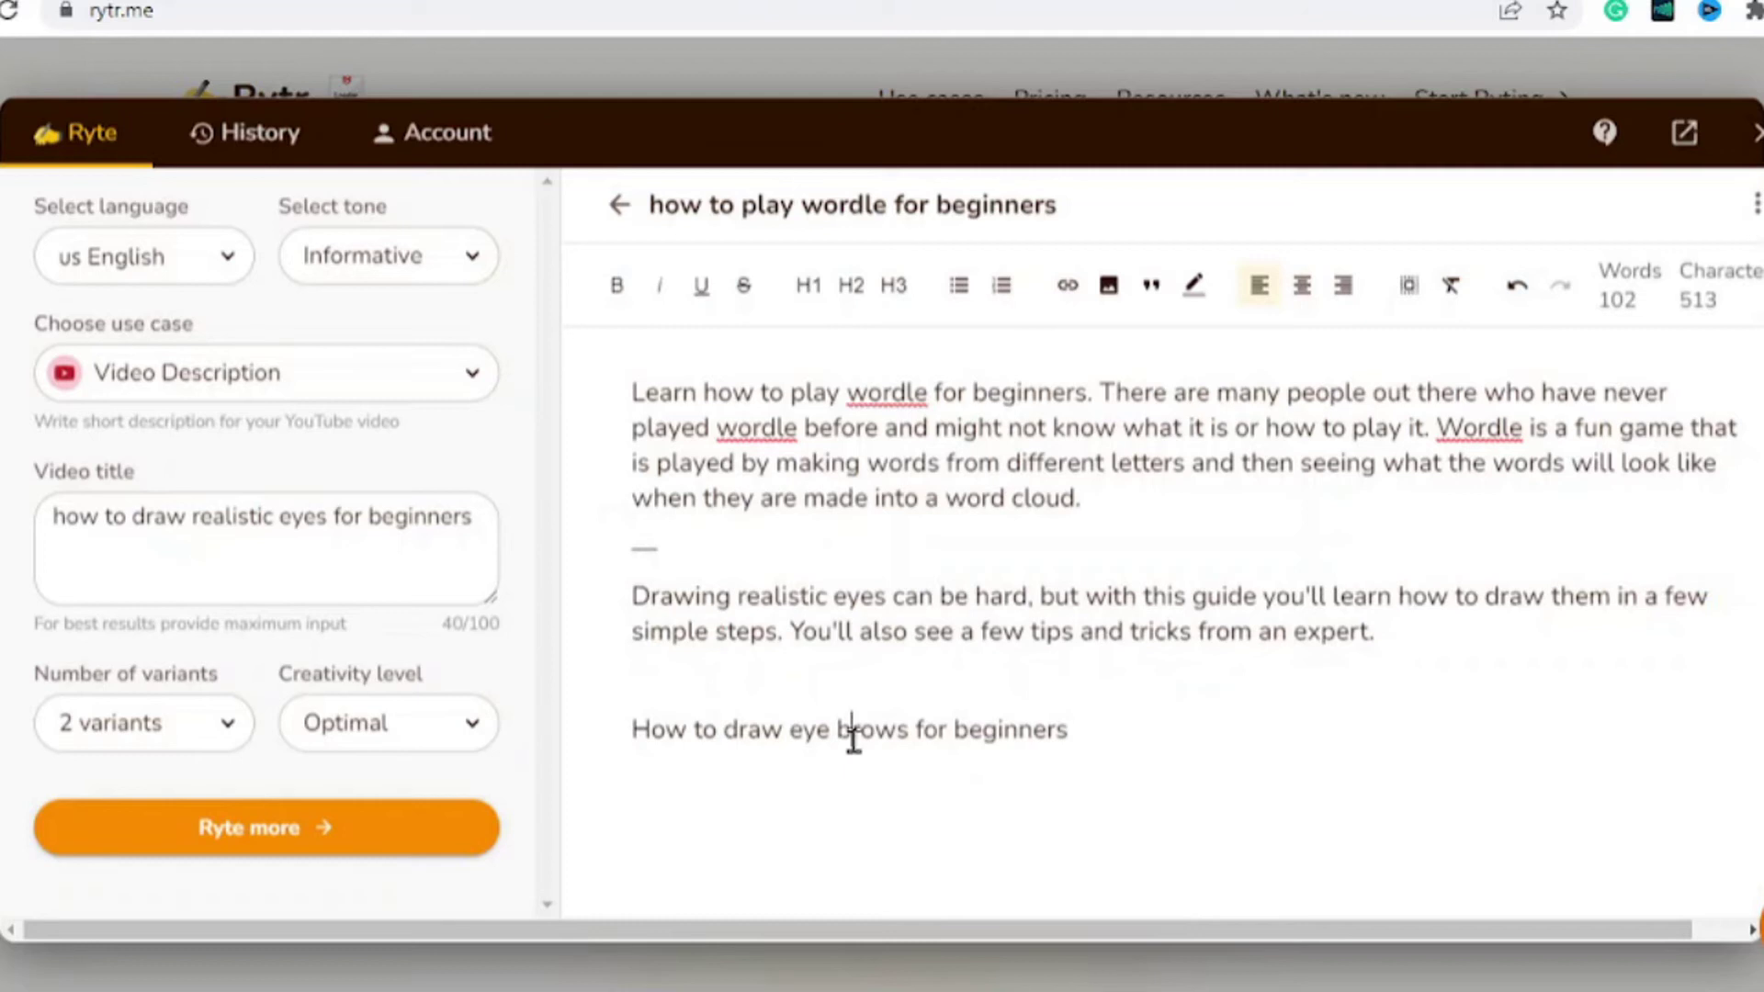
pyautogui.moveTo(632, 759)
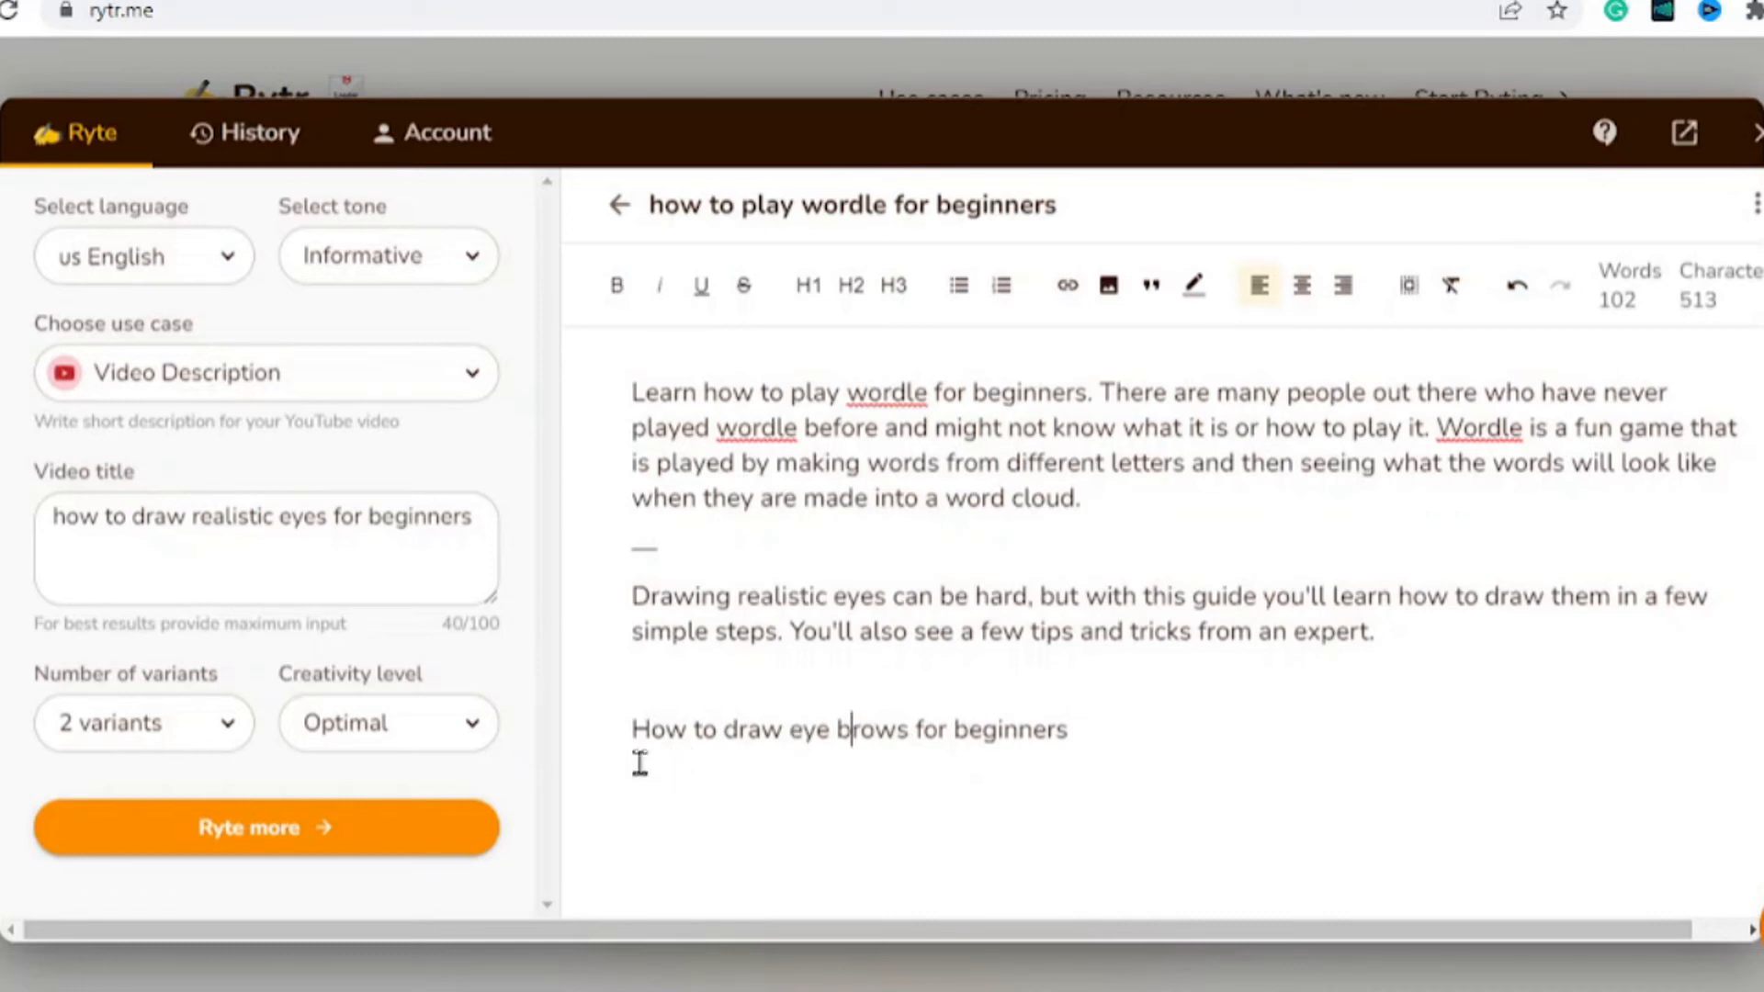
pyautogui.moveTo(1080, 755)
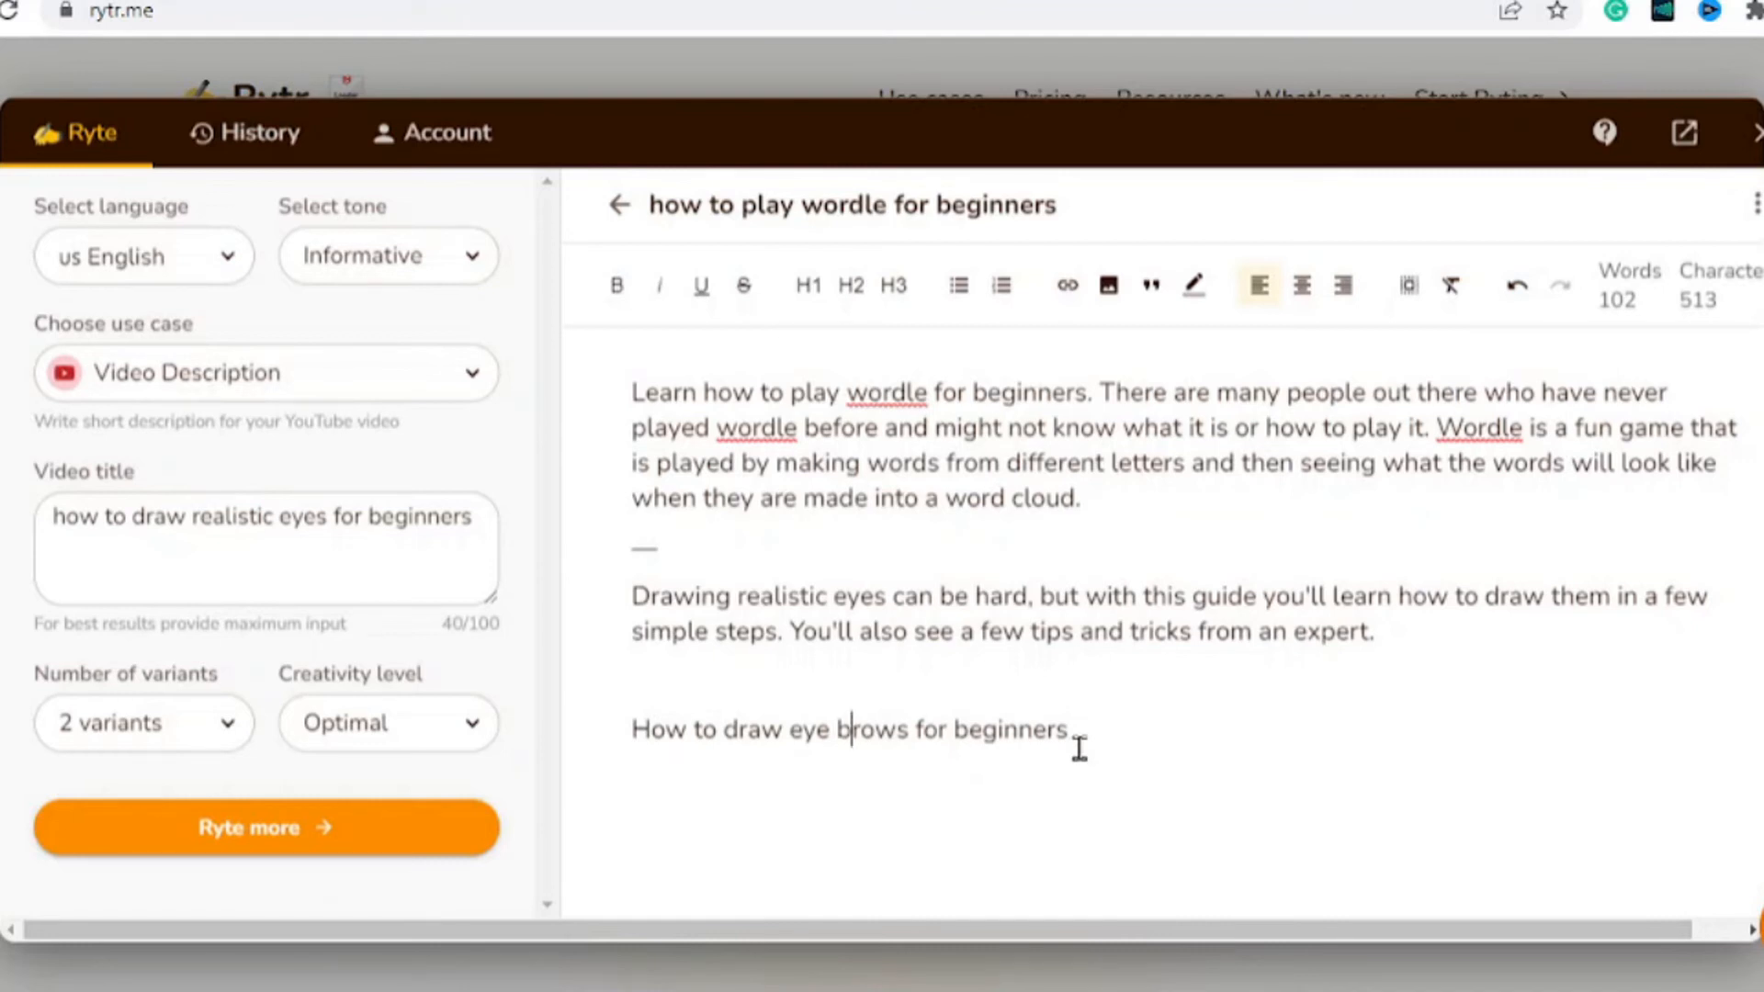
# - Expand the 'How to draw eye brows for beginners' line into an AI-written paragraph
pyautogui.tripleClick(849, 730)
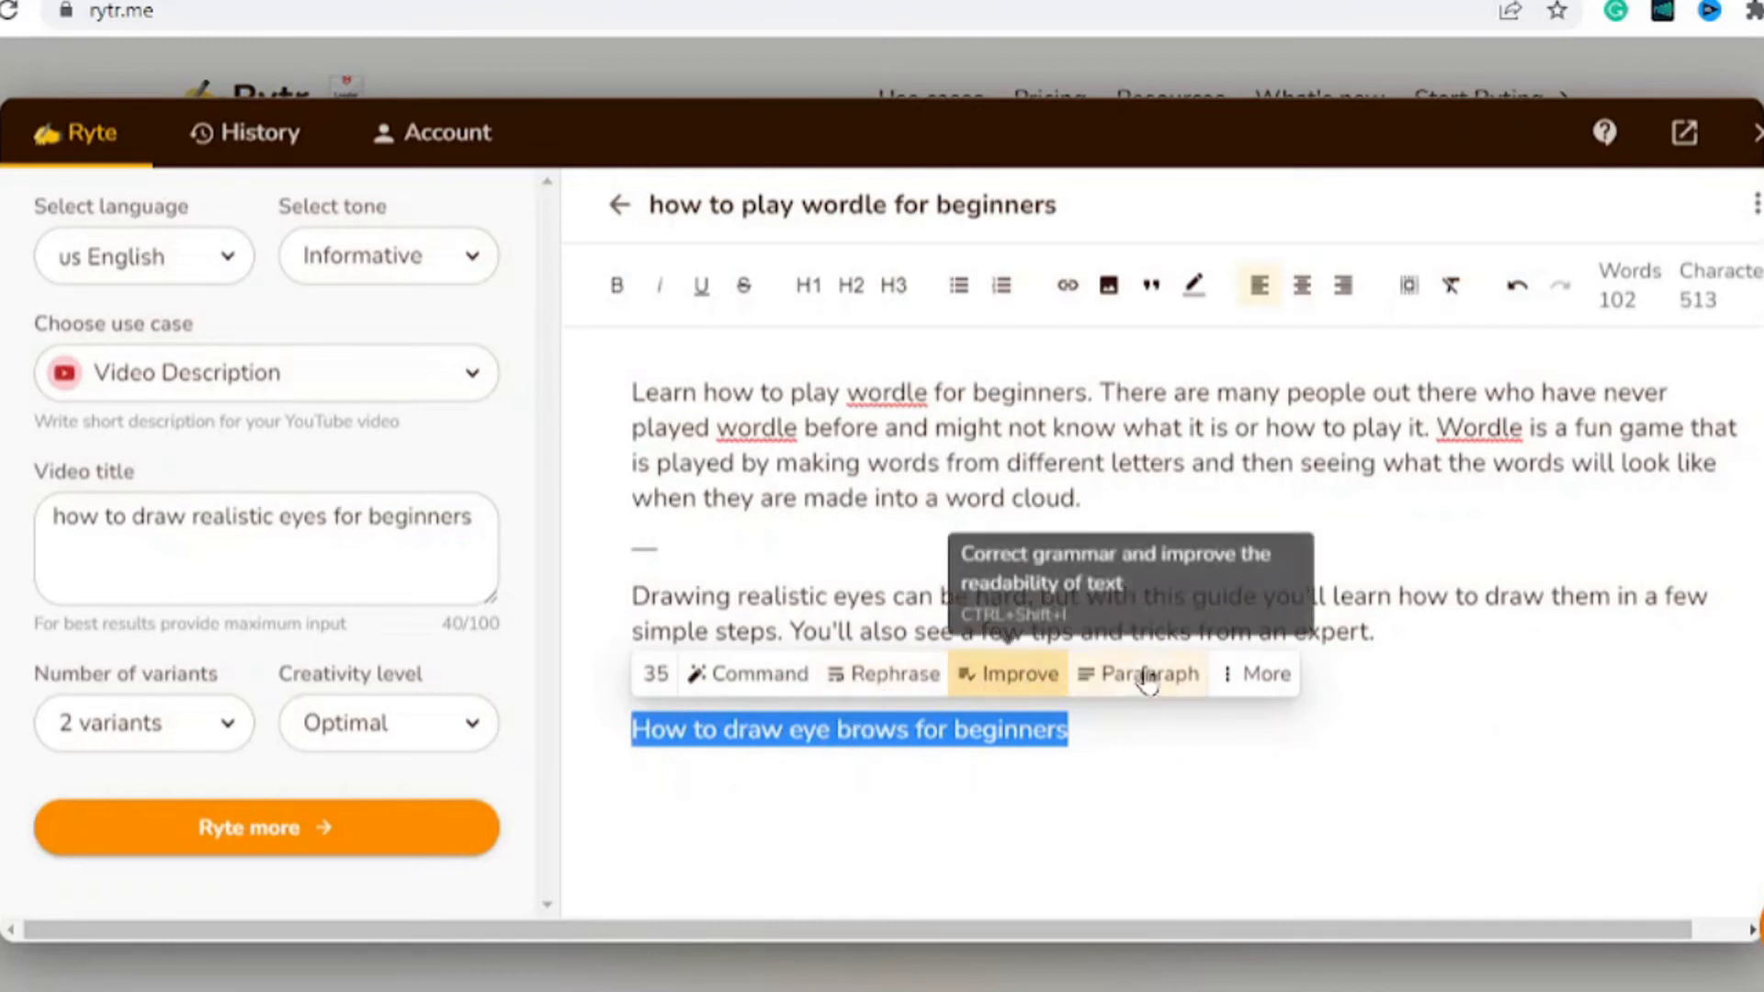
pyautogui.moveTo(1154, 676)
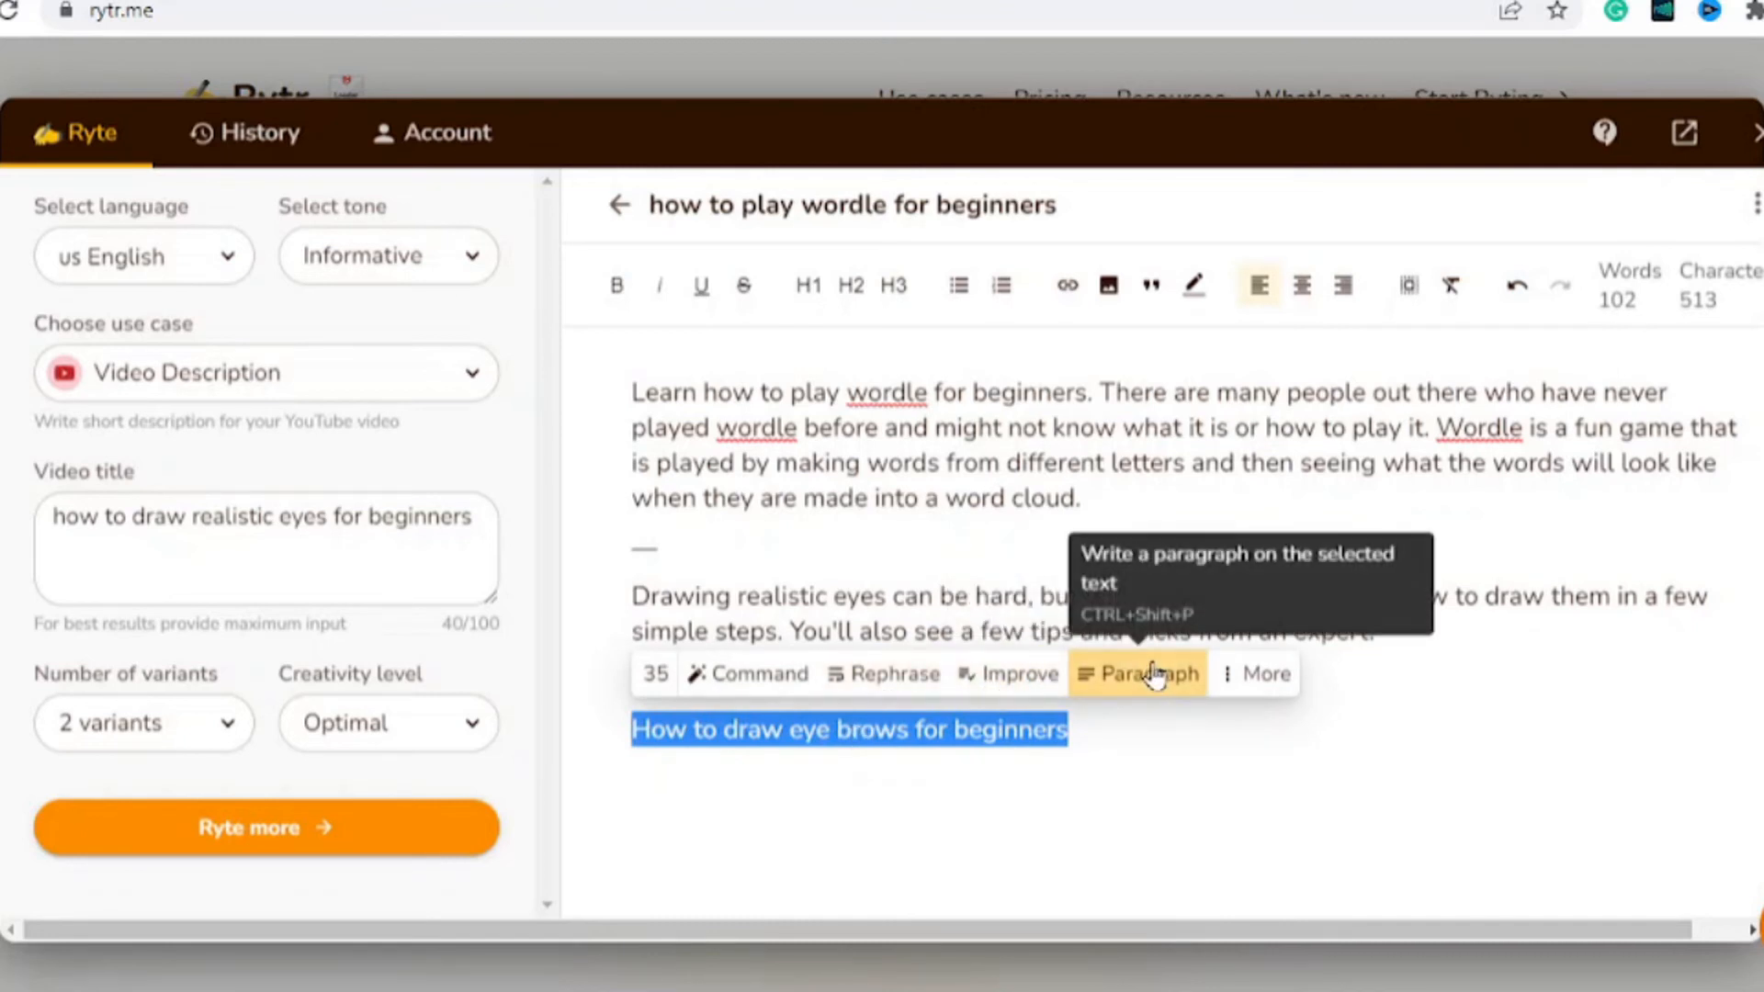
pyautogui.click(1149, 673)
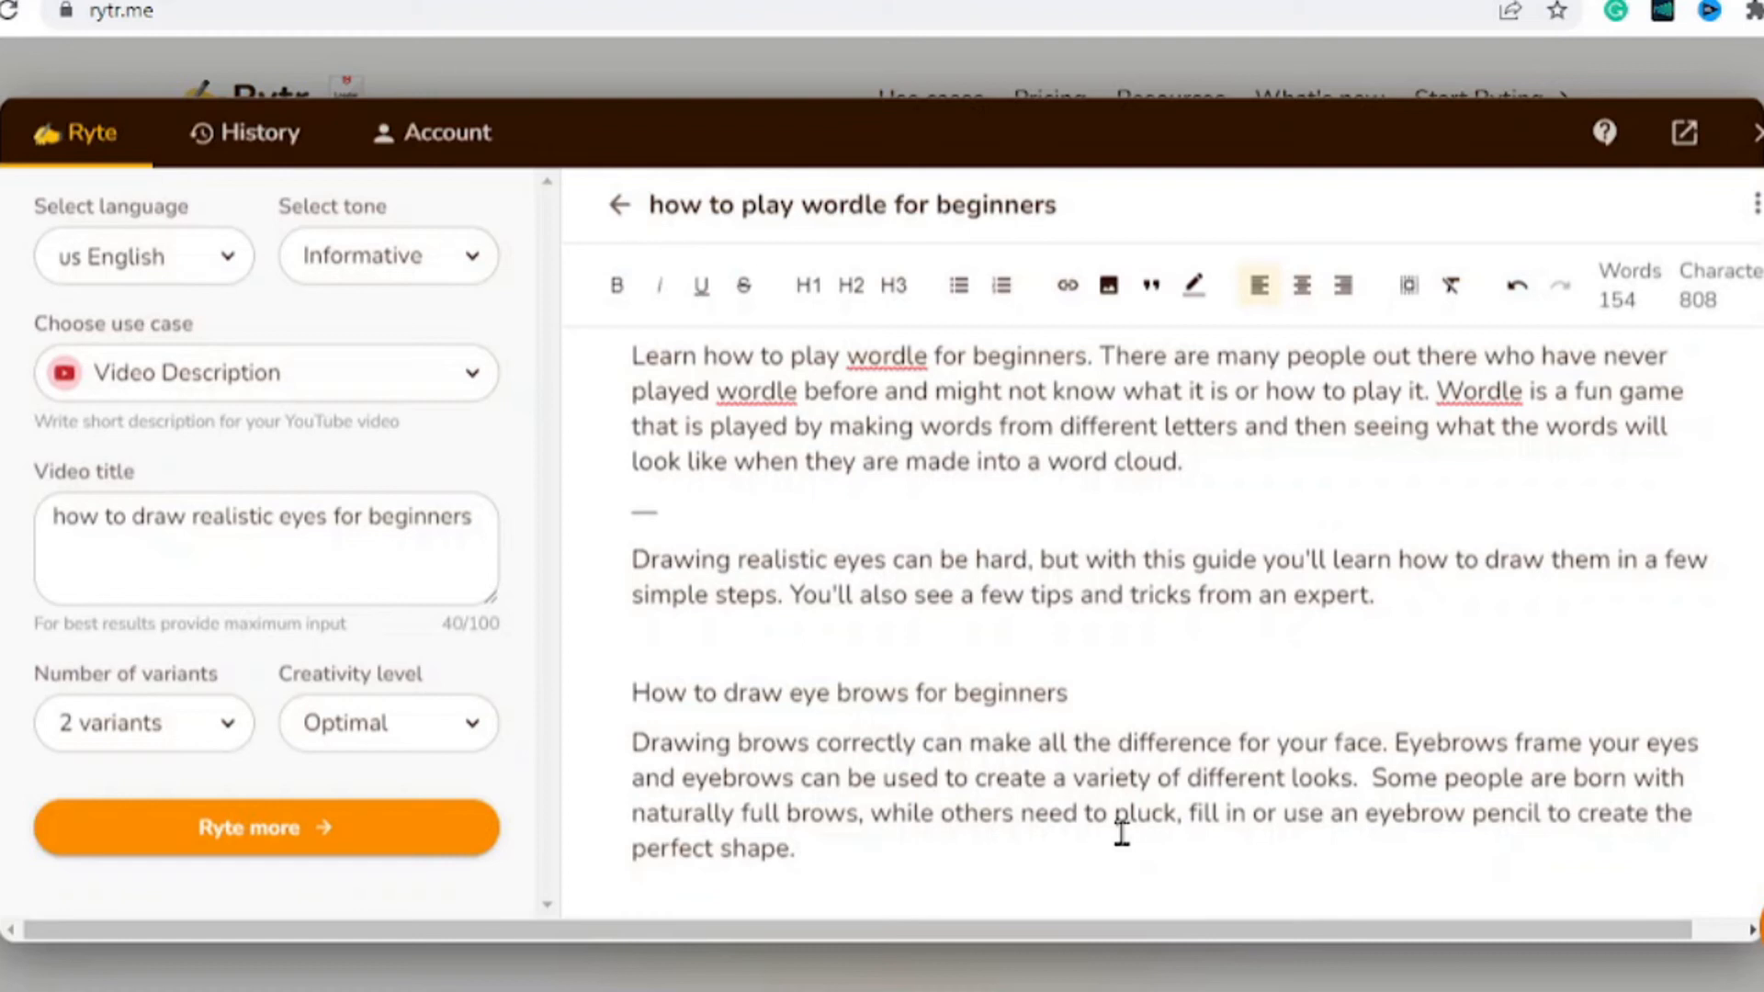
pyautogui.moveTo(974, 770)
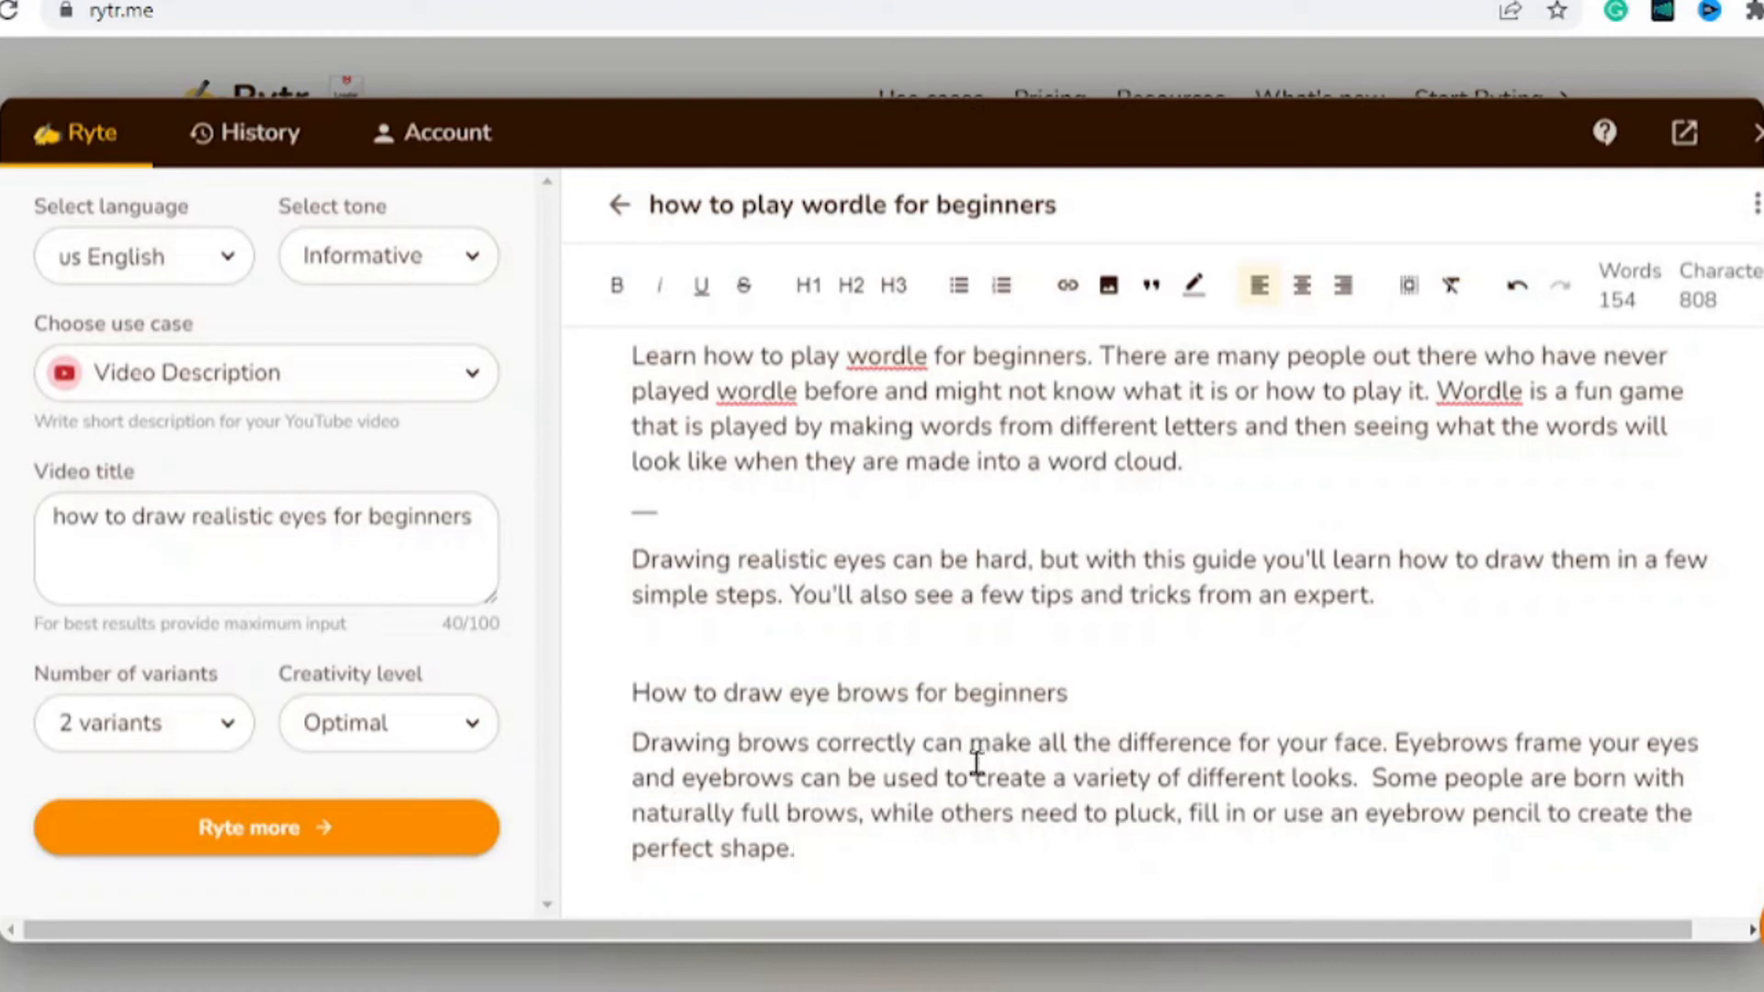
pyautogui.moveTo(1635, 744)
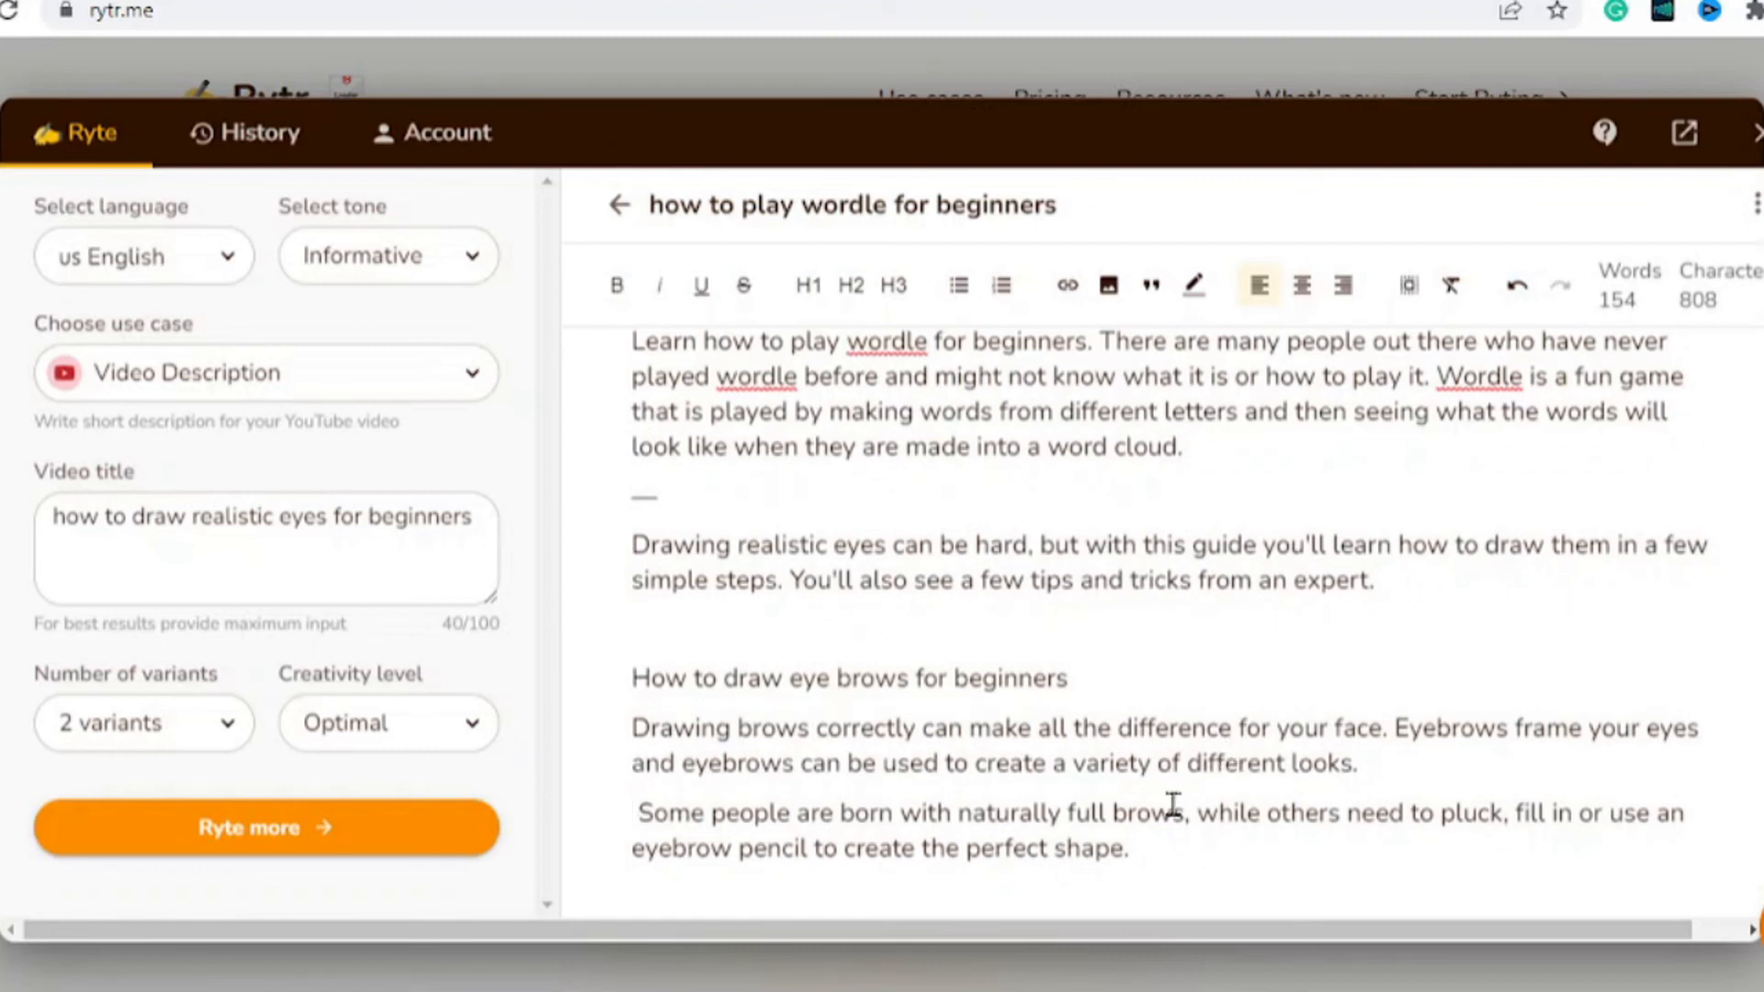
pyautogui.moveTo(1018, 621)
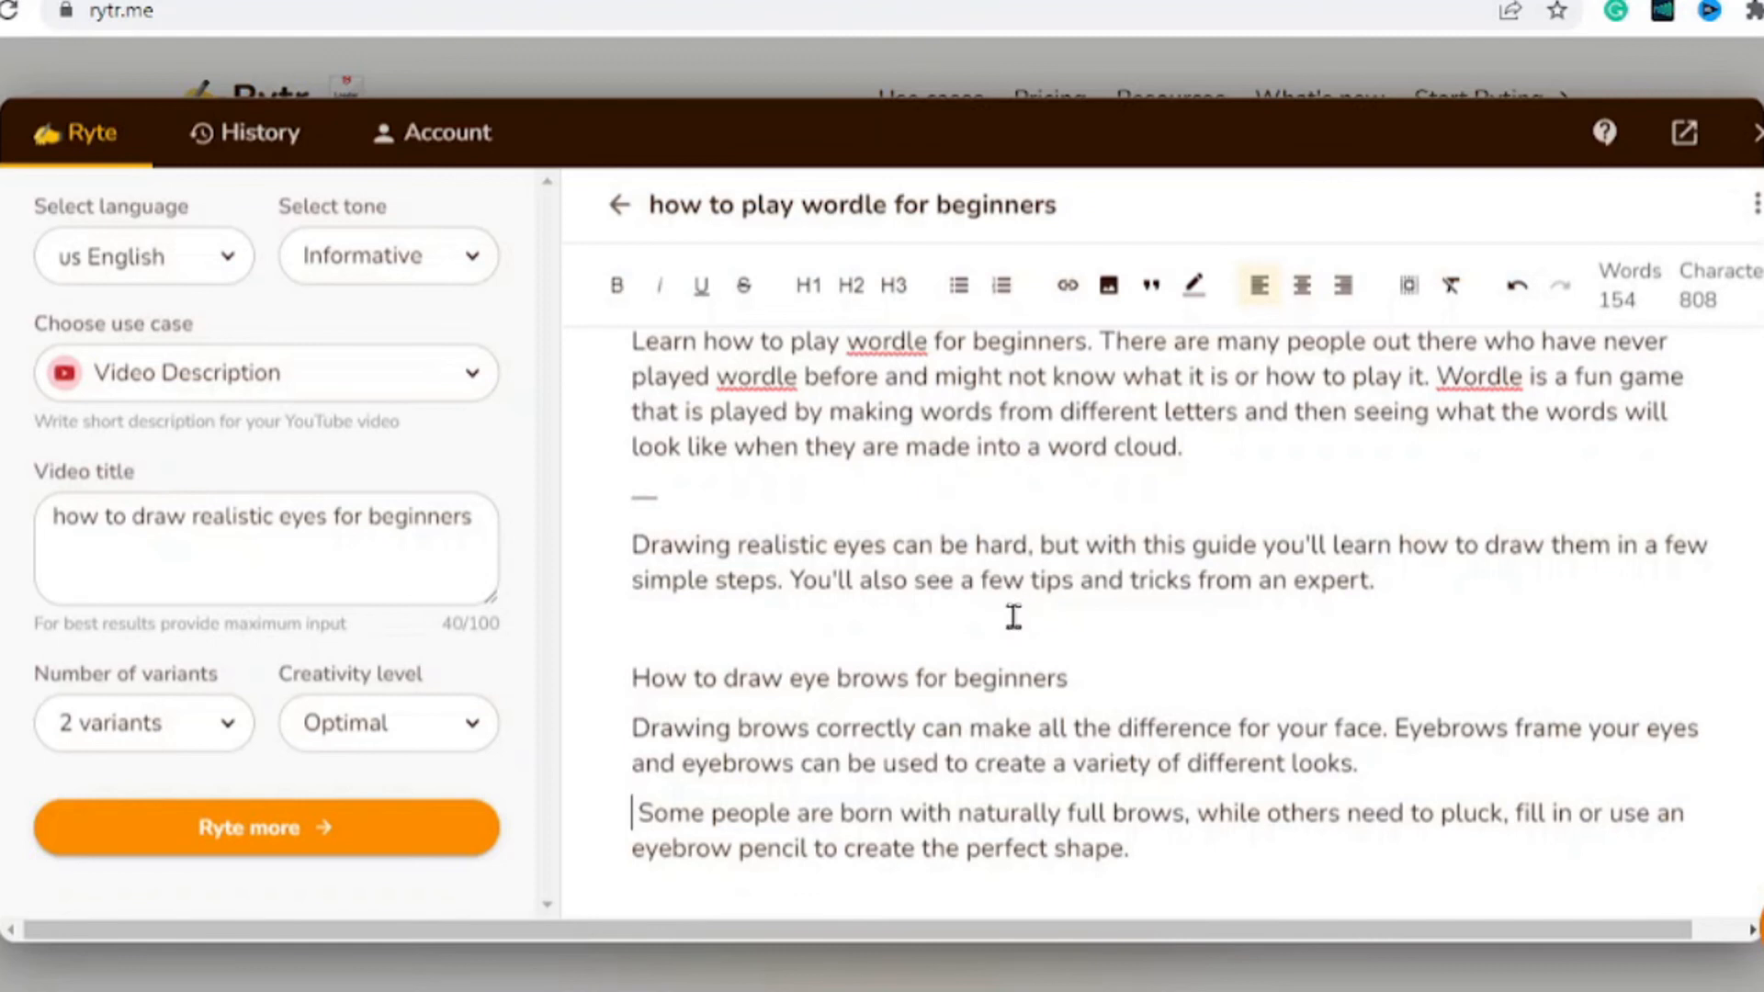
pyautogui.moveTo(993, 627)
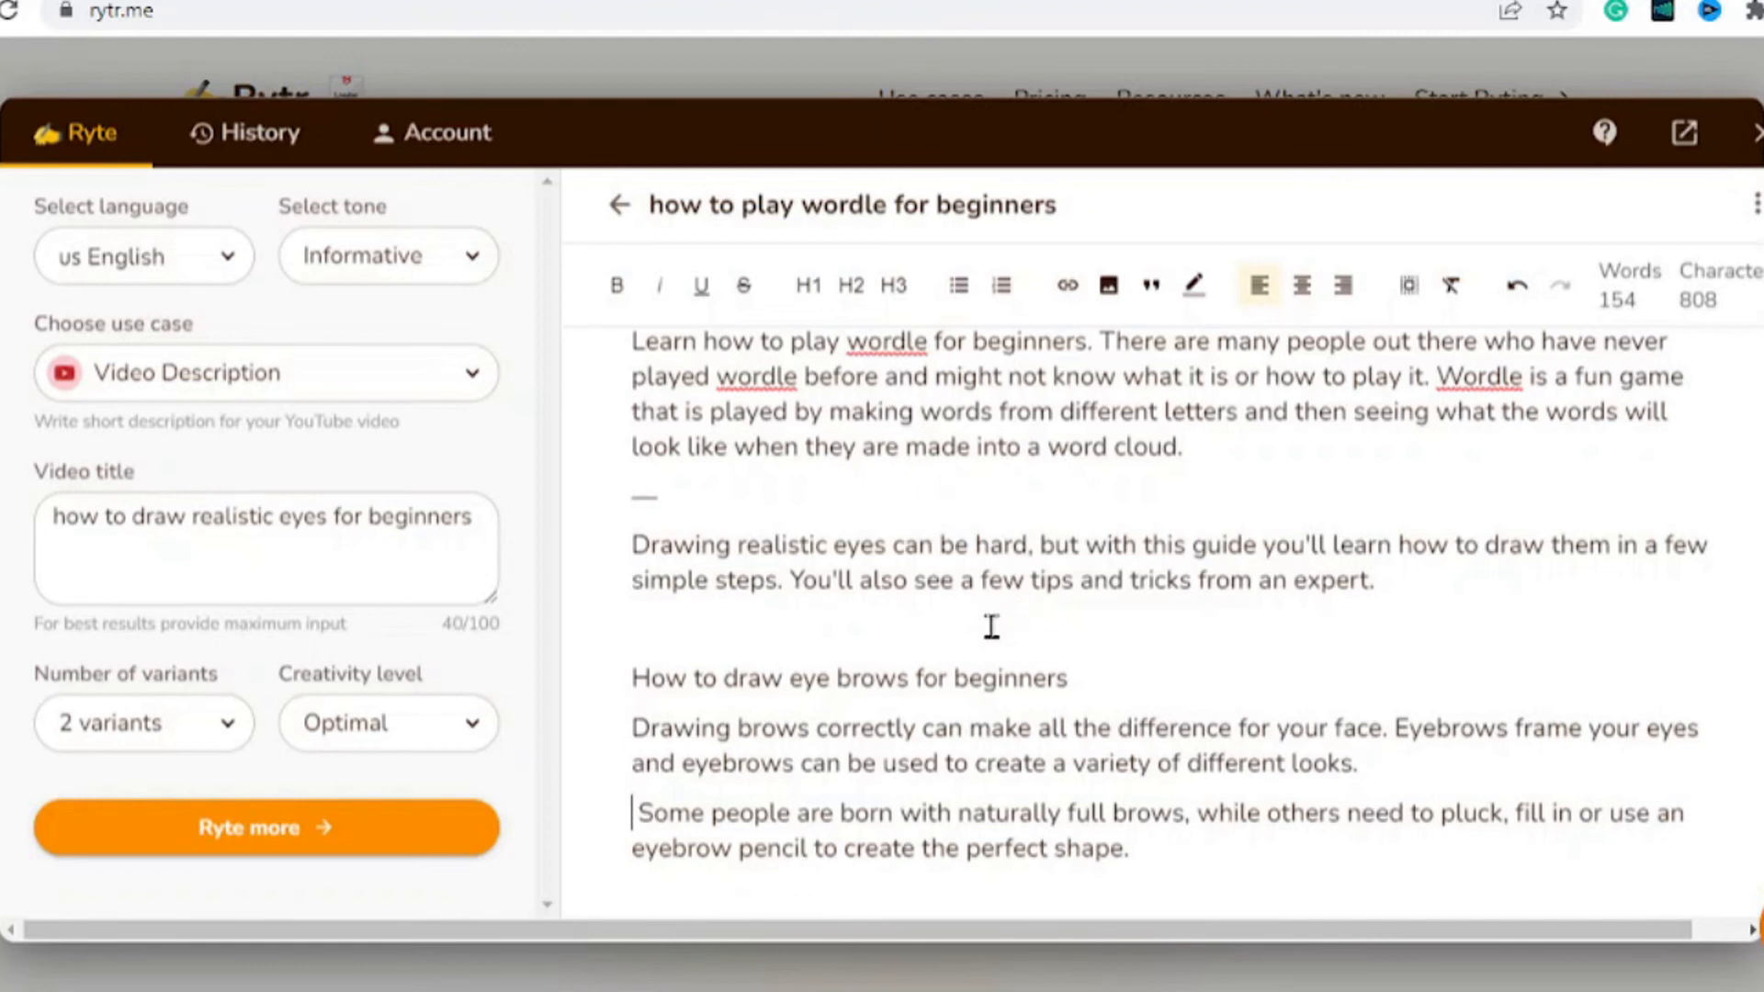
pyautogui.moveTo(970, 632)
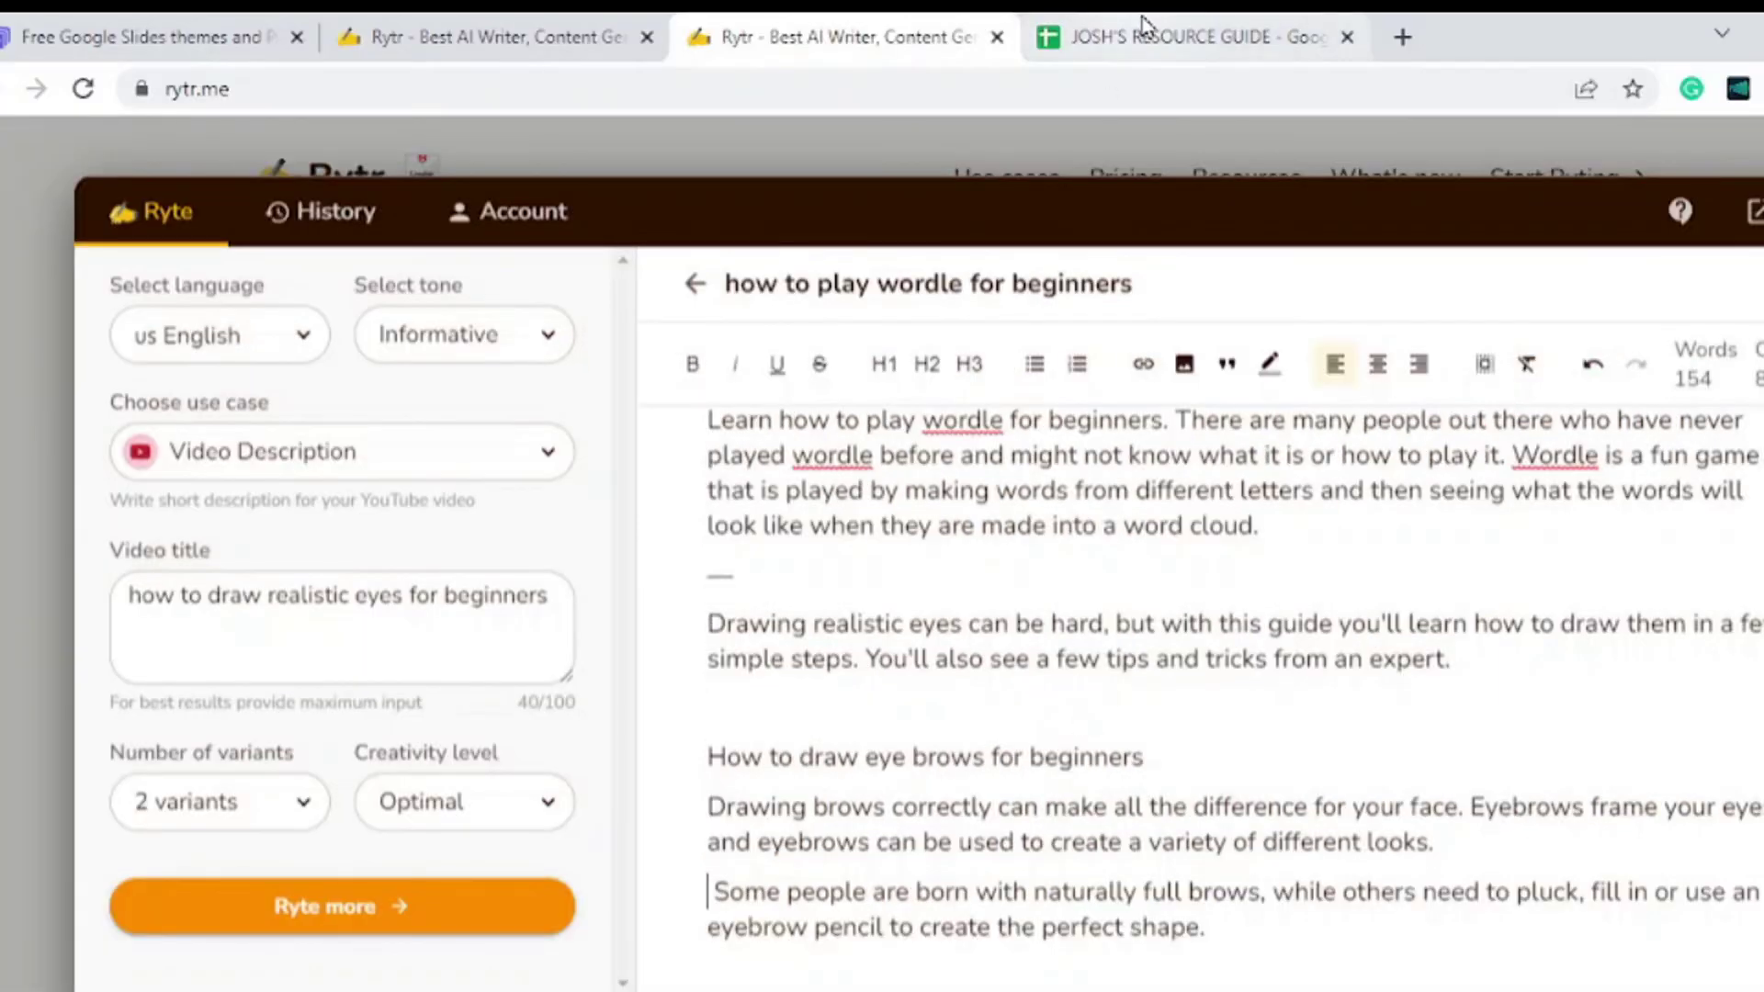
# - Scroll through Josh's Resource Guide listing AI, video, course and VPN tools
pyautogui.click(1191, 36)
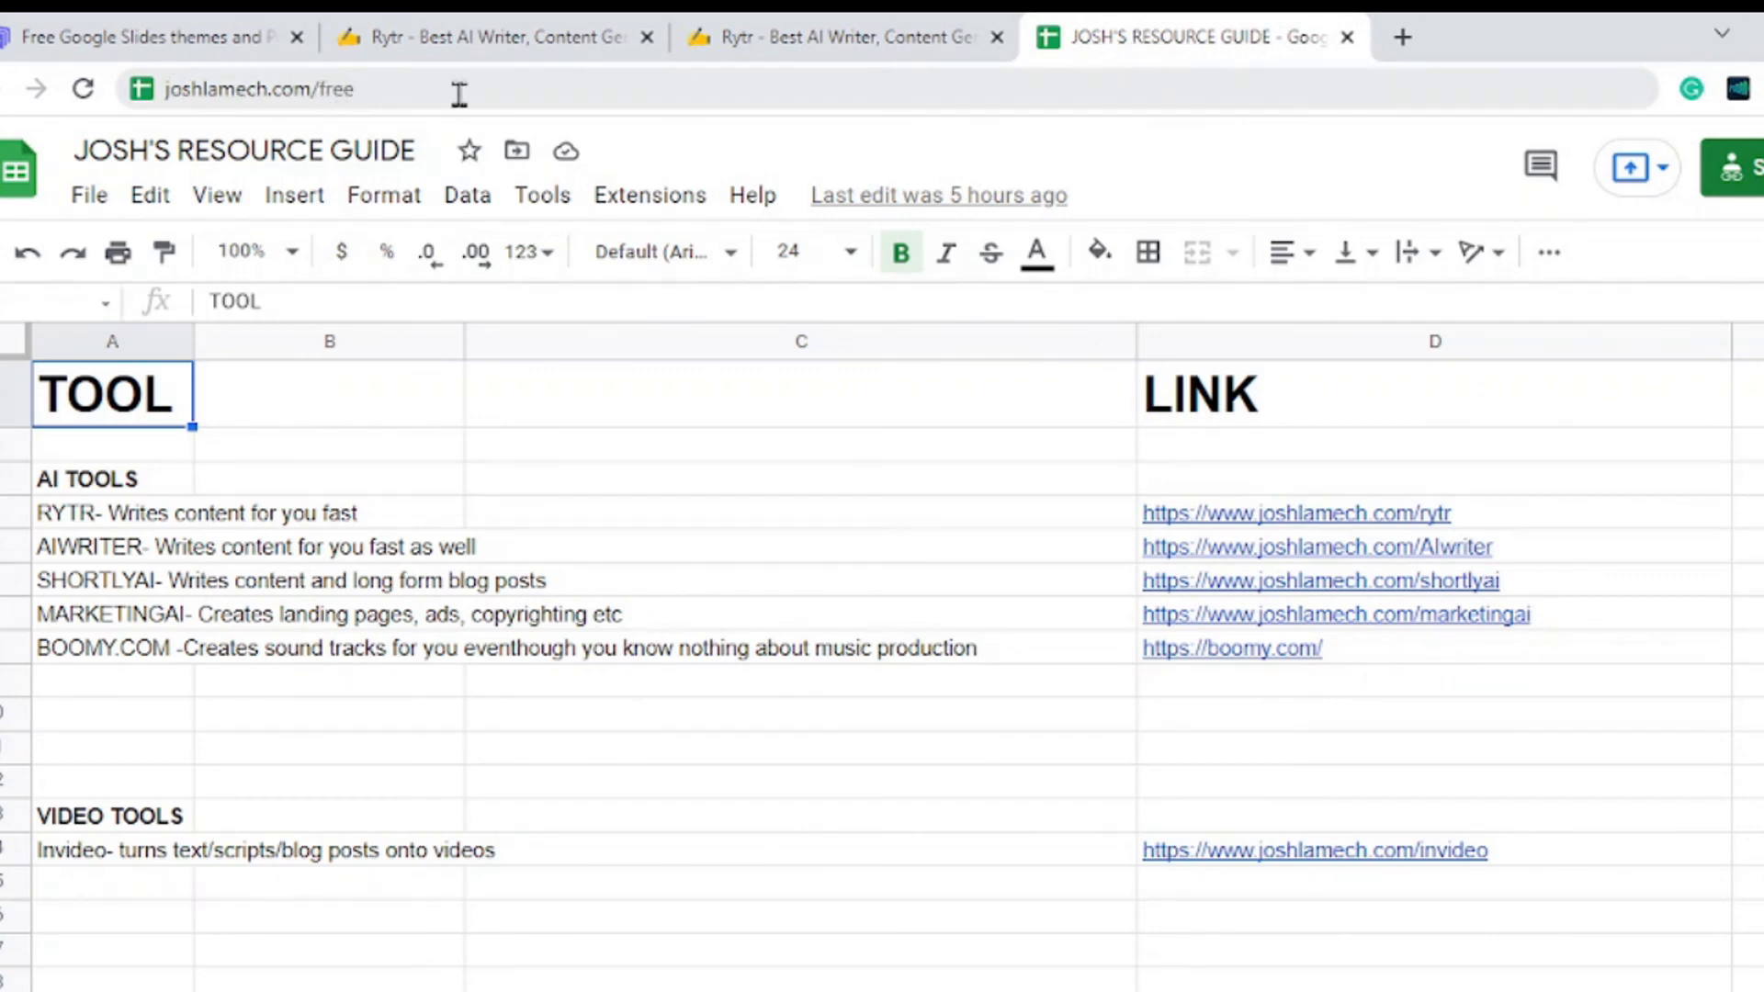
pyautogui.scroll(-3)
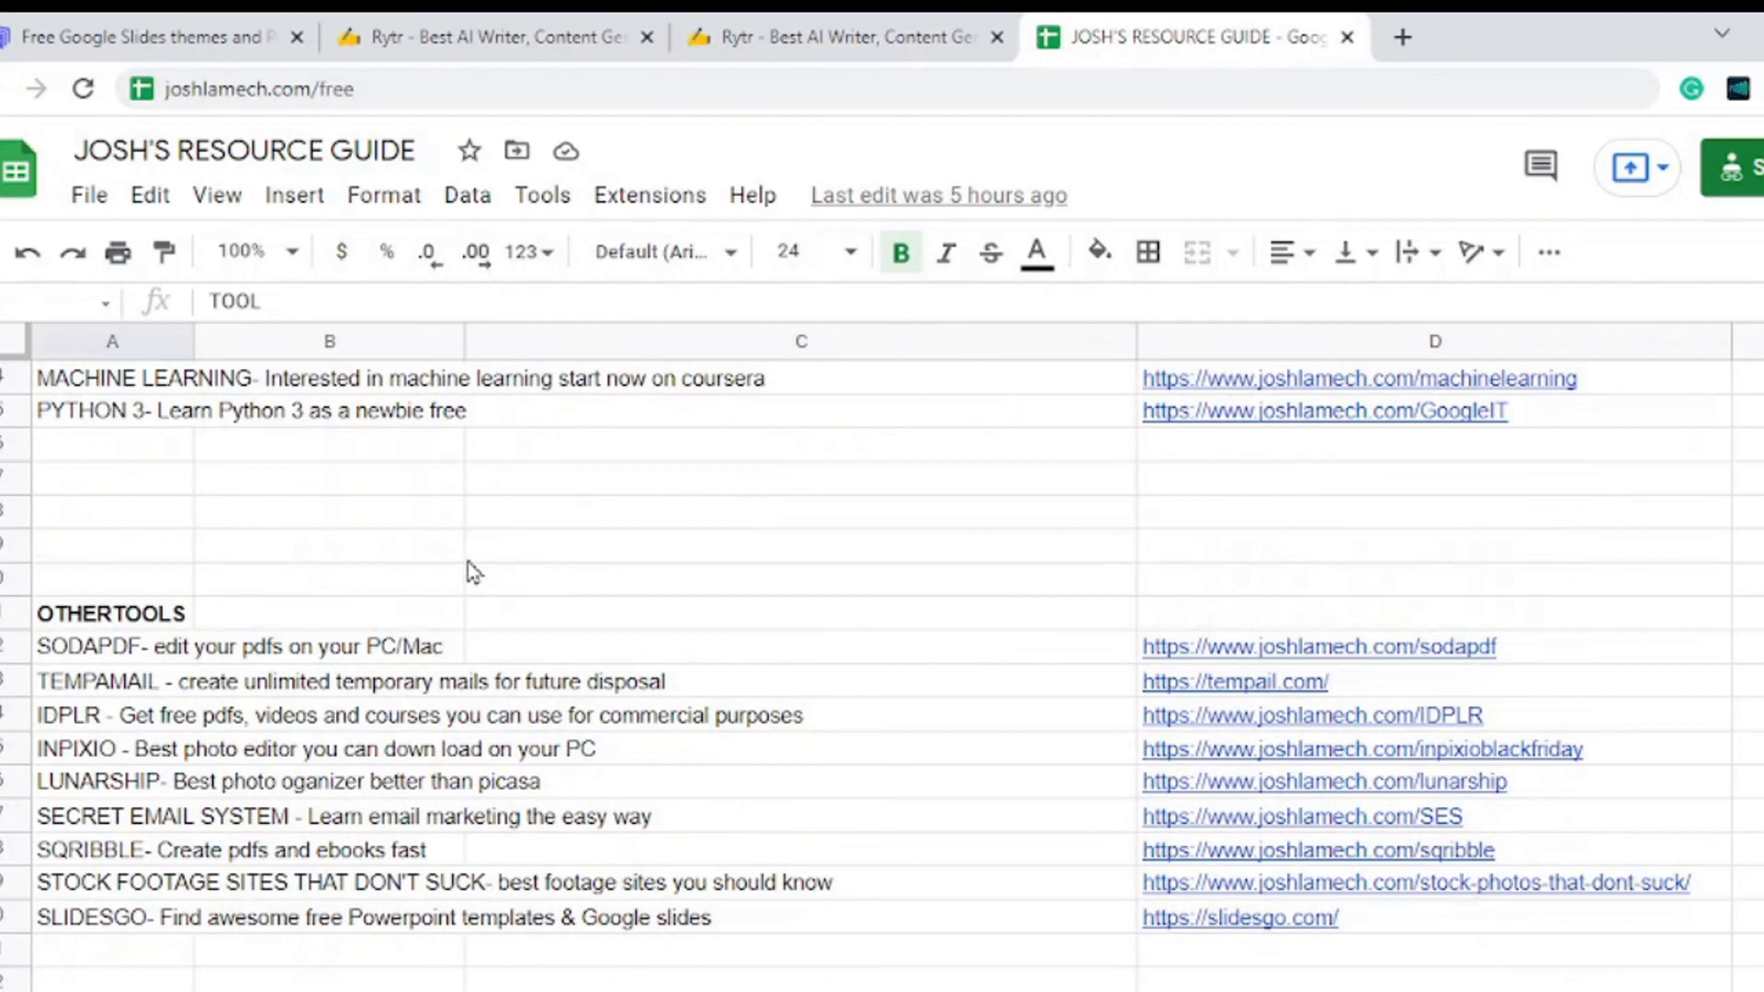
pyautogui.scroll(-3)
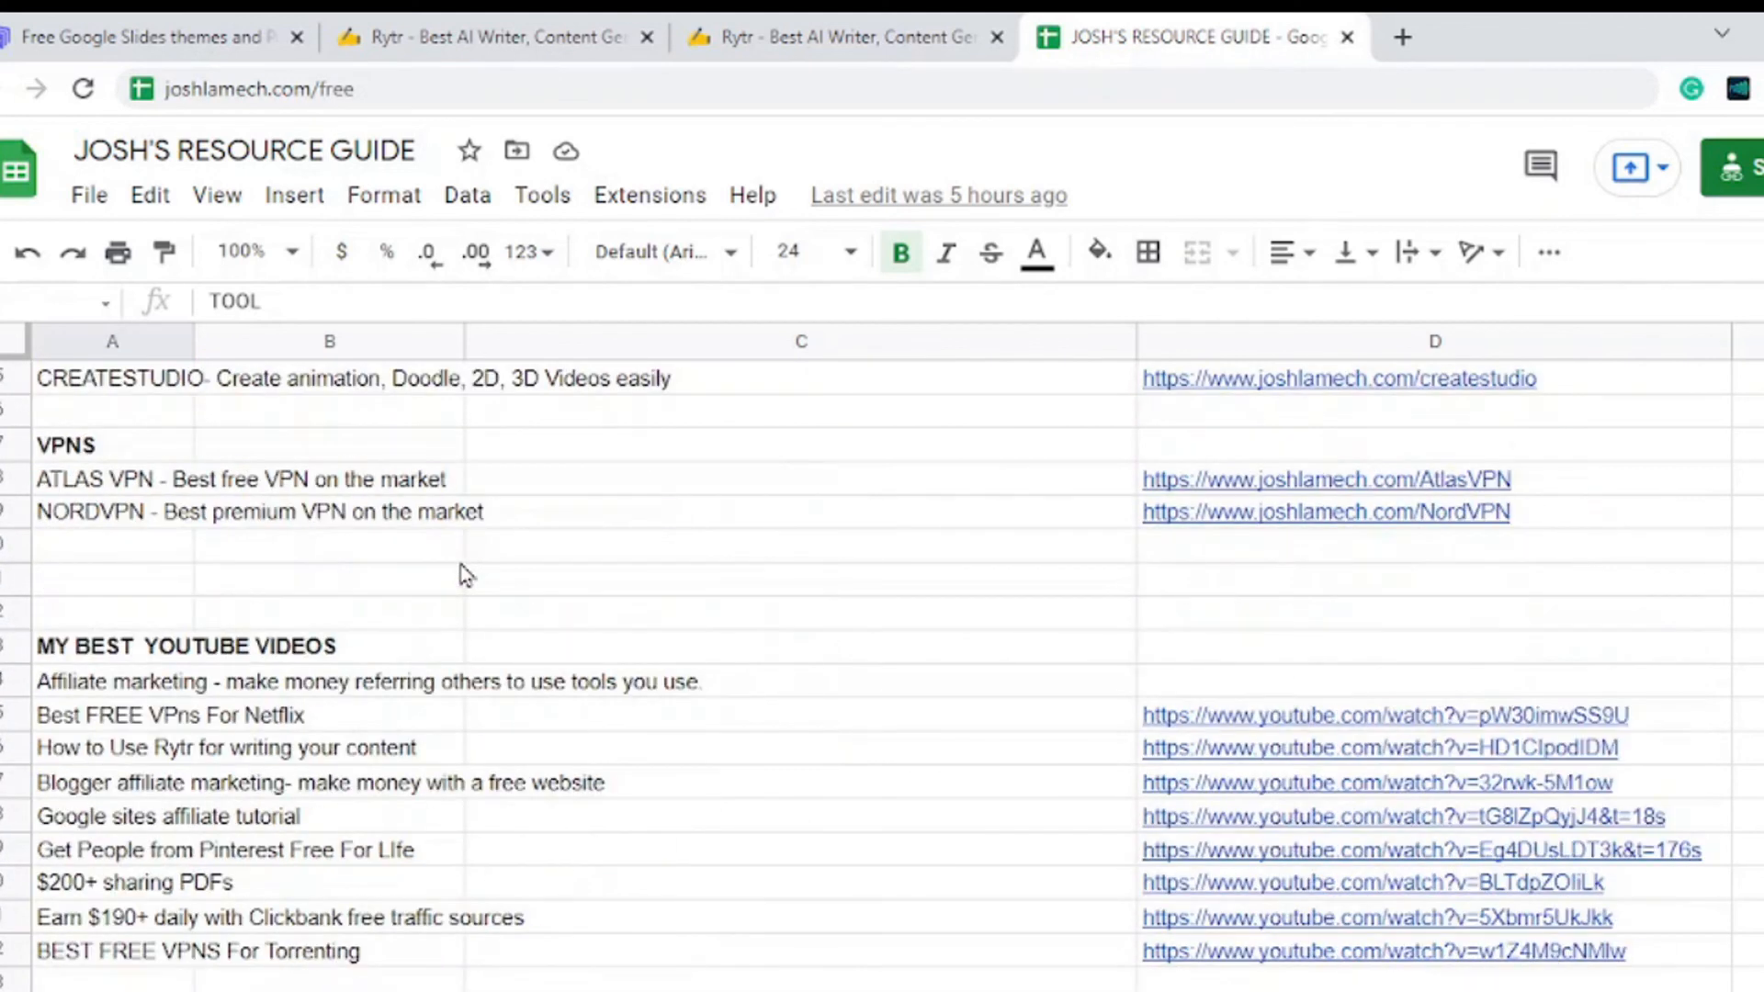
pyautogui.scroll(-3)
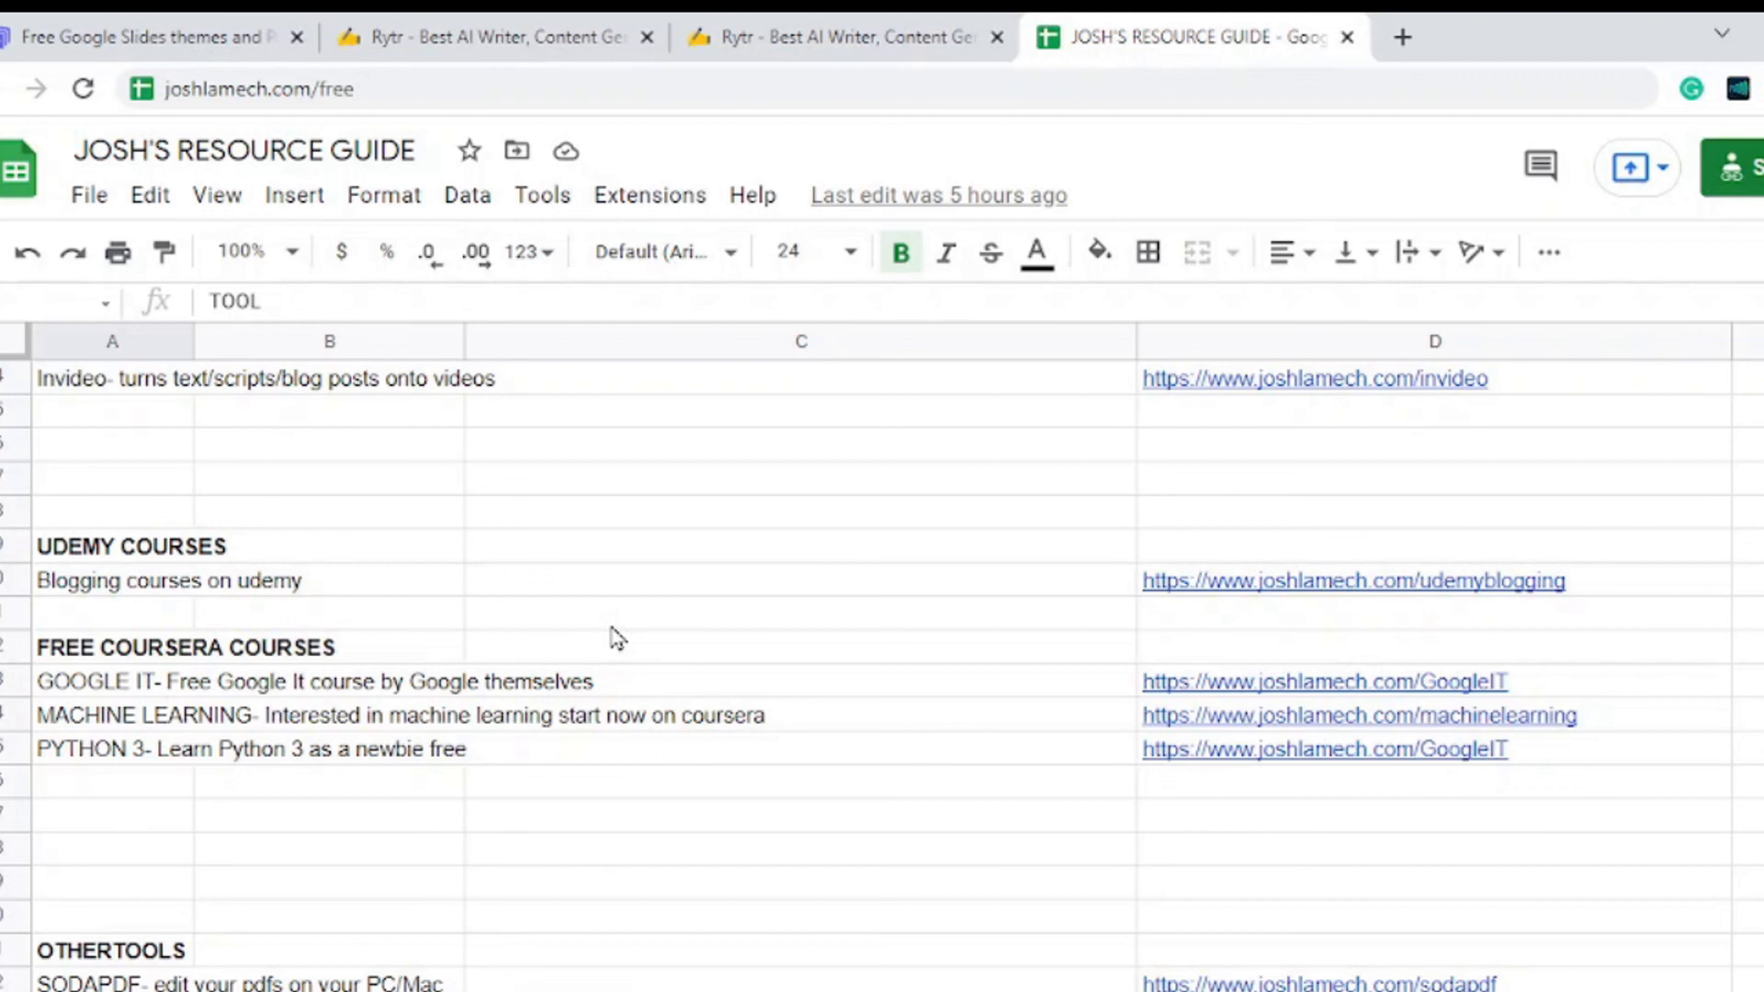
pyautogui.scroll(-3)
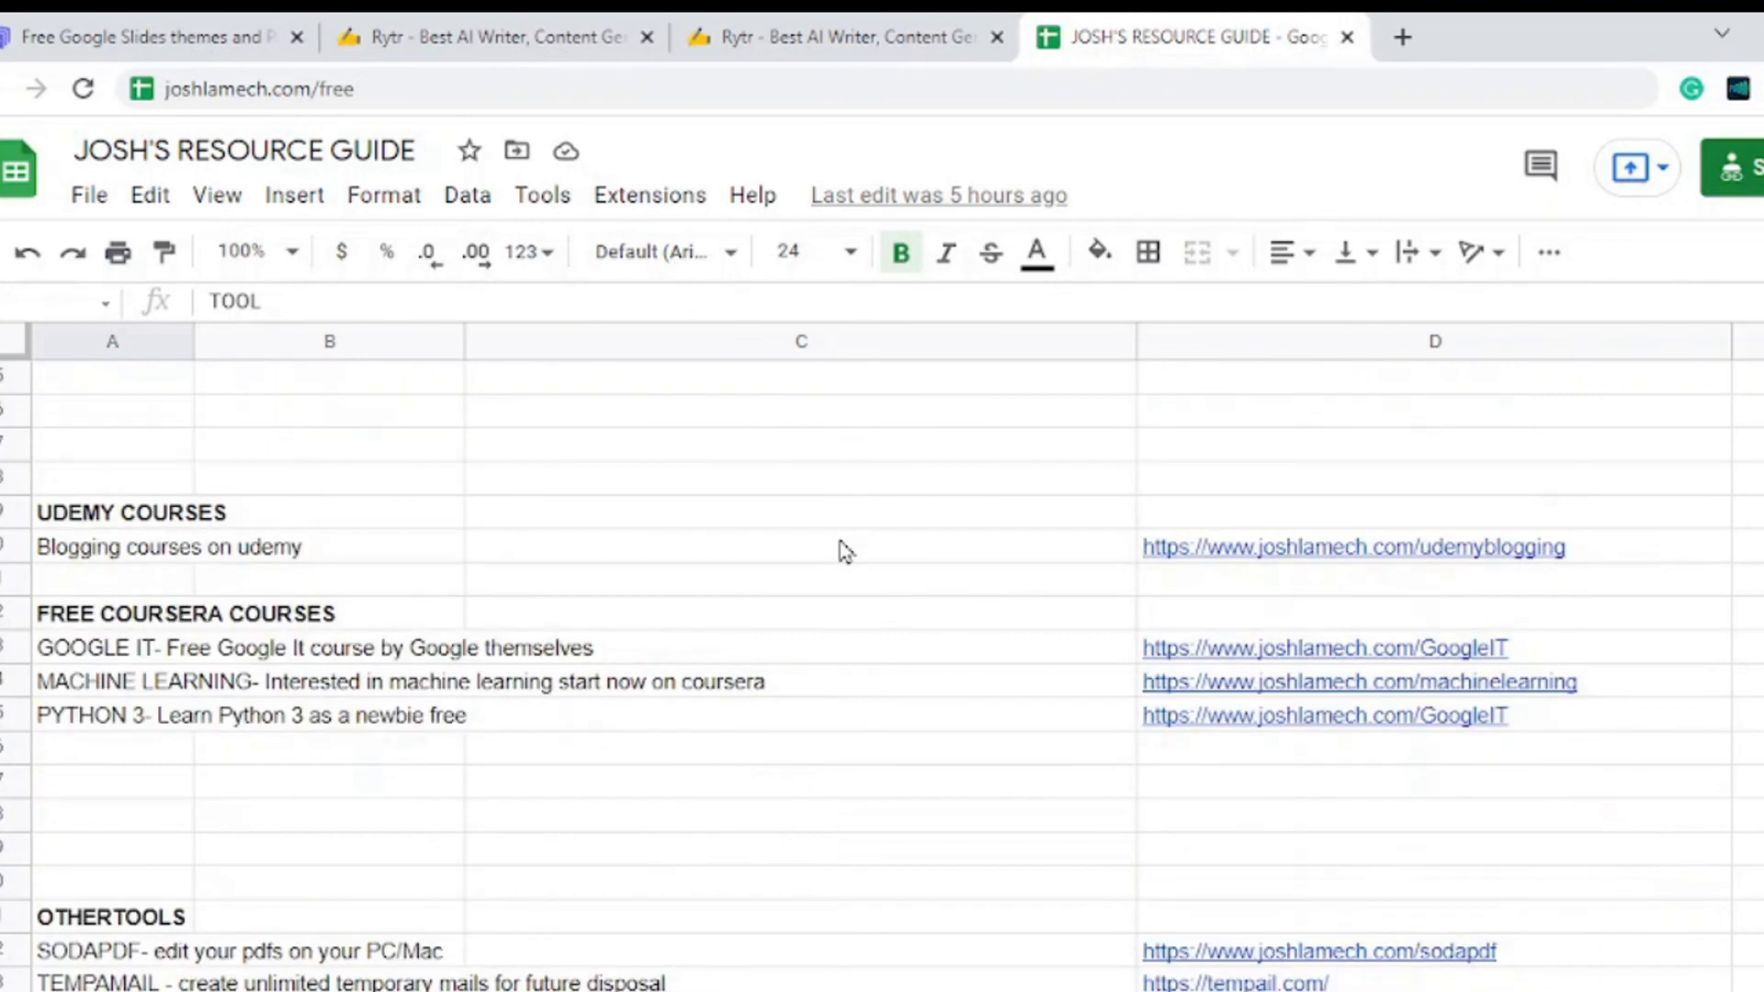